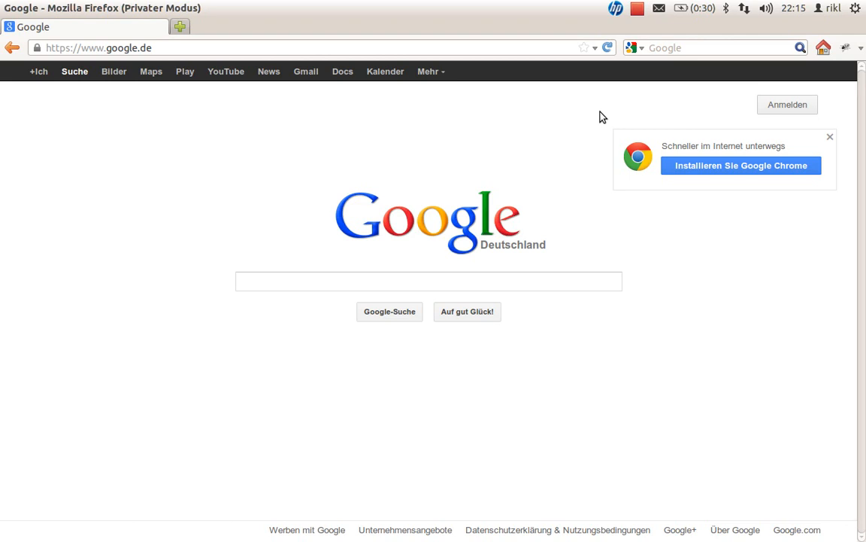
# - Enter "topographic map" into the Google search box in Firefox
pyautogui.click(428, 281)
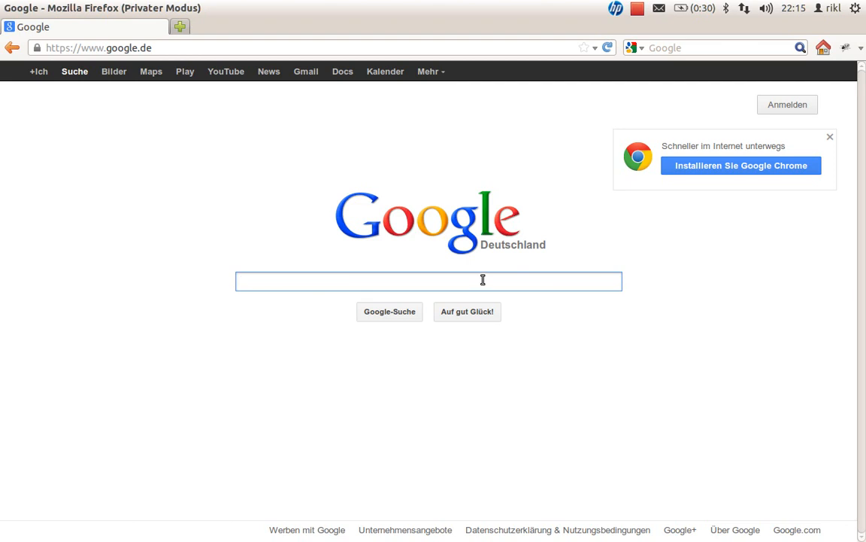
pyautogui.click(429, 281)
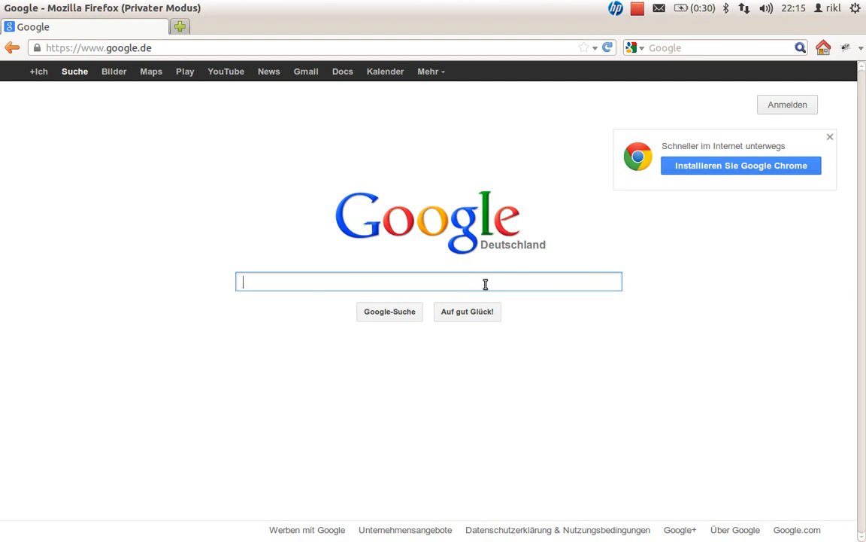
pyautogui.moveTo(470, 272)
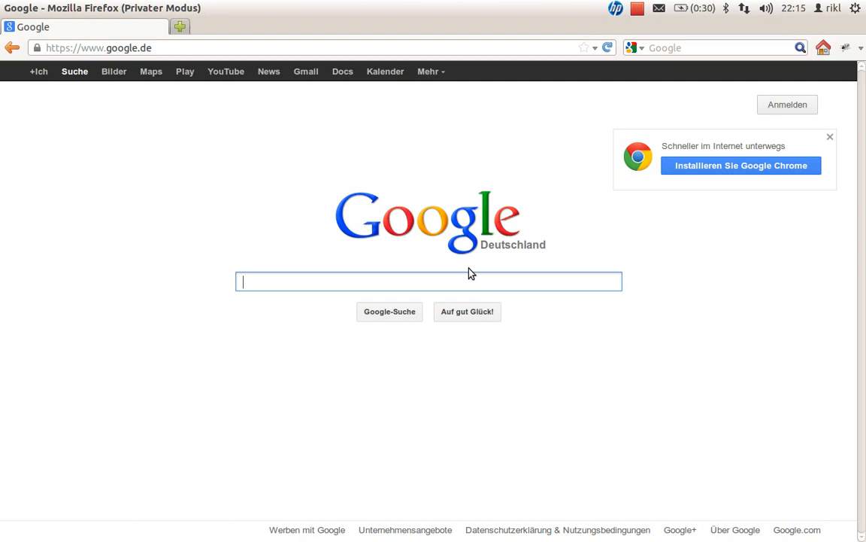
pyautogui.moveTo(472, 283)
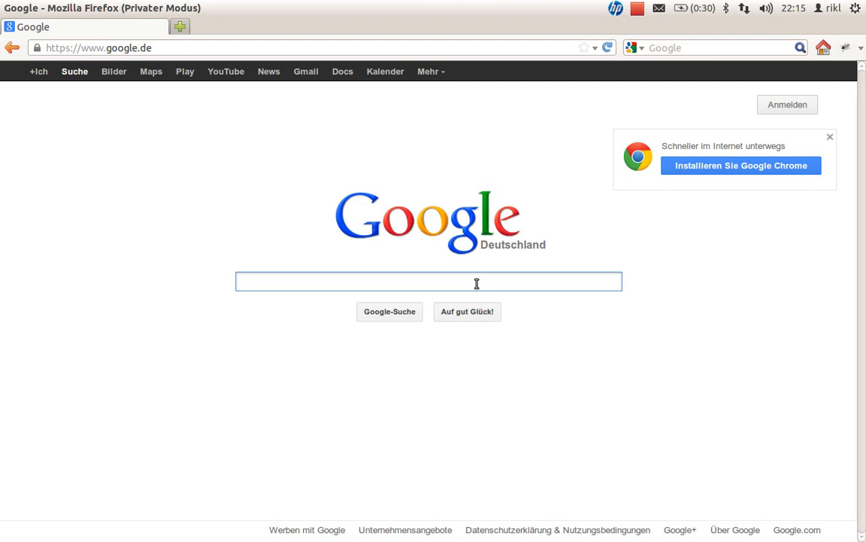
pyautogui.write('topographic map')
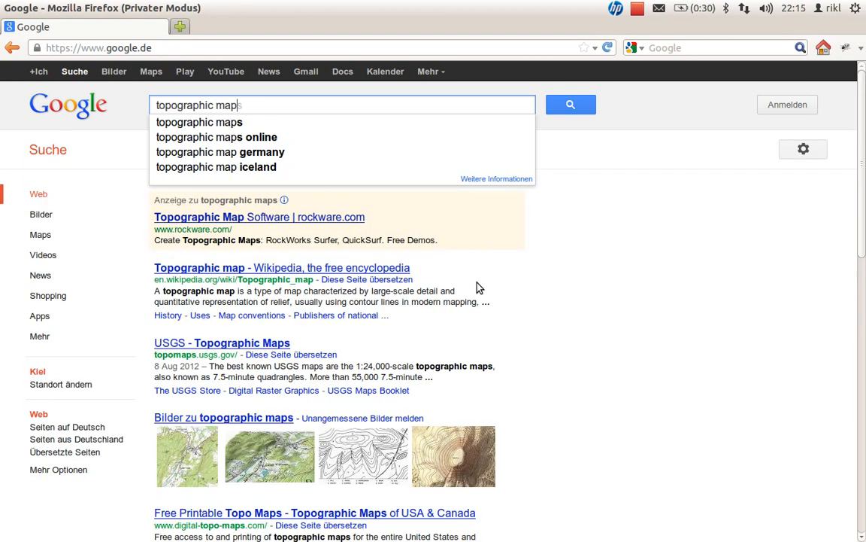
# - Show large image results and open the Binghamton 1:250,000 topographic map image
pyautogui.click(570, 105)
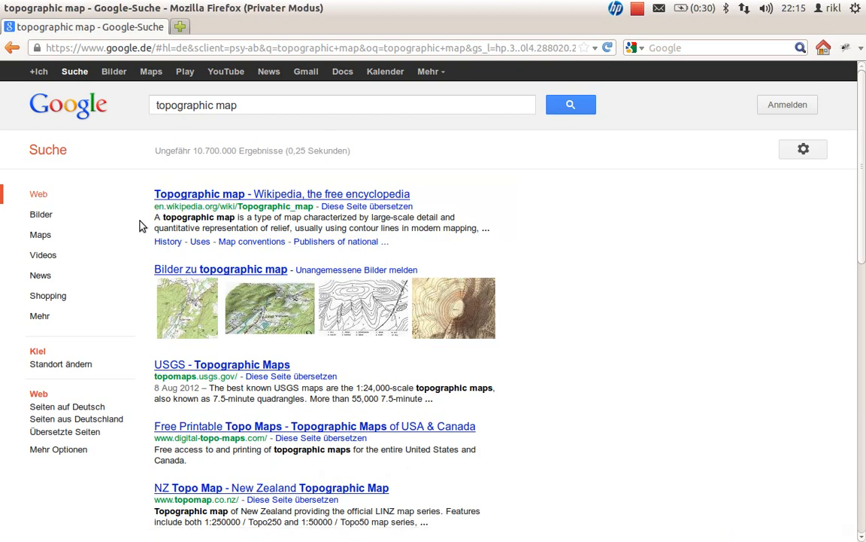
pyautogui.click(114, 71)
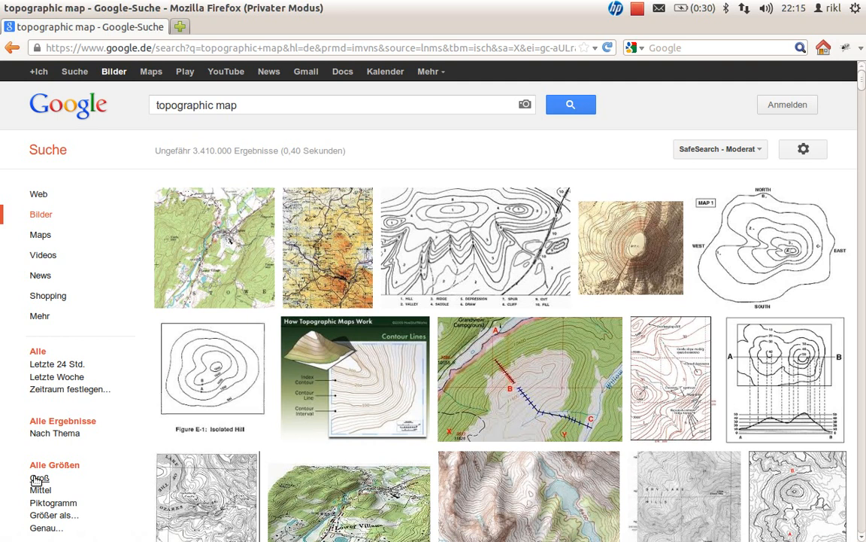
pyautogui.click(39, 478)
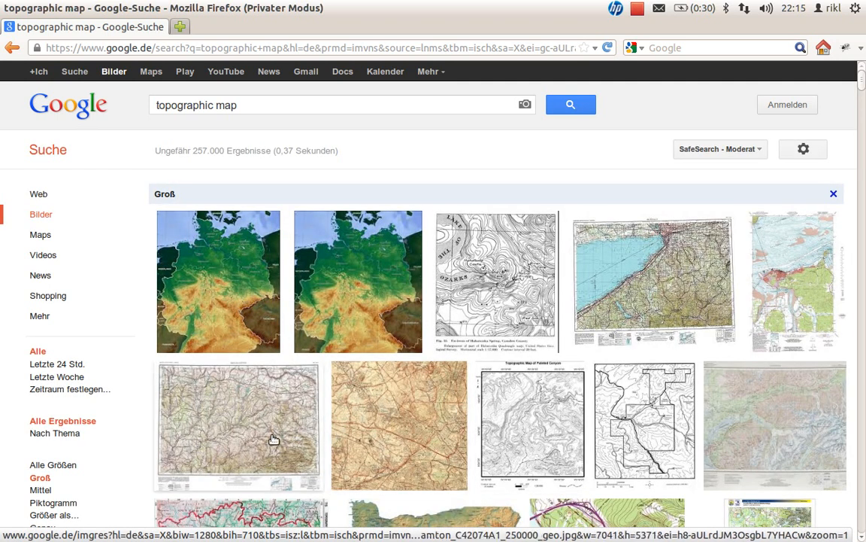
pyautogui.click(238, 424)
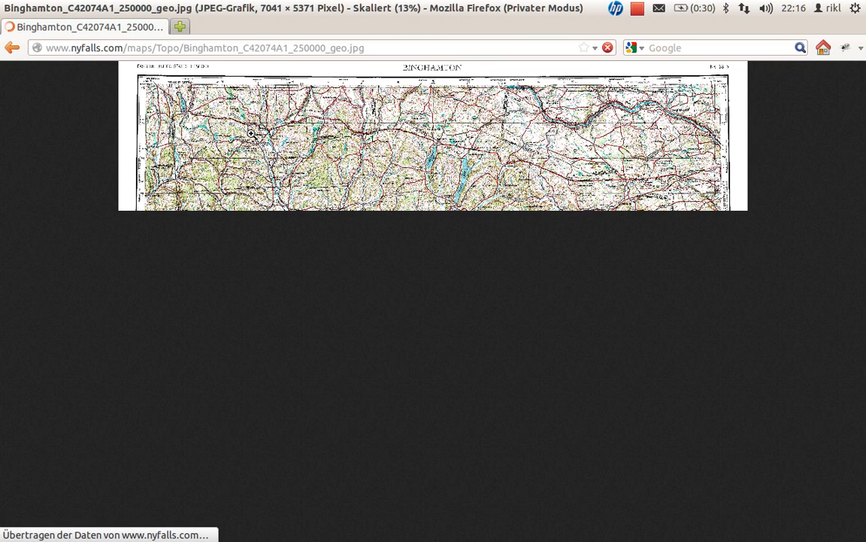
# - Save the Binghamton map JPEG into the georef_new folder under WD_GIS
pyautogui.rightClick(252, 132)
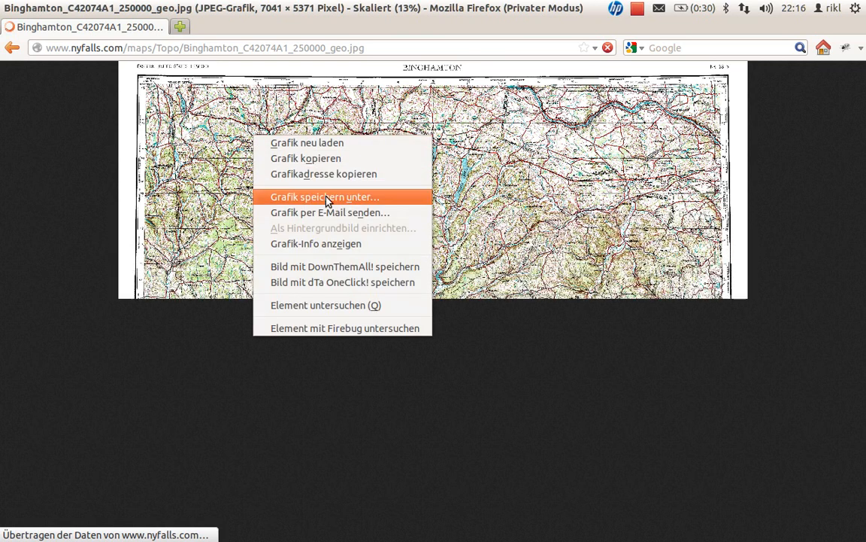
pyautogui.click(325, 195)
pyautogui.write('geore')
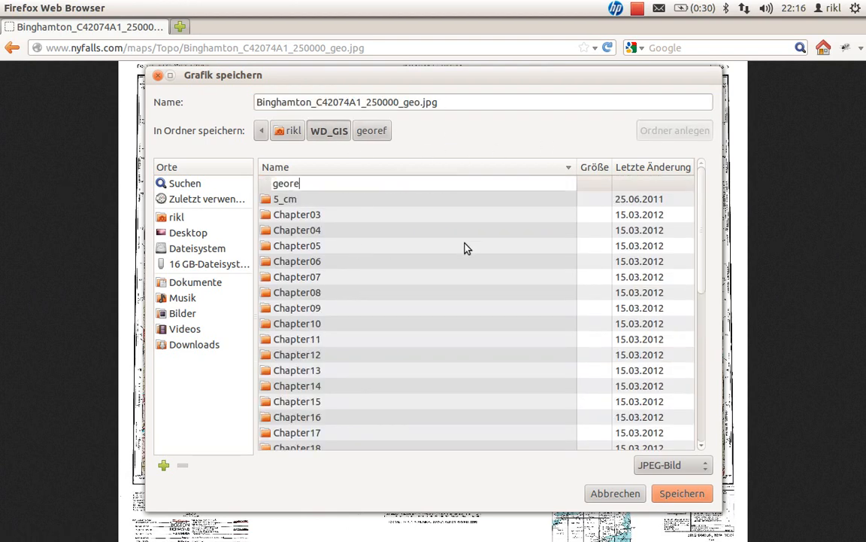
pyautogui.click(674, 130)
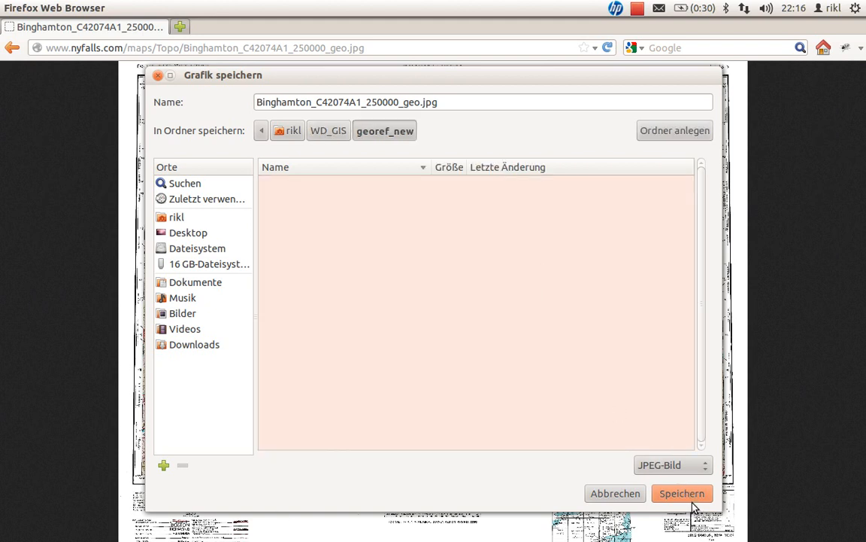
pyautogui.click(682, 493)
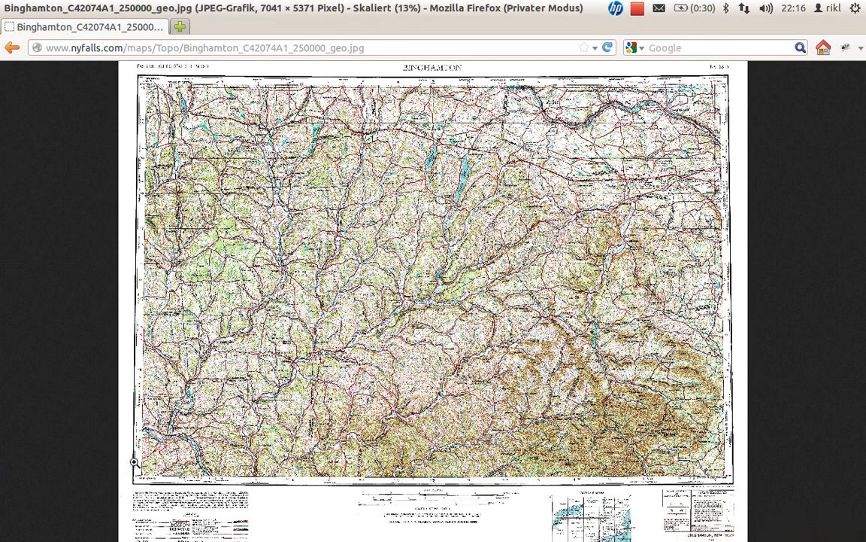
pyautogui.moveTo(109, 530)
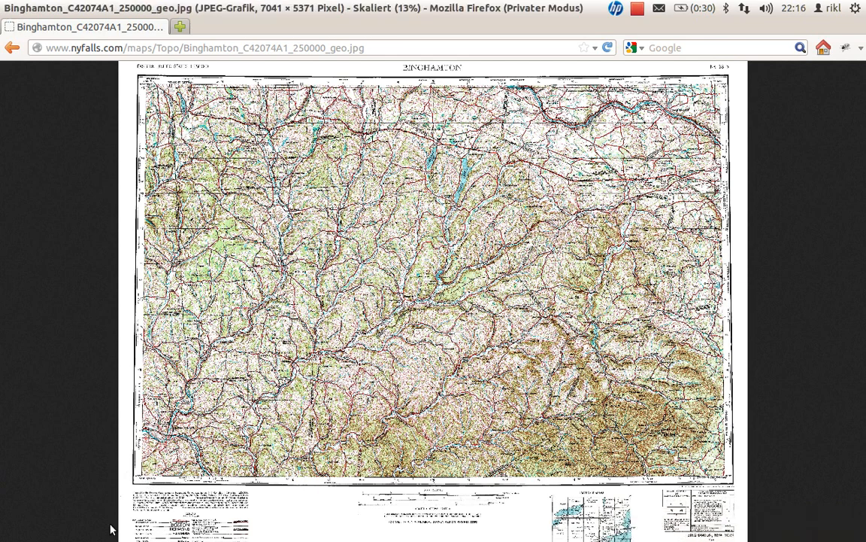
pyautogui.moveTo(656, 82)
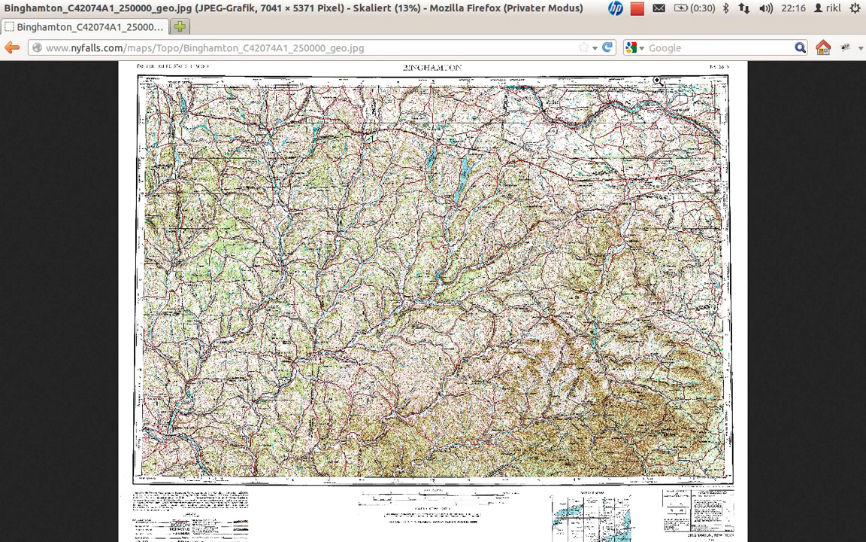
pyautogui.moveTo(455, 208)
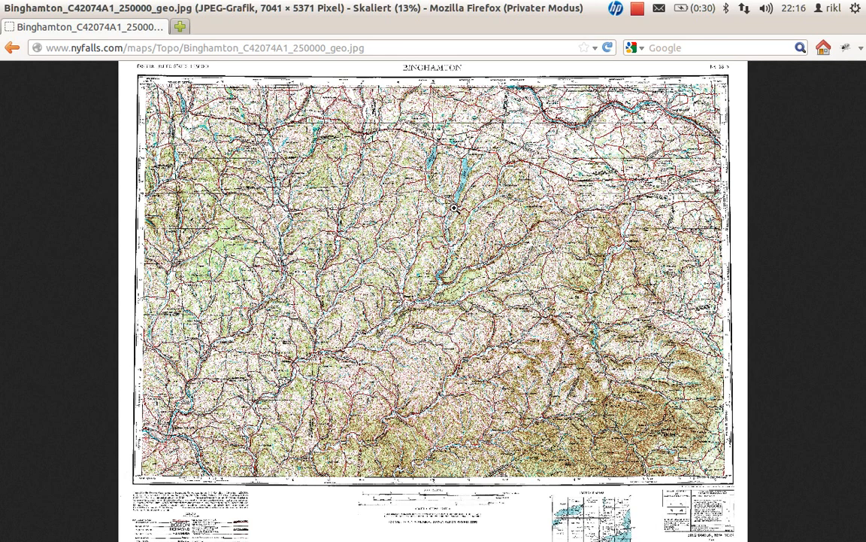
pyautogui.moveTo(182, 466)
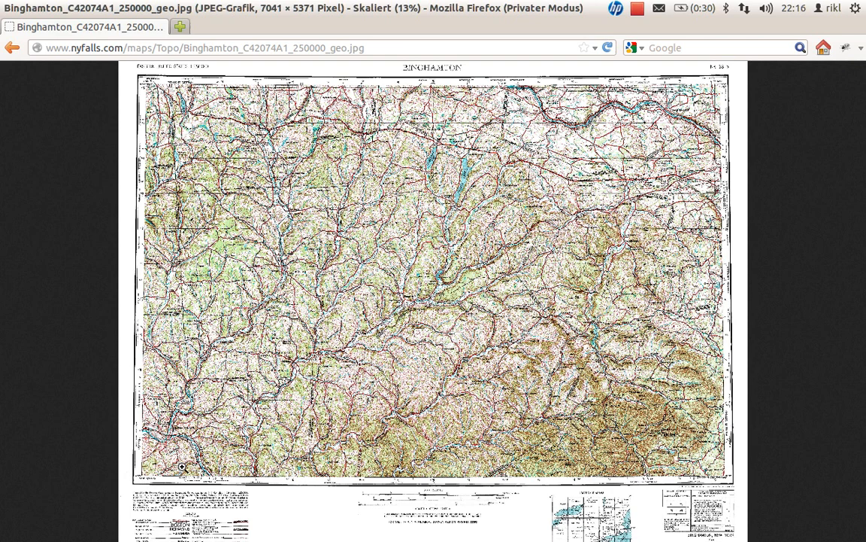
pyautogui.moveTo(233, 427)
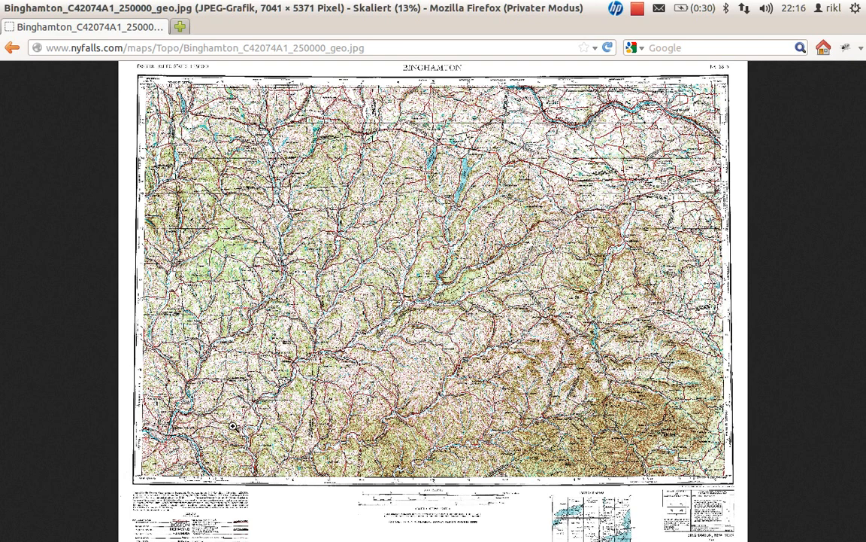
pyautogui.moveTo(235, 435)
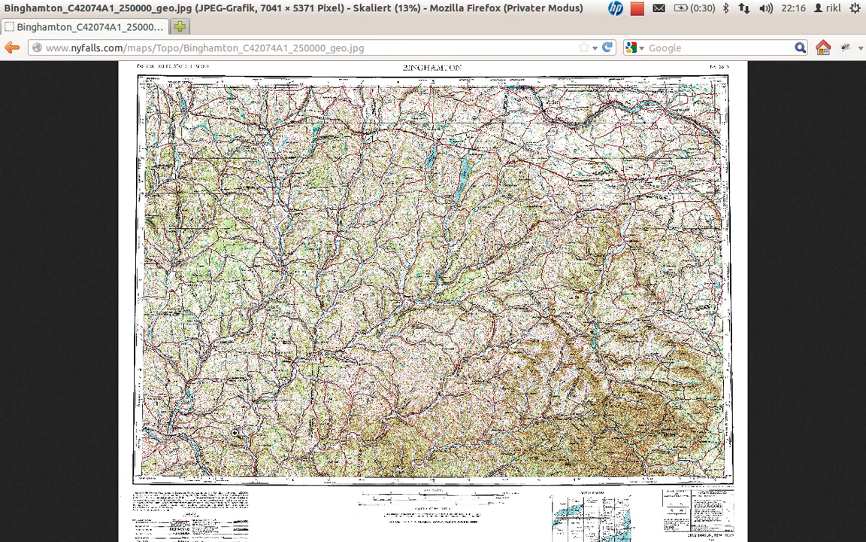
pyautogui.moveTo(233, 436)
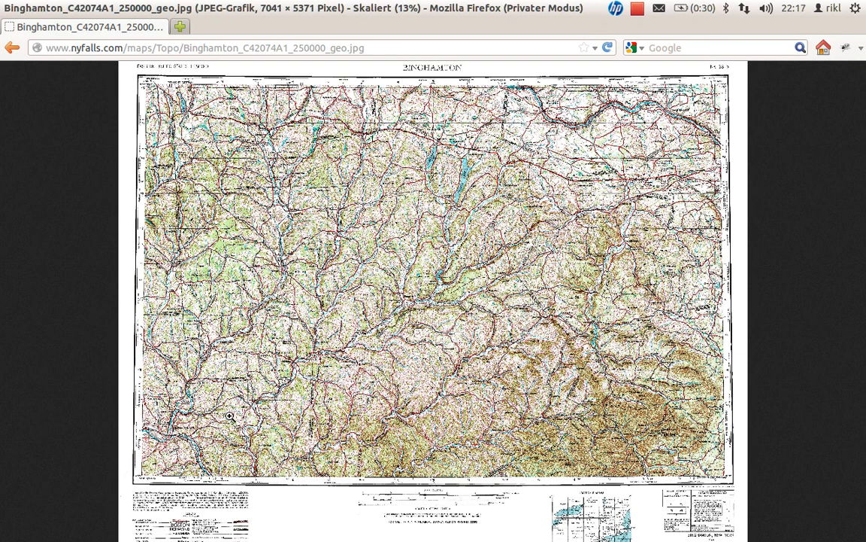
pyautogui.moveTo(105, 182)
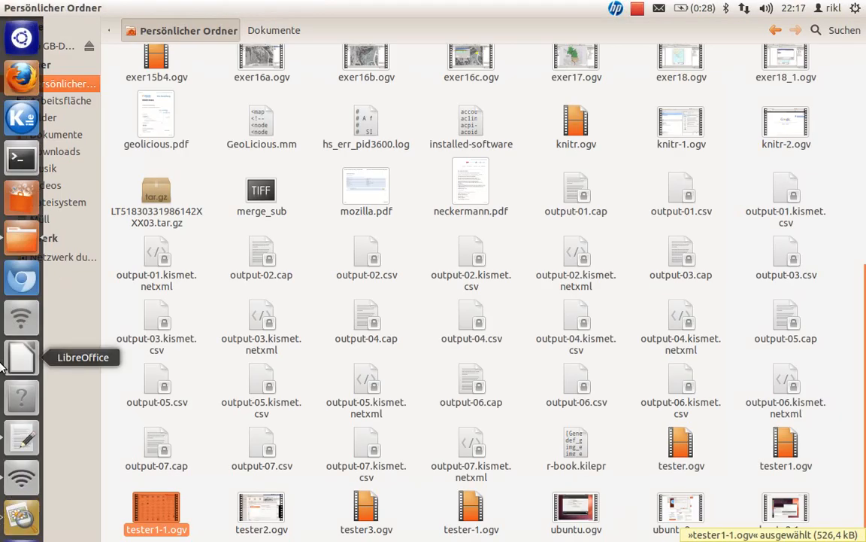
pyautogui.moveTo(23, 38)
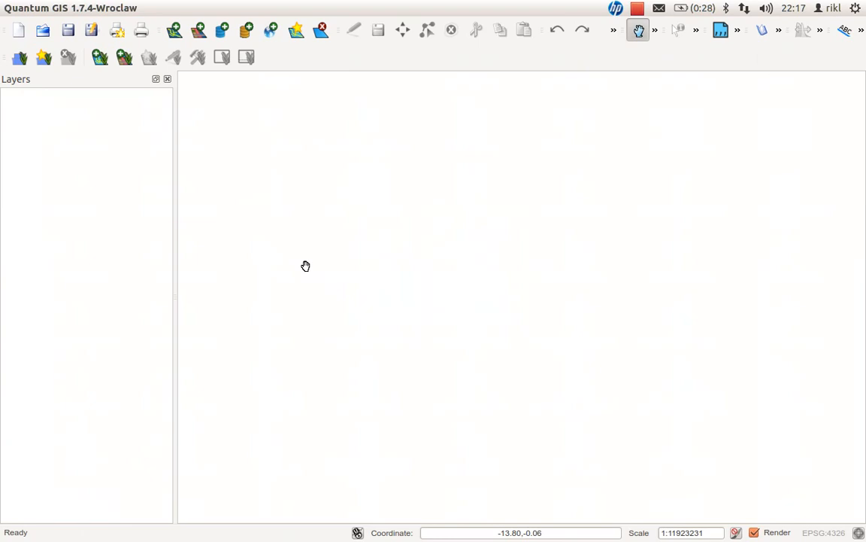
pyautogui.moveTo(211, 75)
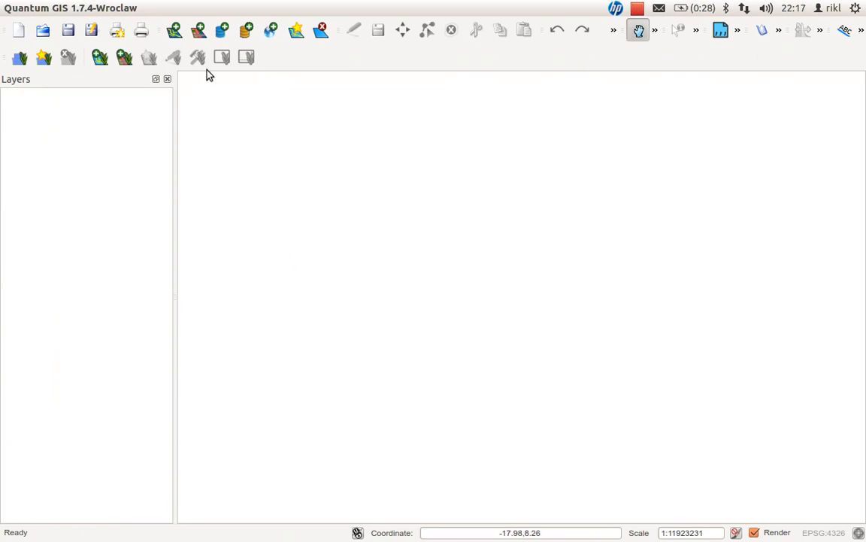
pyautogui.moveTo(199, 30)
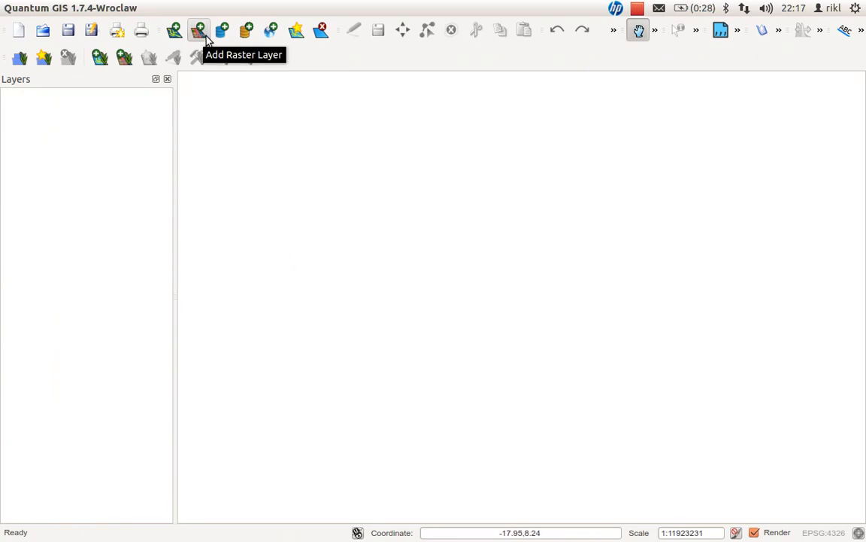
pyautogui.moveTo(174, 30)
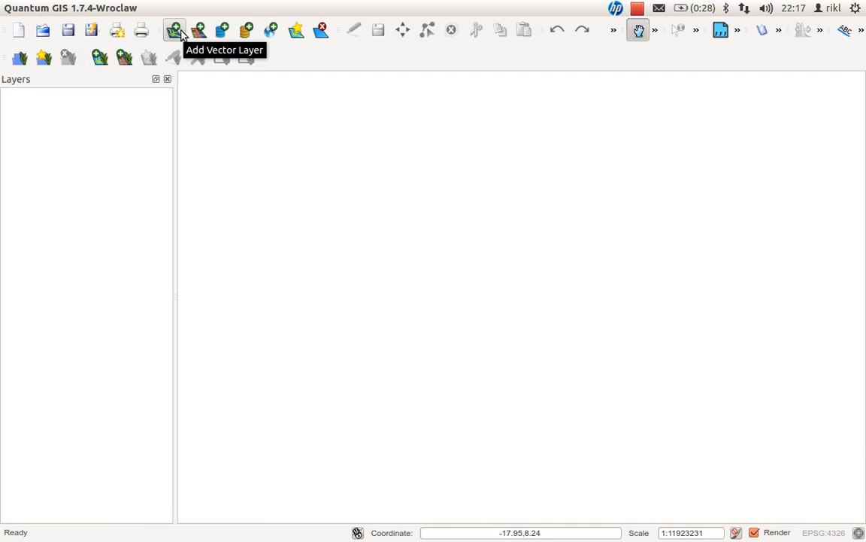
pyautogui.moveTo(199, 30)
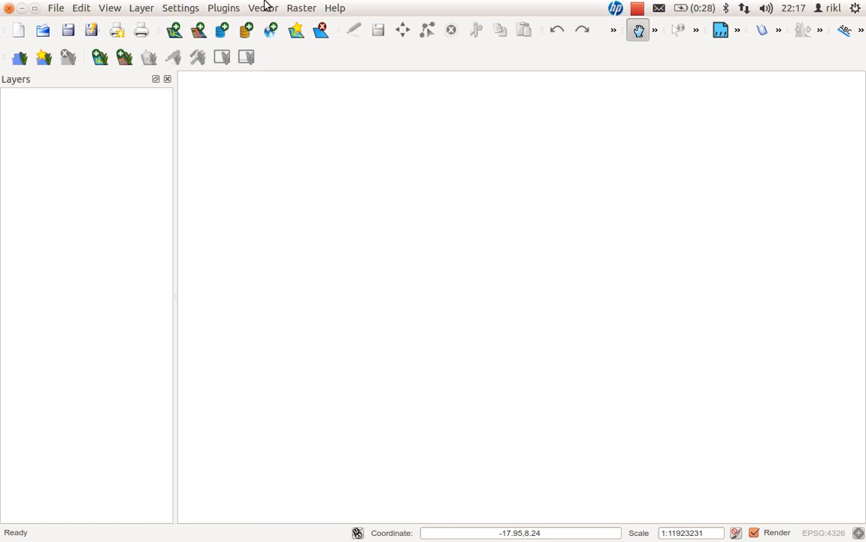
# - Load Binghamton_C42074A1_250000_geo.jpg from georef_new into the Georeferencer
pyautogui.click(222, 8)
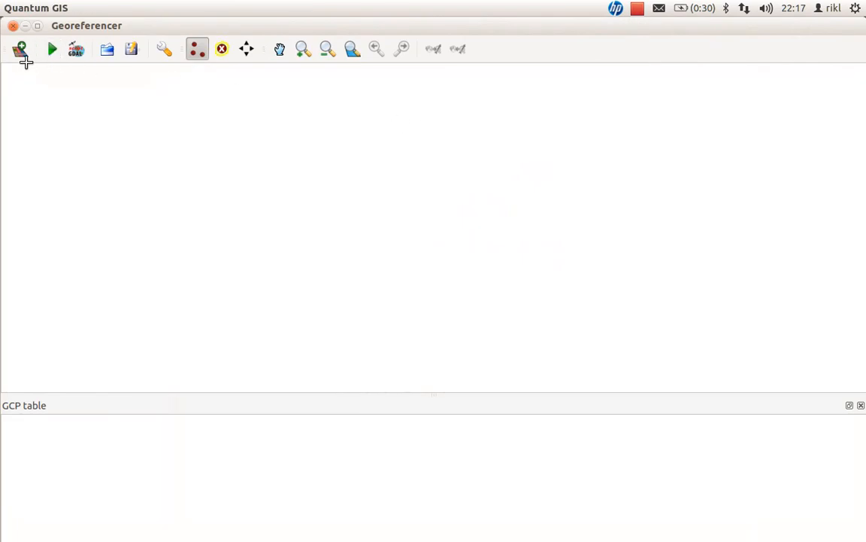
pyautogui.moveTo(21, 48)
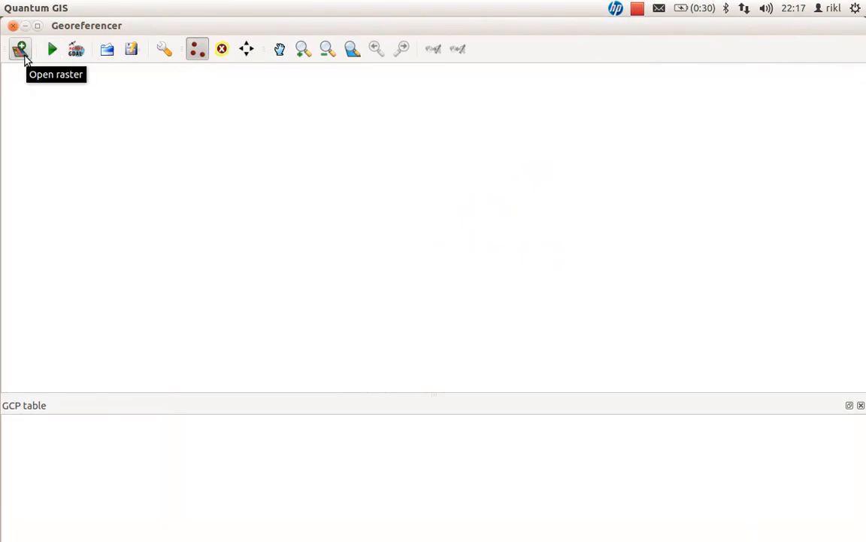
pyautogui.click(19, 48)
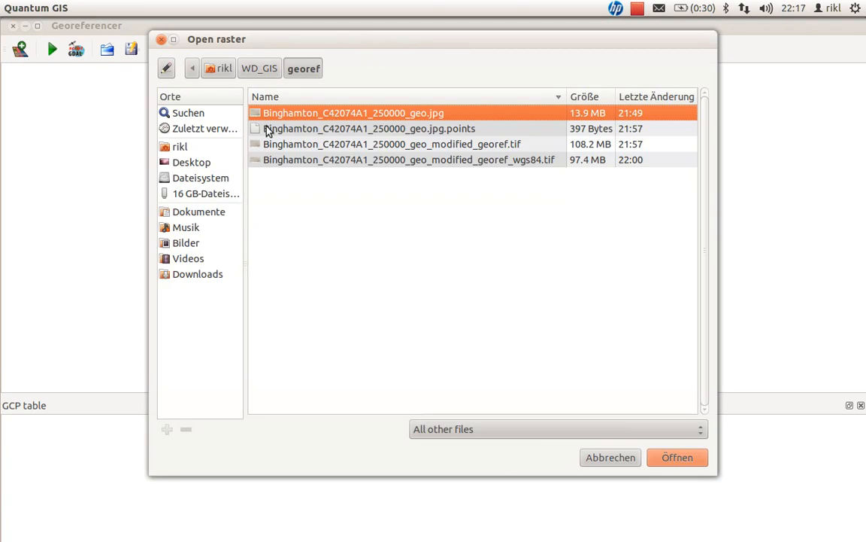
pyautogui.click(259, 68)
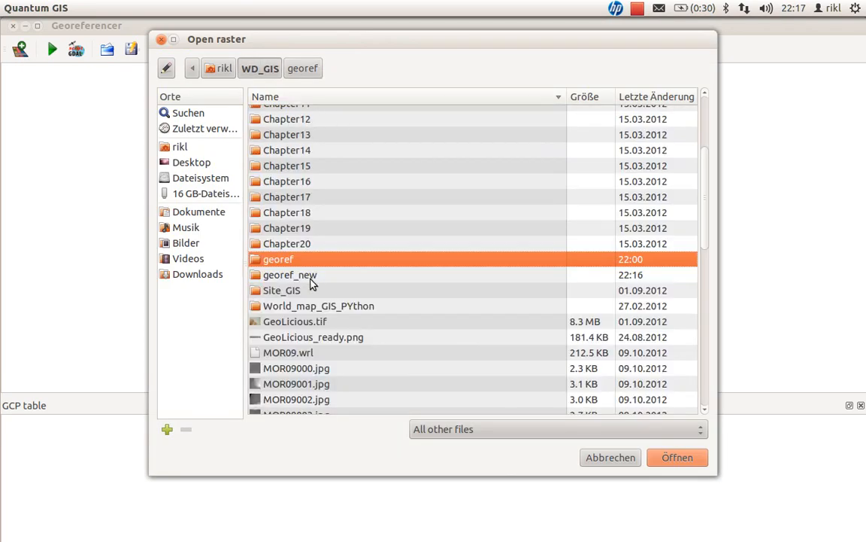
pyautogui.doubleClick(289, 274)
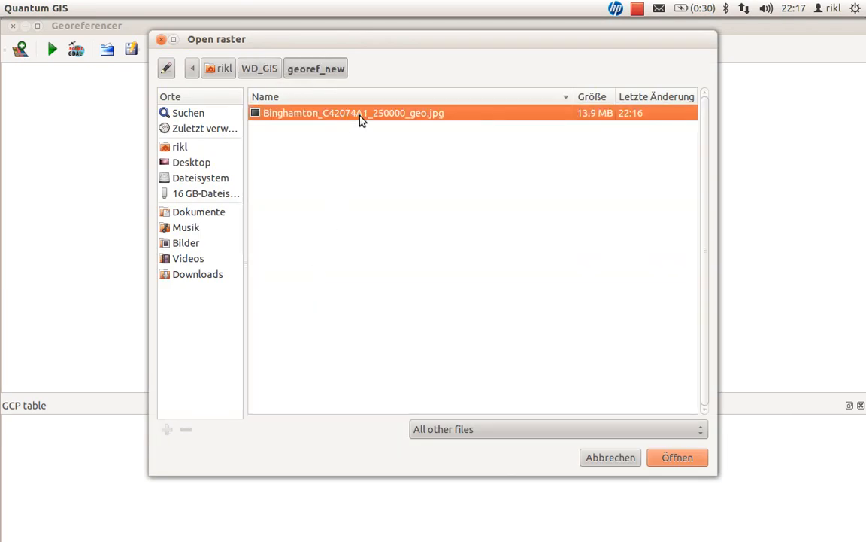
pyautogui.click(677, 457)
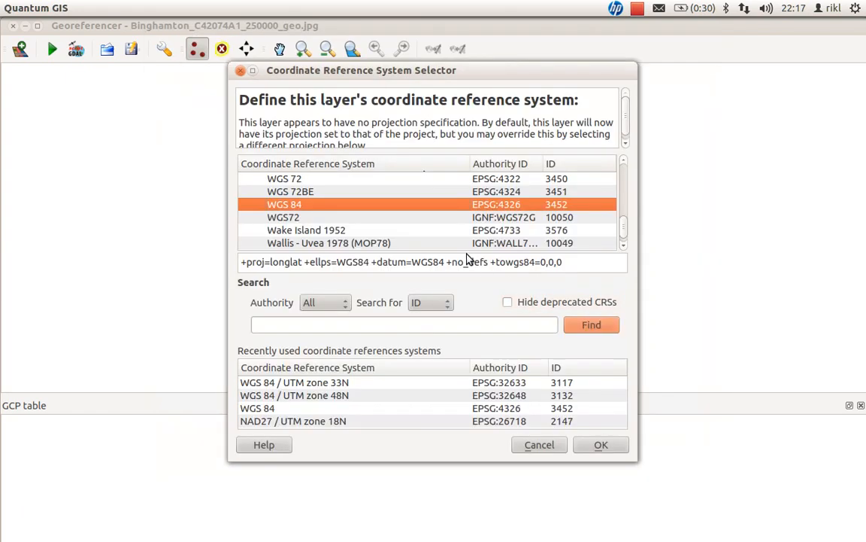
pyautogui.moveTo(488, 213)
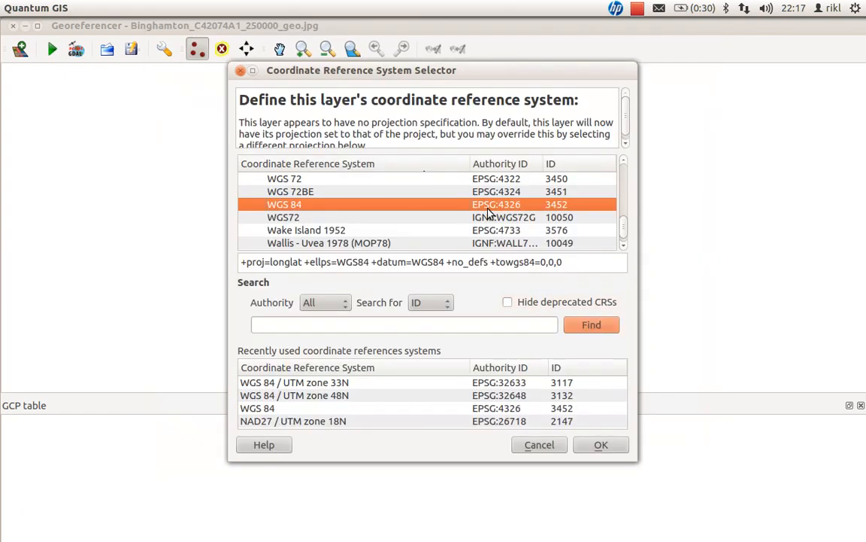
pyautogui.moveTo(259, 241)
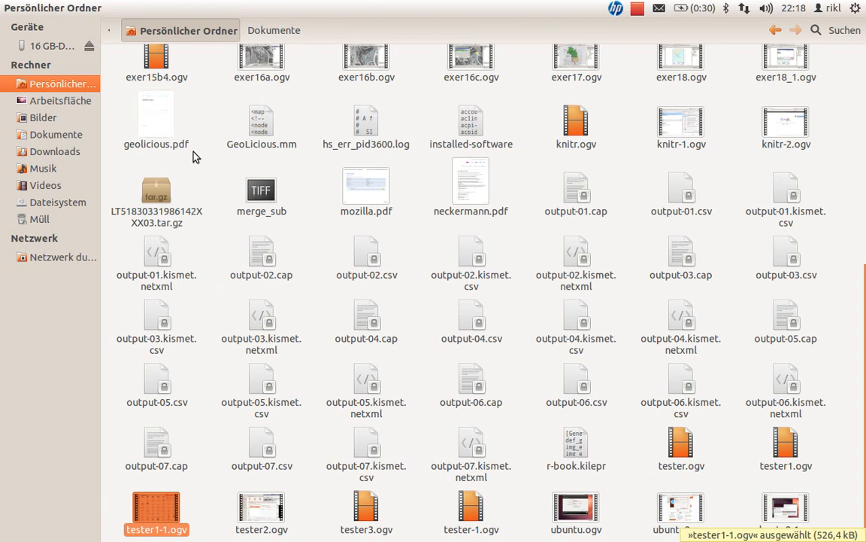
# - Open Binghamton_C42074A1_250000_geo.jpg from georef_new in the image viewer
pyautogui.scroll(3)
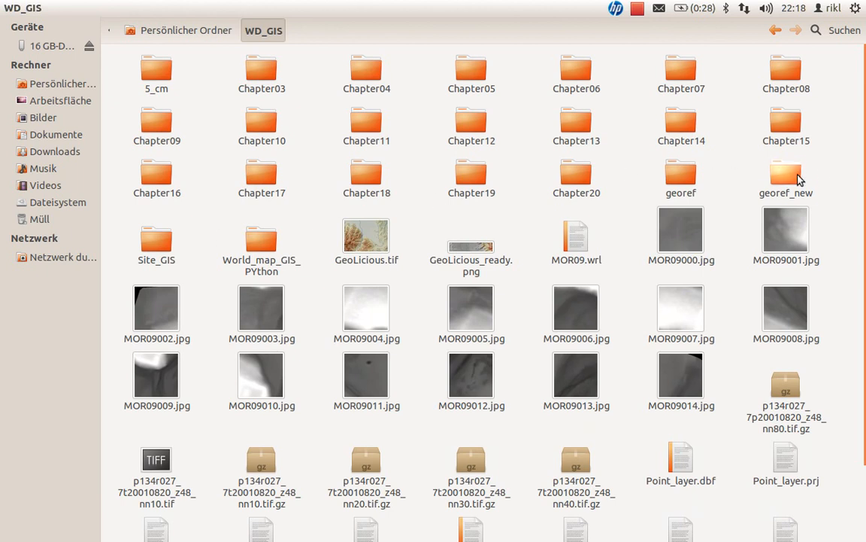
pyautogui.doubleClick(785, 178)
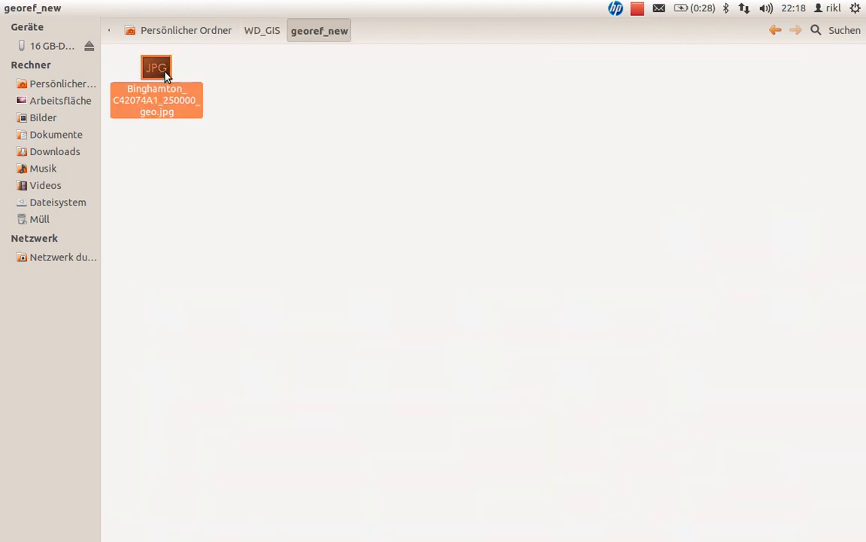
pyautogui.doubleClick(157, 68)
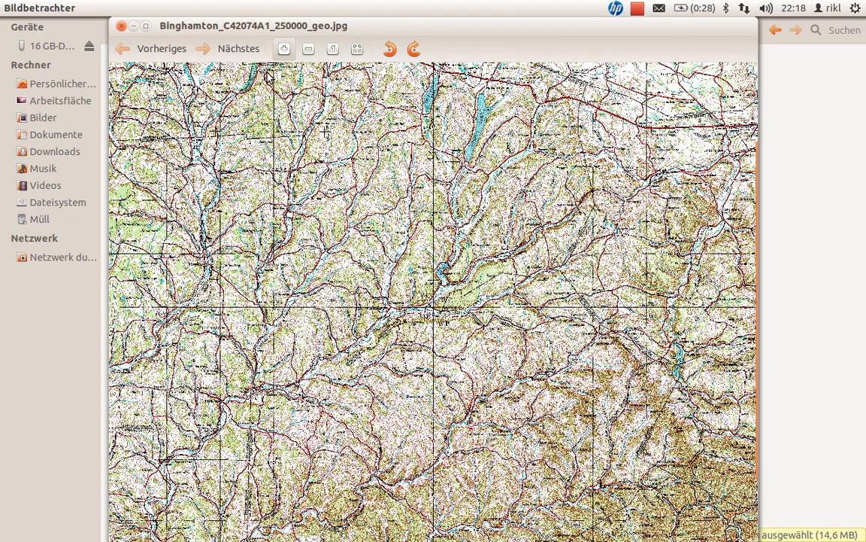
# - Zoom into the map and bring its bottom-margin projection notes and legend into view
pyautogui.click(308, 48)
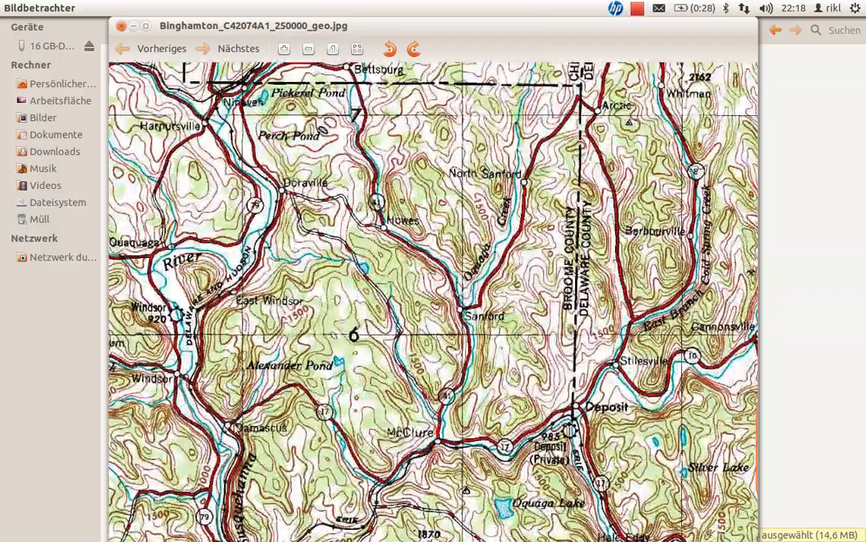
pyautogui.scroll(-3)
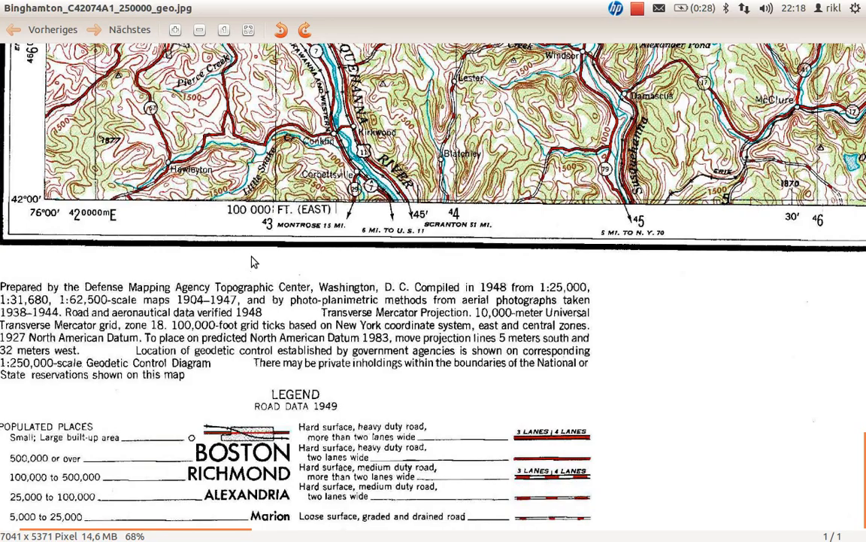
pyautogui.scroll(-3)
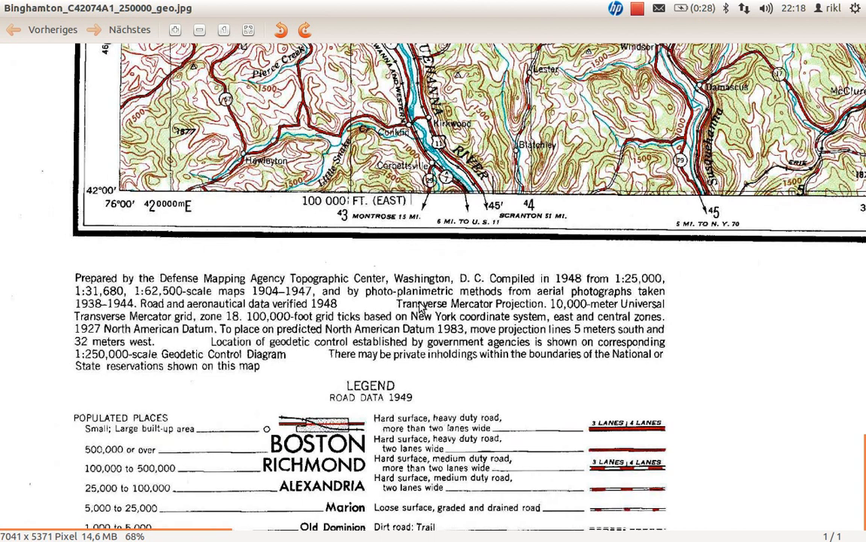
pyautogui.moveTo(442, 310)
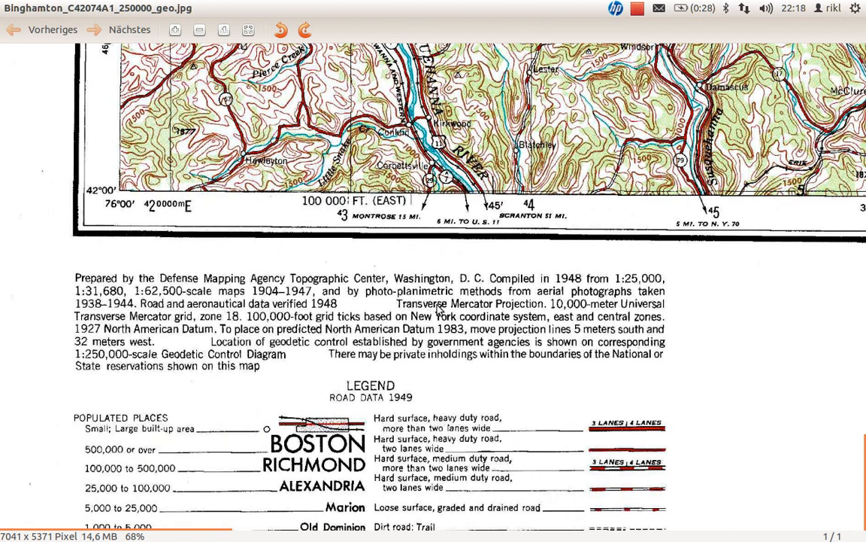
pyautogui.moveTo(558, 312)
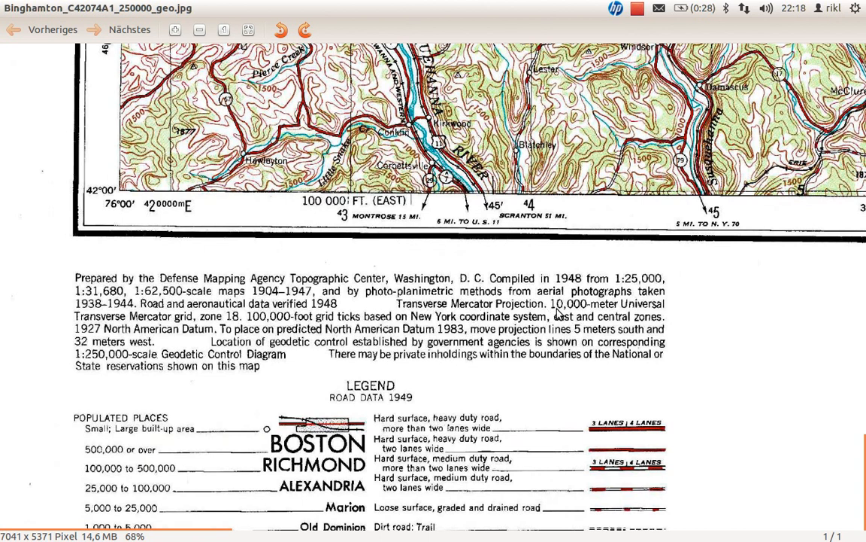
pyautogui.moveTo(132, 325)
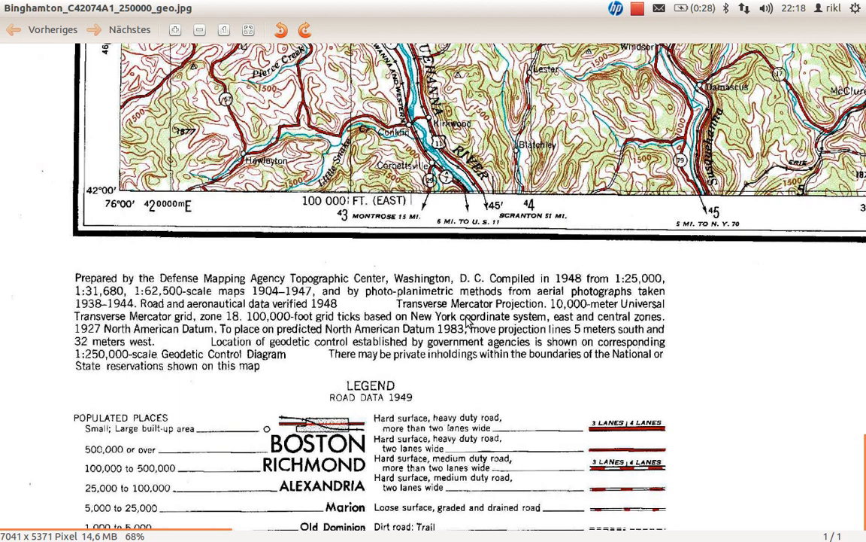
pyautogui.moveTo(87, 340)
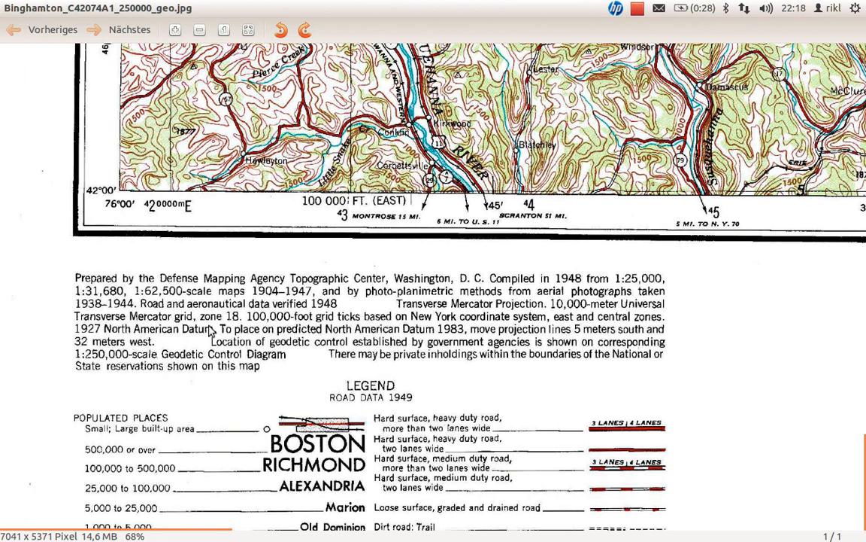
pyautogui.moveTo(209, 334)
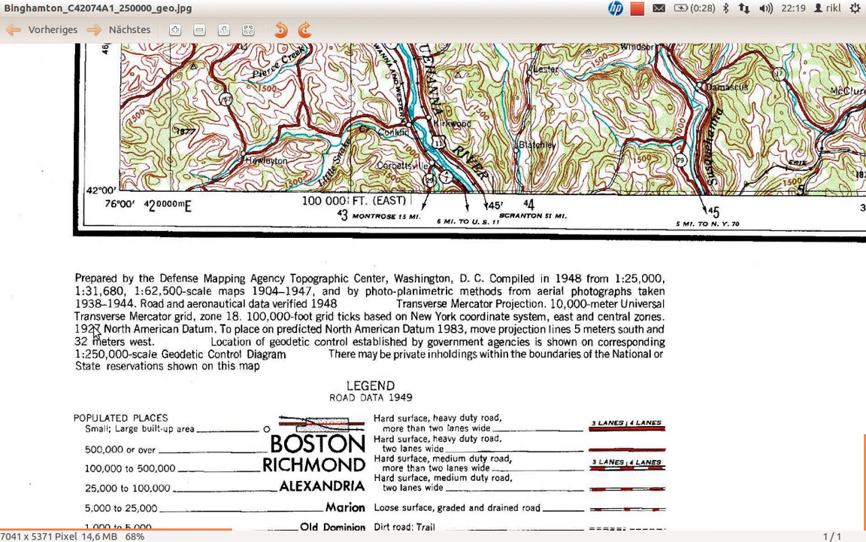
pyautogui.moveTo(231, 325)
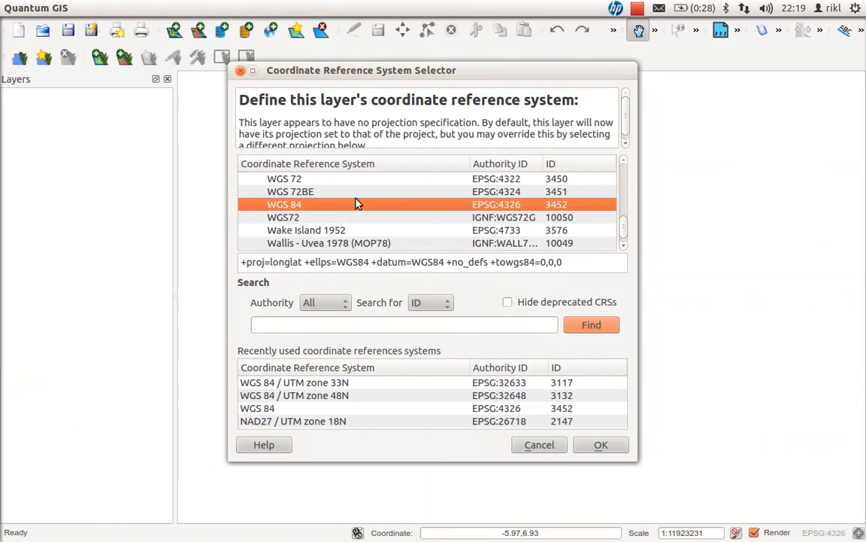
# - Collapse the geographic systems and expand the Universal Transverse Mercator group
pyautogui.scroll(-3)
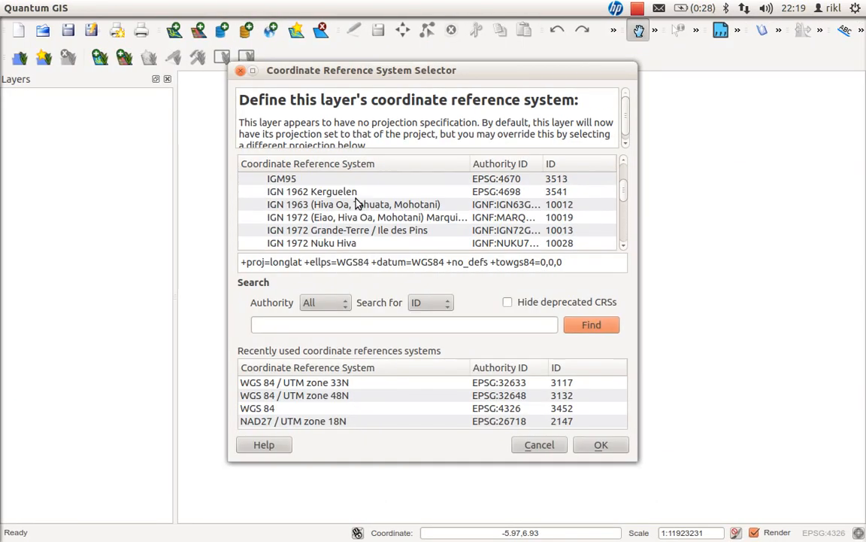
pyautogui.click(247, 177)
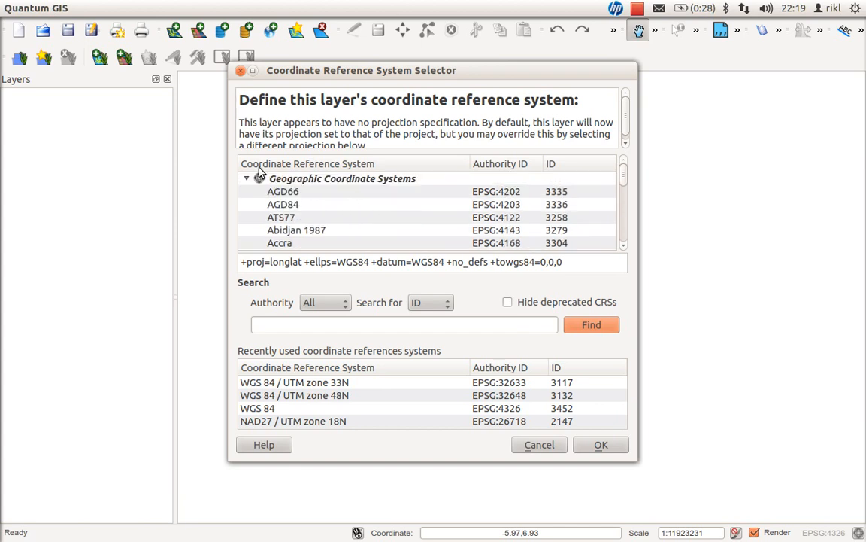
pyautogui.click(246, 178)
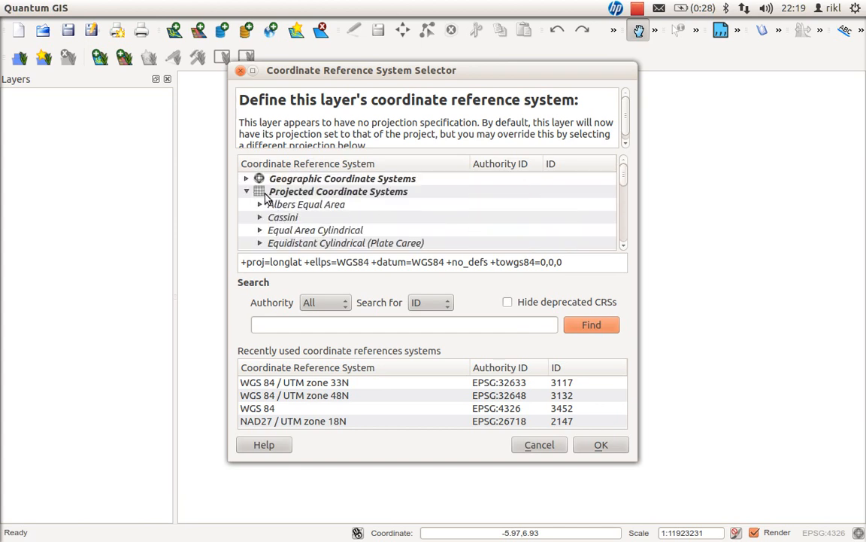
pyautogui.moveTo(379, 209)
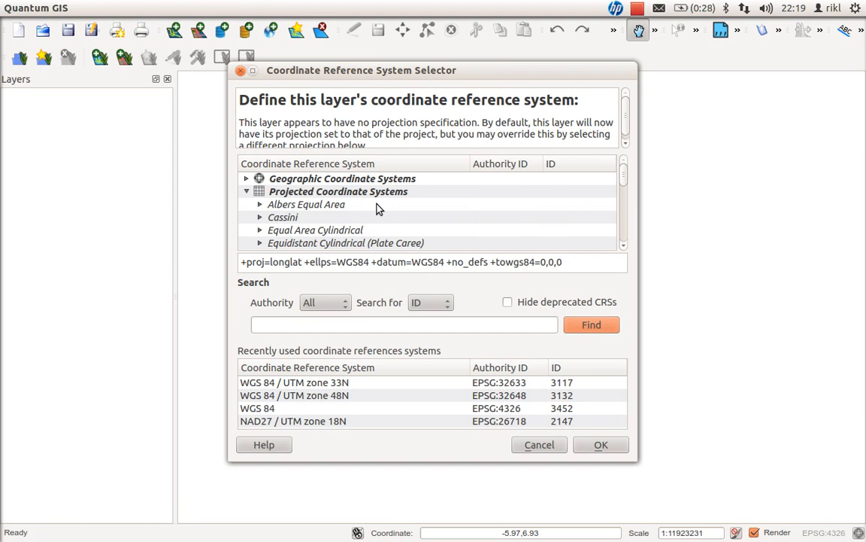
pyautogui.scroll(-3)
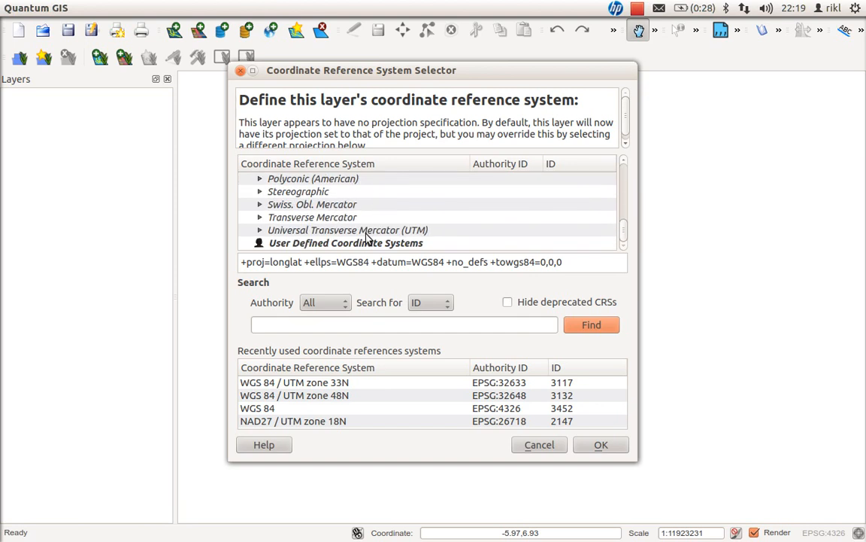
pyautogui.click(347, 228)
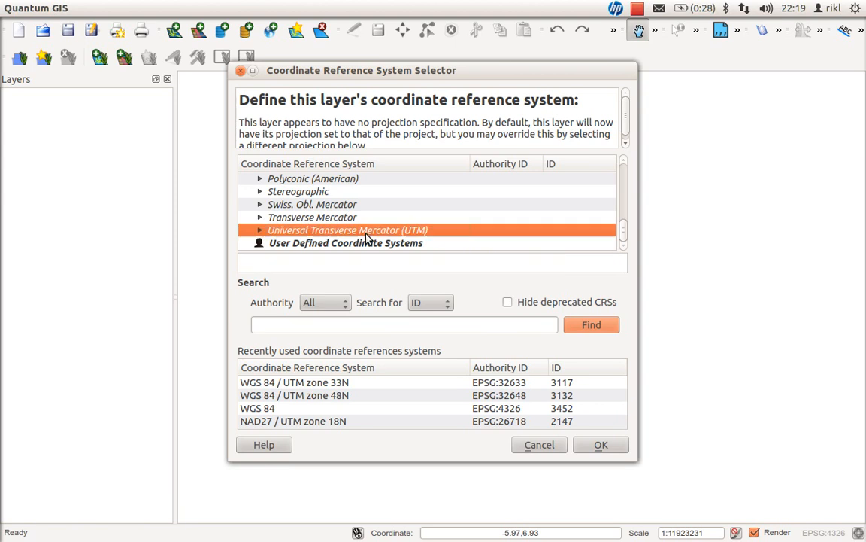
pyautogui.click(258, 229)
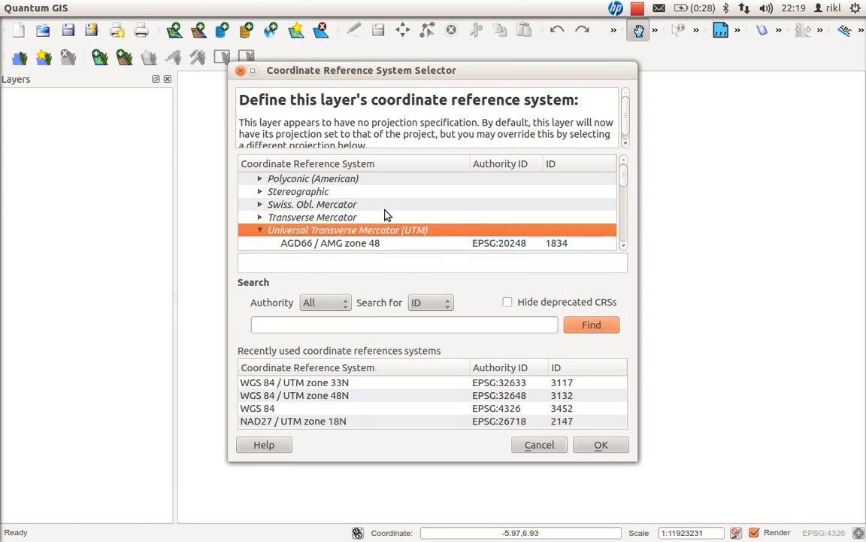
# - Select NAD27 / UTM zone 18N as the layer's CRS and confirm
pyautogui.scroll(-3)
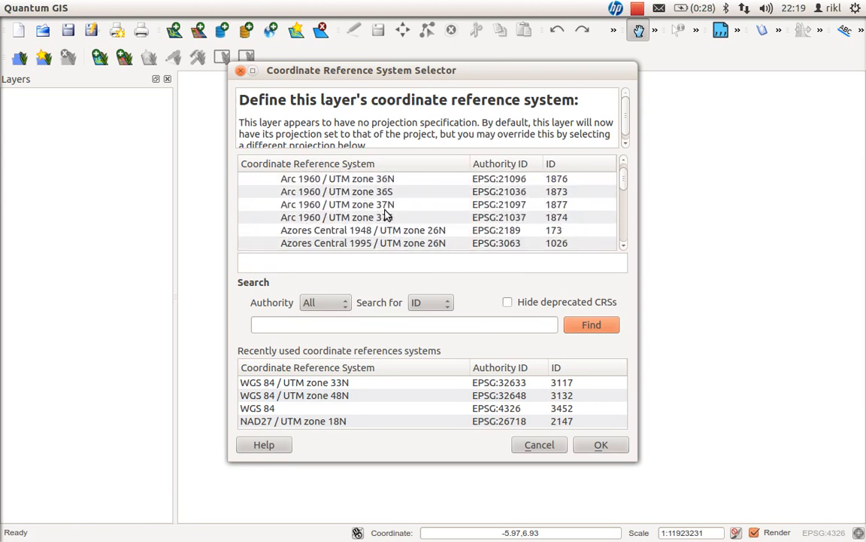
pyautogui.scroll(-3)
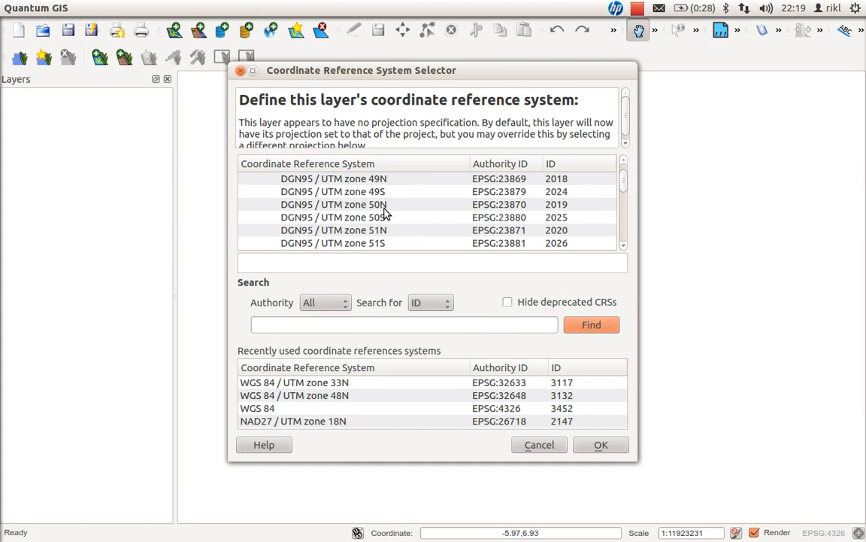
pyautogui.scroll(-3)
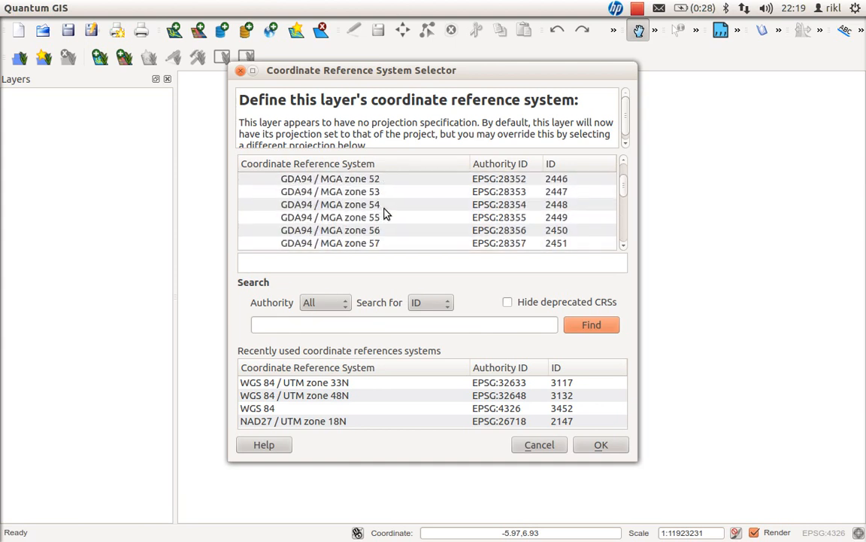
pyautogui.scroll(-3)
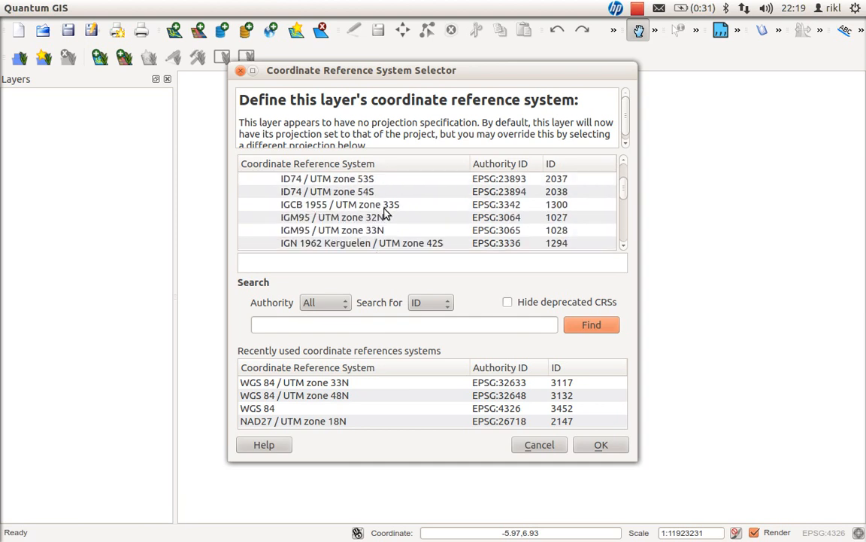
pyautogui.scroll(-3)
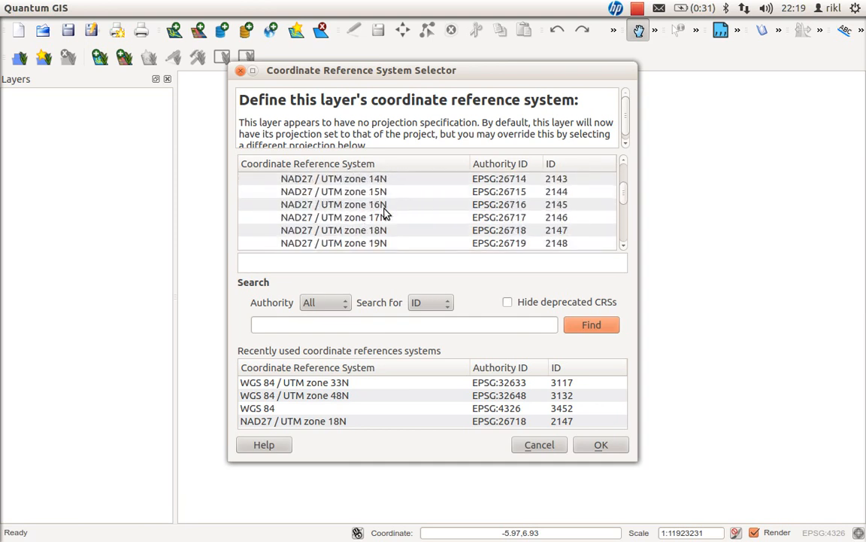
pyautogui.click(334, 205)
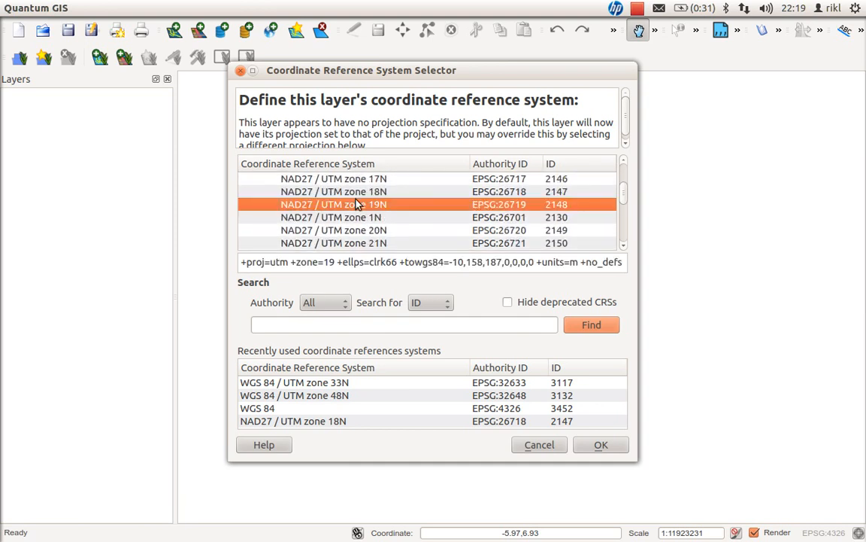
pyautogui.click(334, 192)
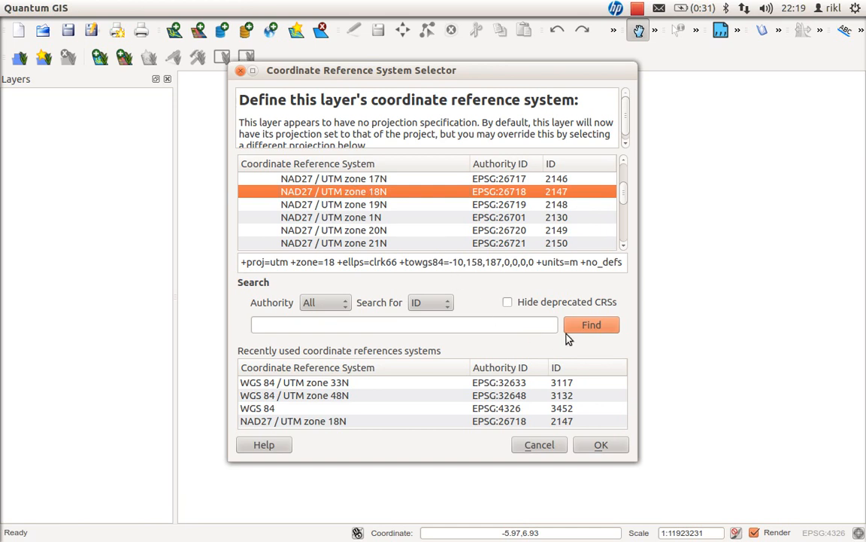
pyautogui.moveTo(444, 202)
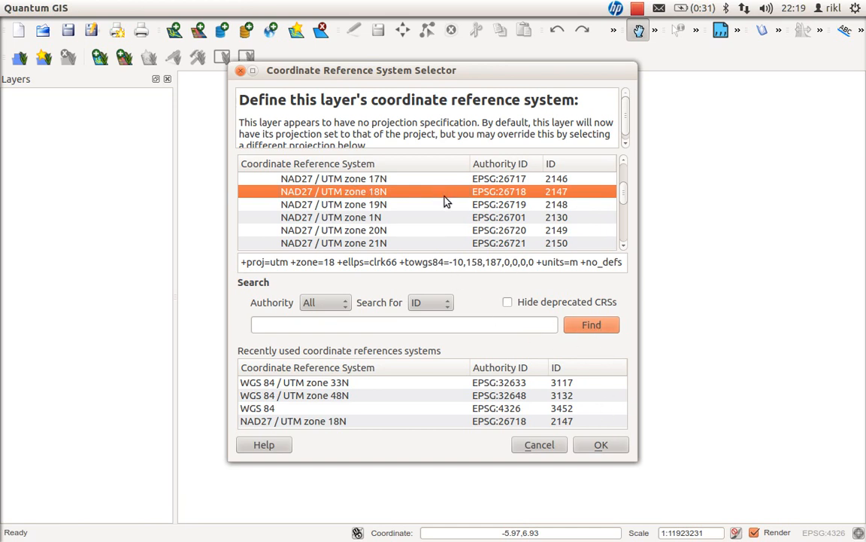
pyautogui.click(600, 446)
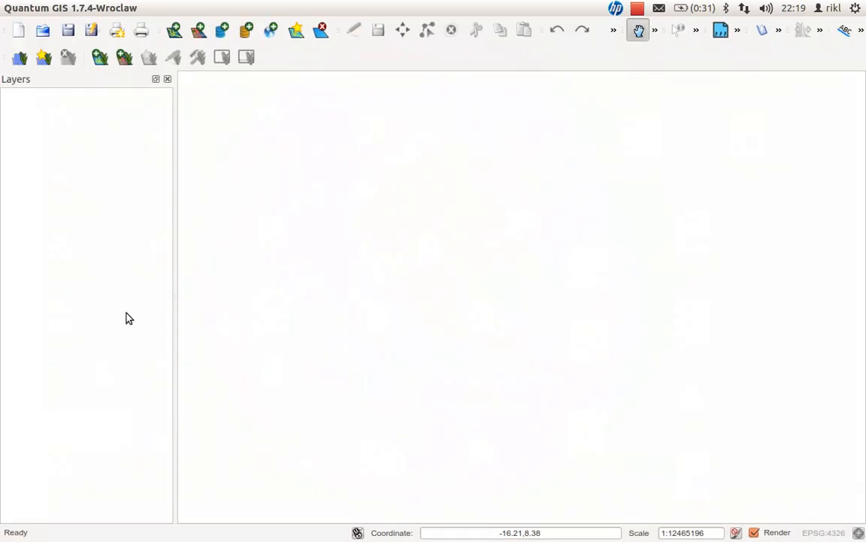
# - Browse the Vector, Settings and Plugins menus, then return to the Georeferencer
pyautogui.click(263, 8)
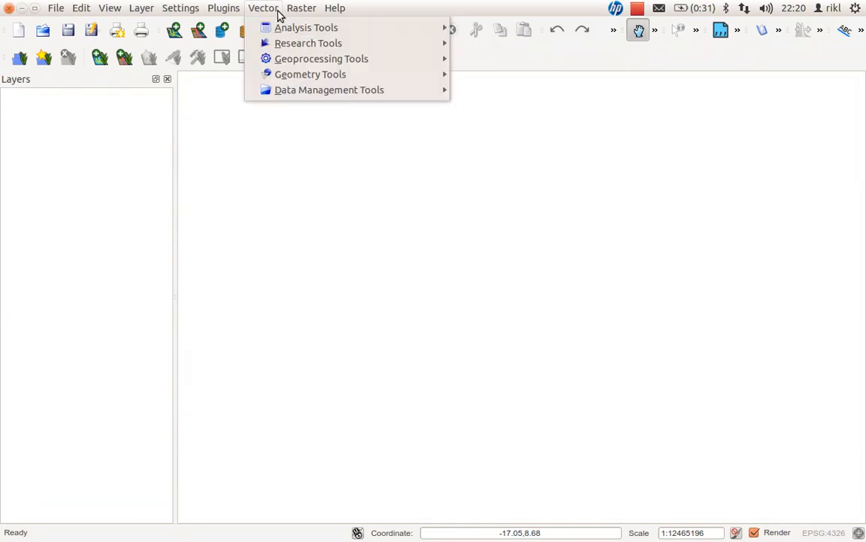
pyautogui.click(223, 8)
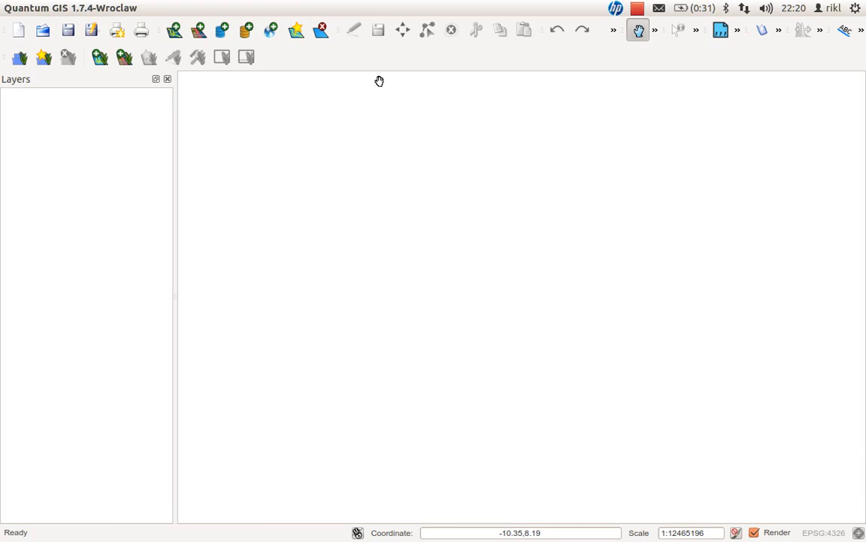
pyautogui.click(181, 8)
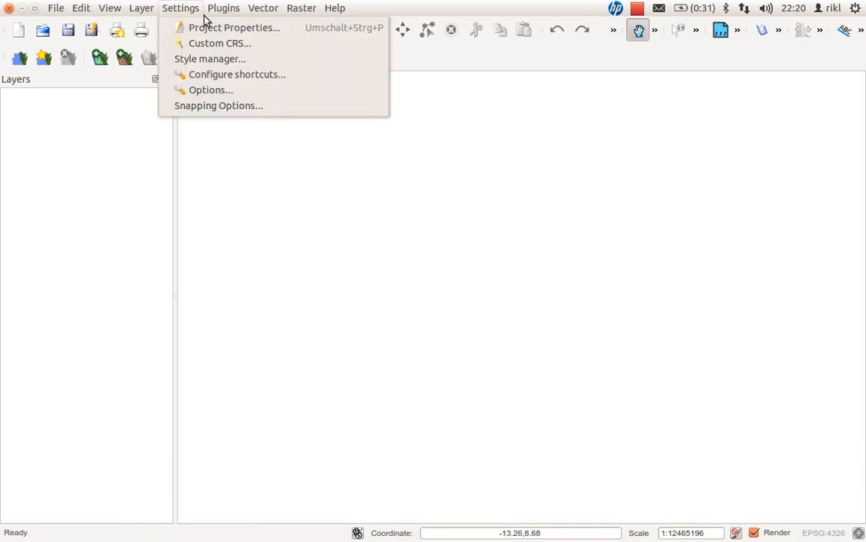
pyautogui.click(222, 8)
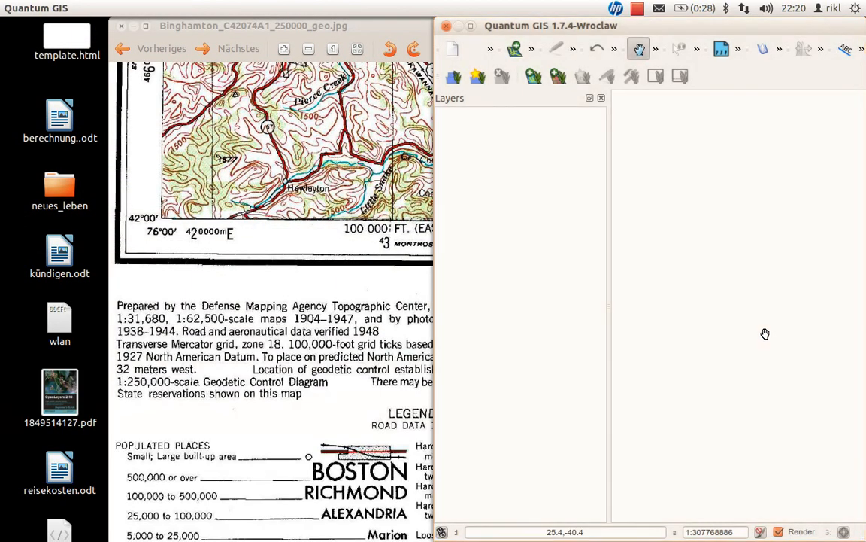
pyautogui.click(223, 8)
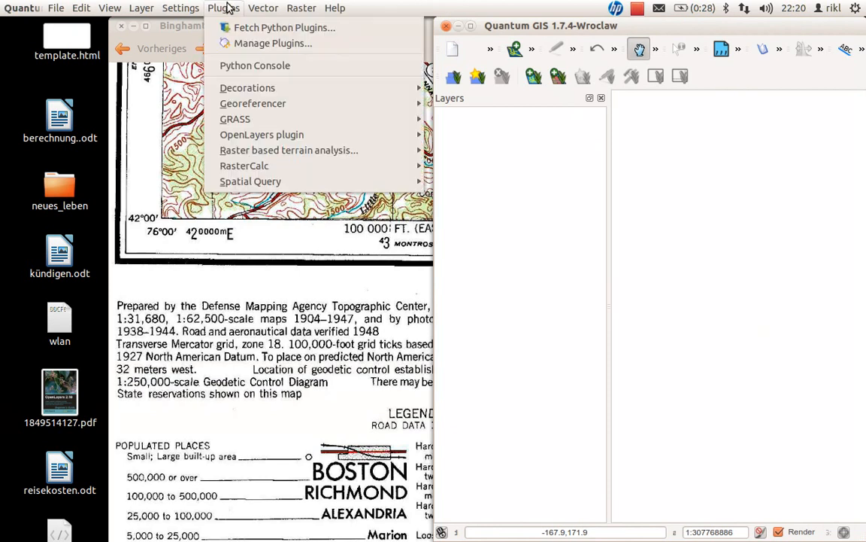
pyautogui.click(224, 8)
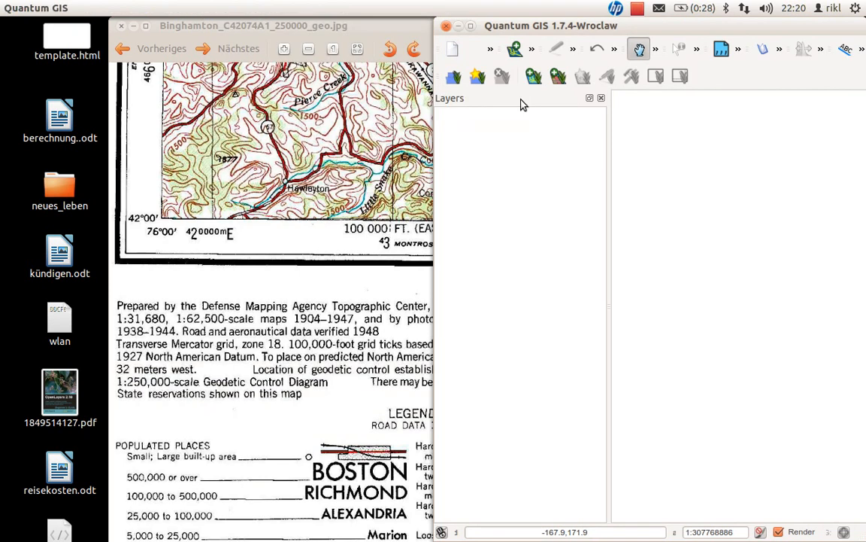
pyautogui.click(120, 24)
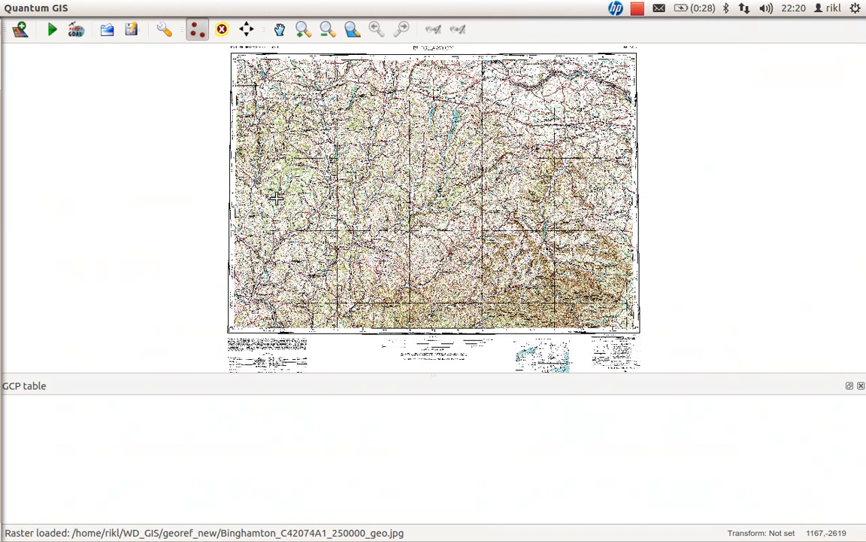
pyautogui.moveTo(343, 390)
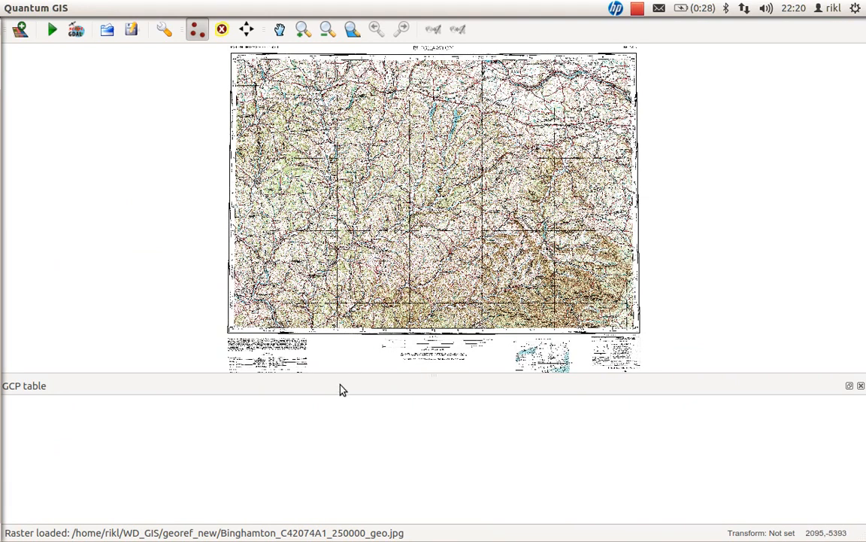
pyautogui.moveTo(99, 117)
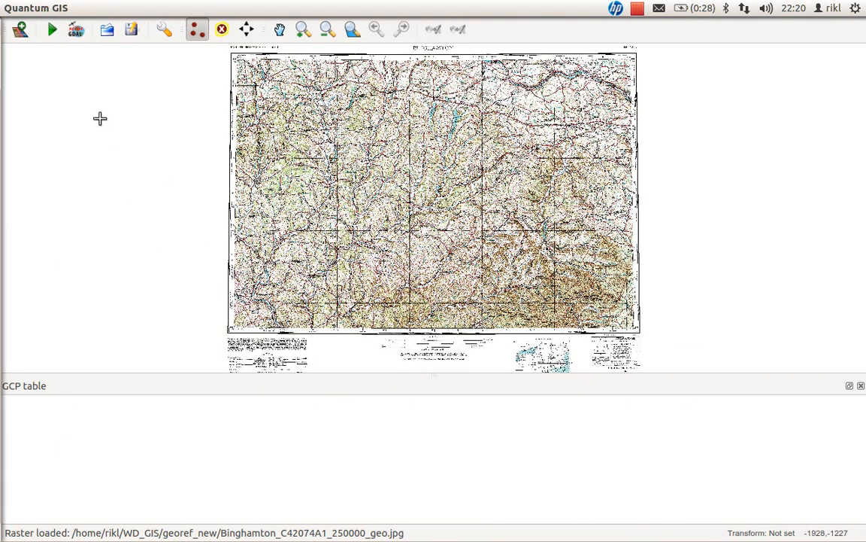
# - Switch the Georeferencer to the Add point tool for placing control points
pyautogui.click(197, 28)
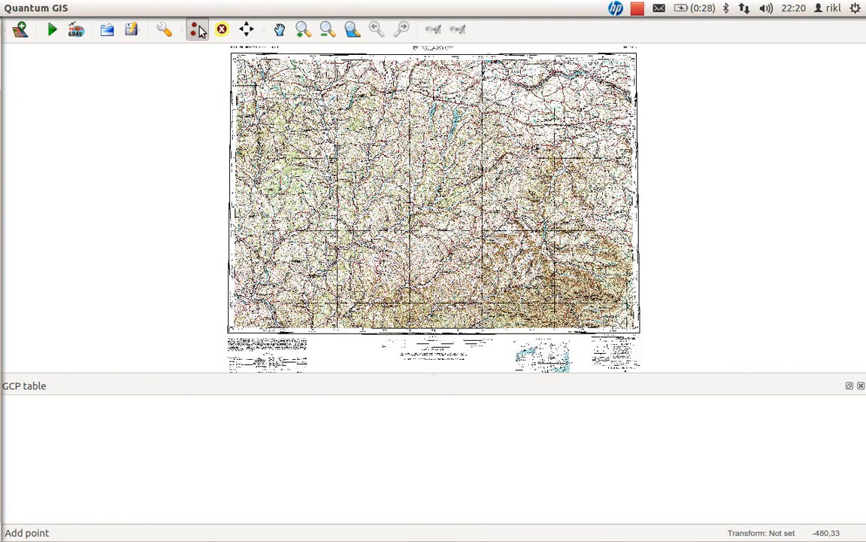
pyautogui.moveTo(196, 30)
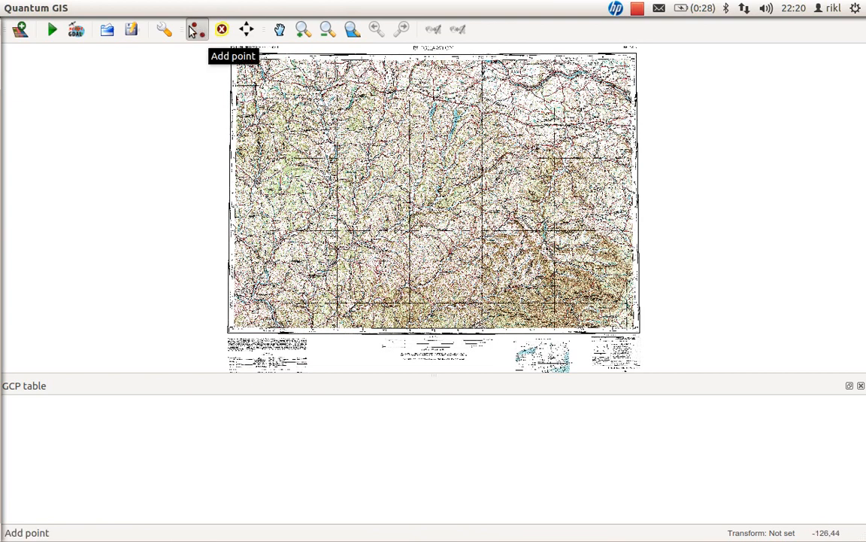
pyautogui.moveTo(51, 30)
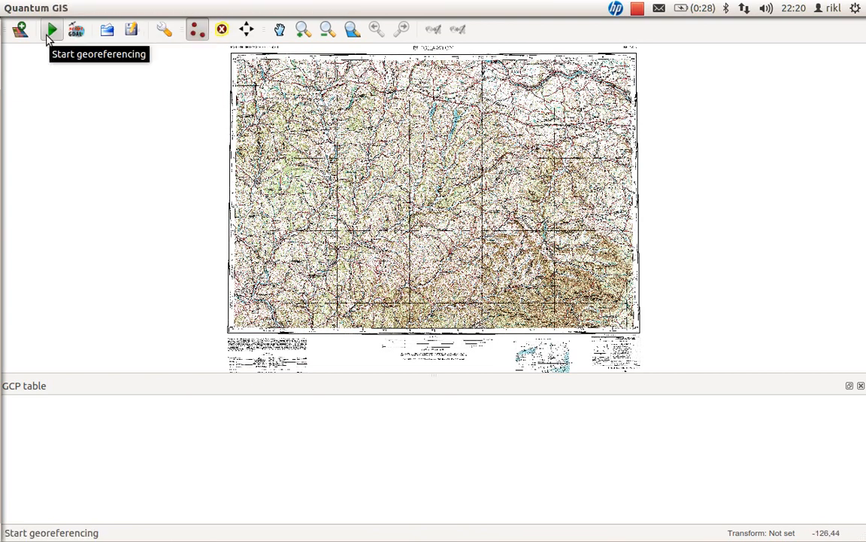
pyautogui.moveTo(75, 29)
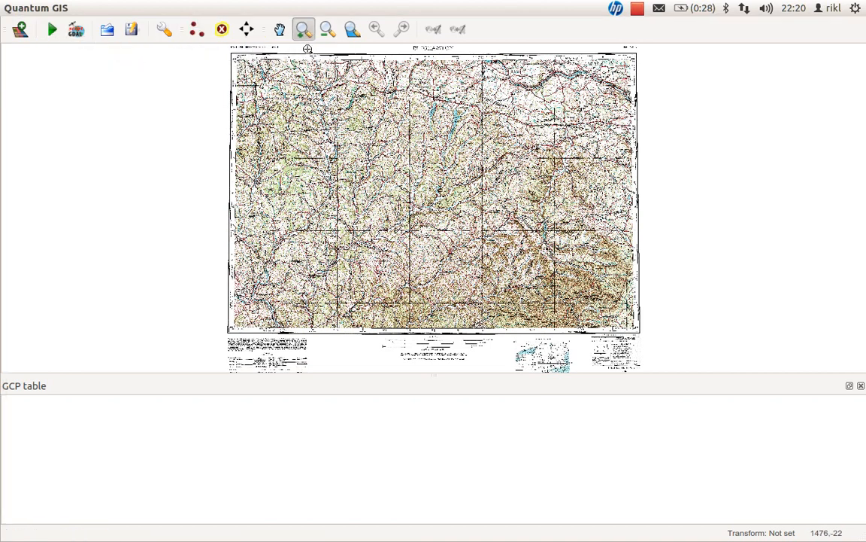
pyautogui.moveTo(268, 66)
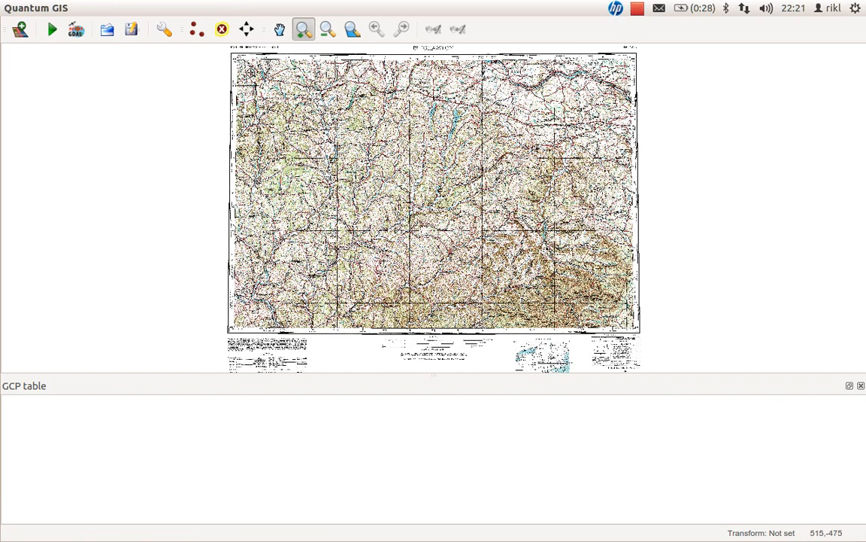
pyautogui.moveTo(246, 78)
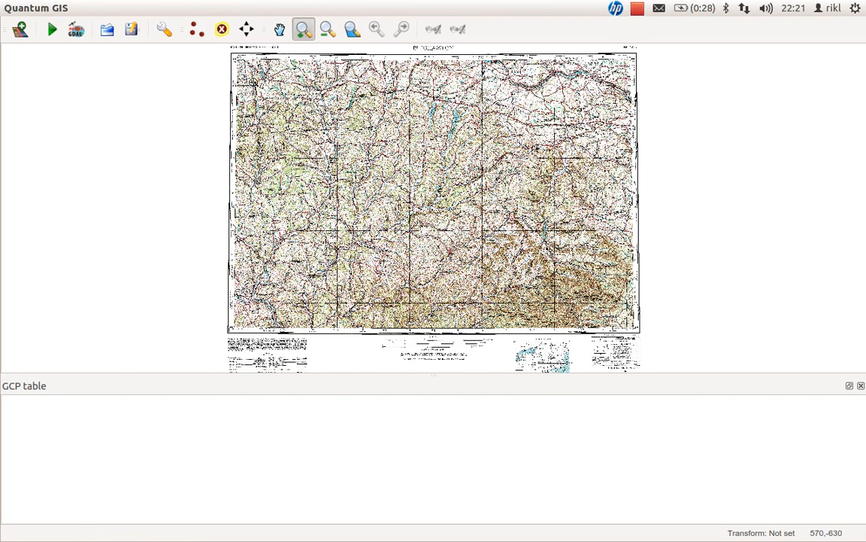
pyautogui.moveTo(253, 81)
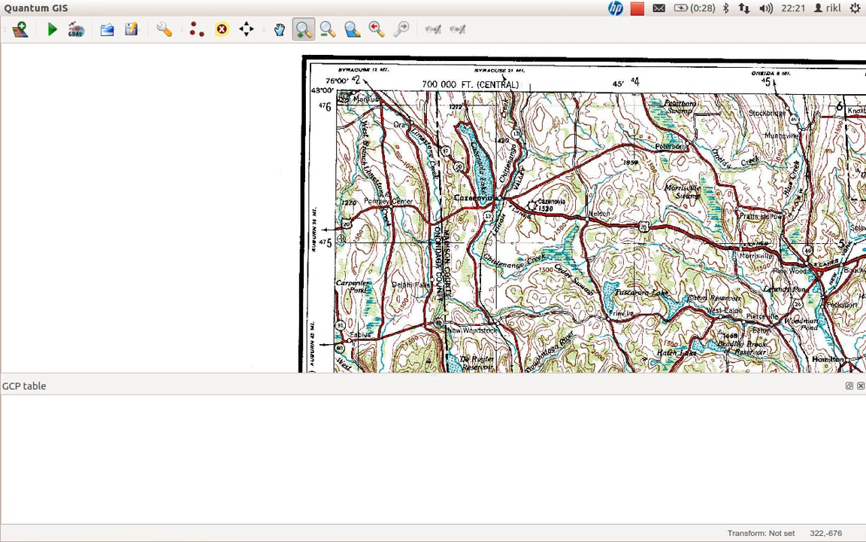
pyautogui.moveTo(330, 248)
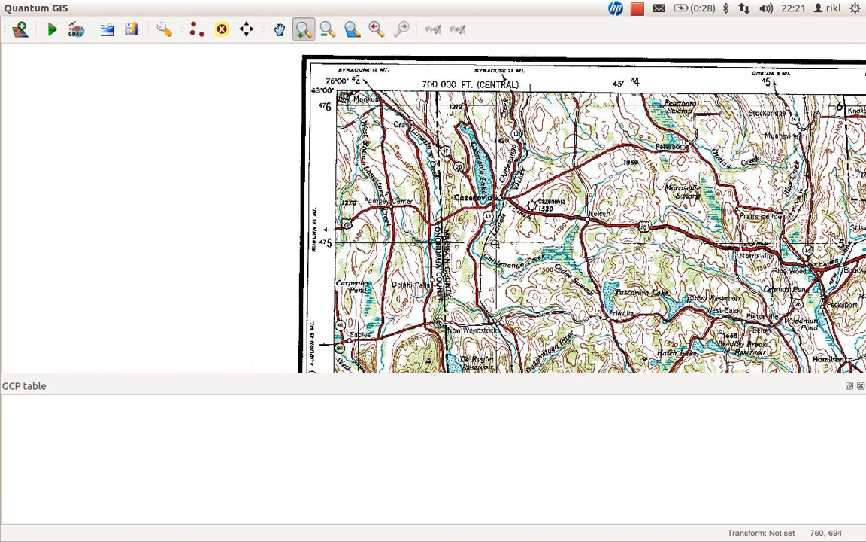
pyautogui.moveTo(496, 245)
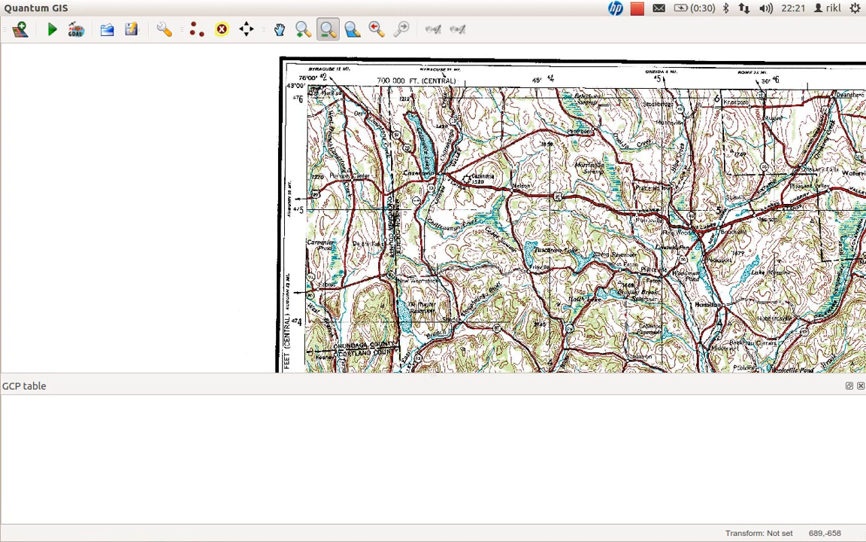
pyautogui.moveTo(413, 200)
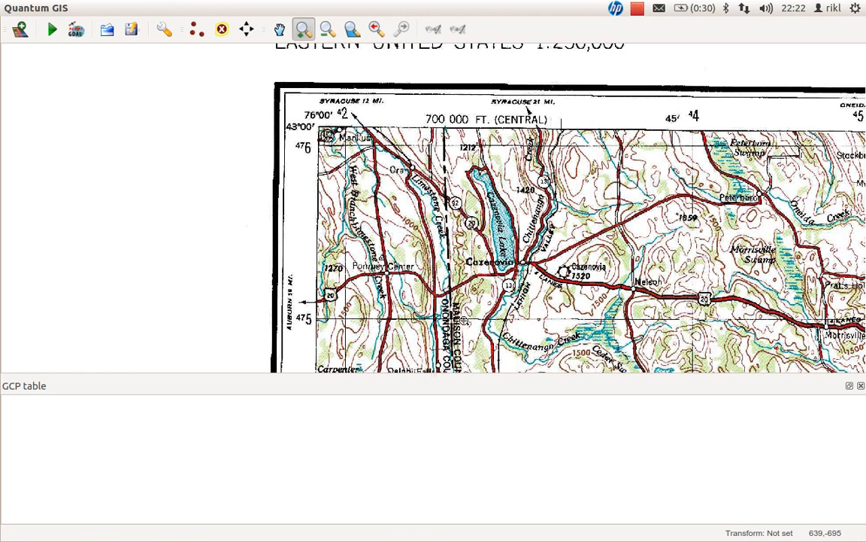
pyautogui.moveTo(499, 330)
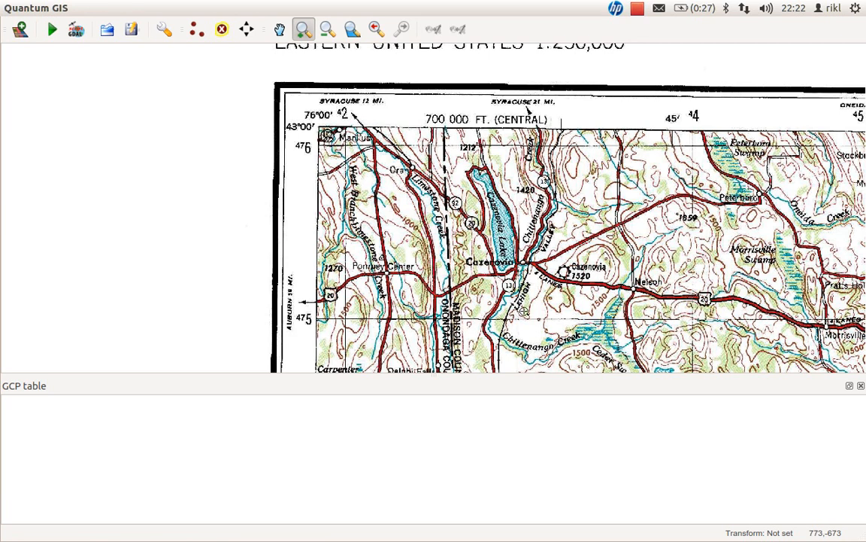
pyautogui.moveTo(699, 325)
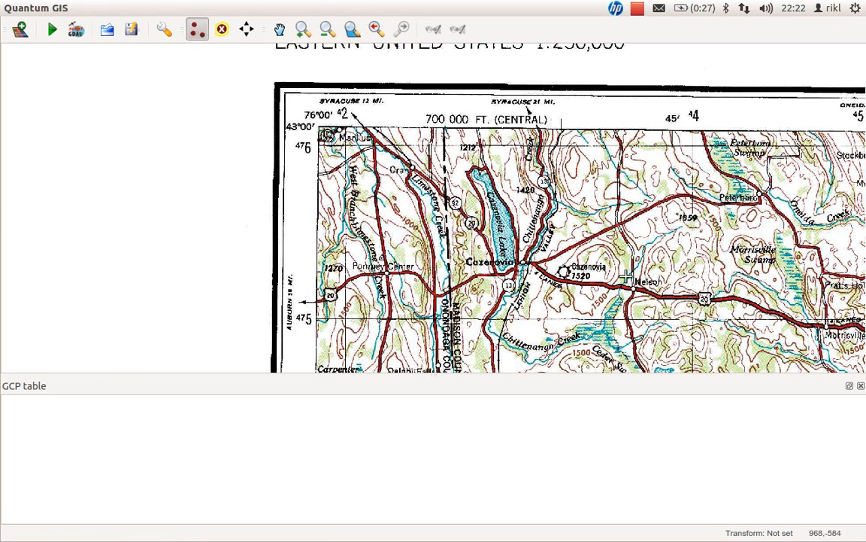
pyautogui.moveTo(691, 319)
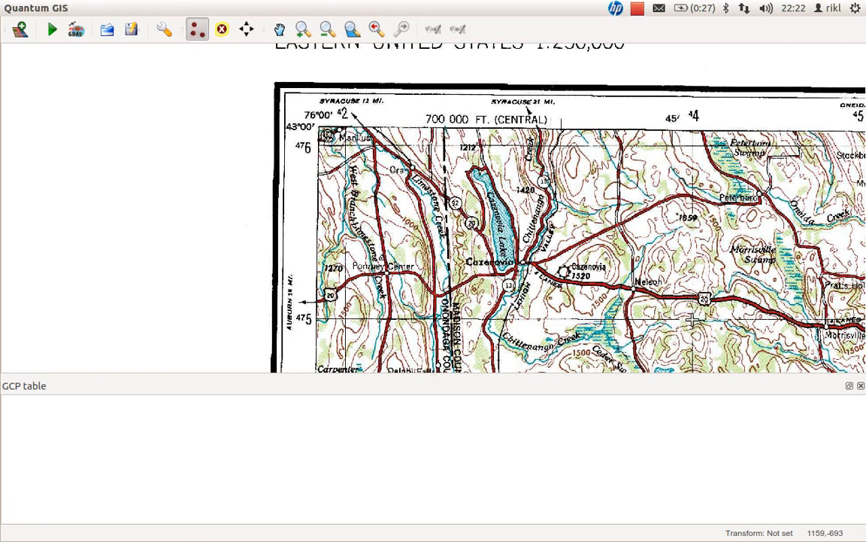
pyautogui.moveTo(692, 319)
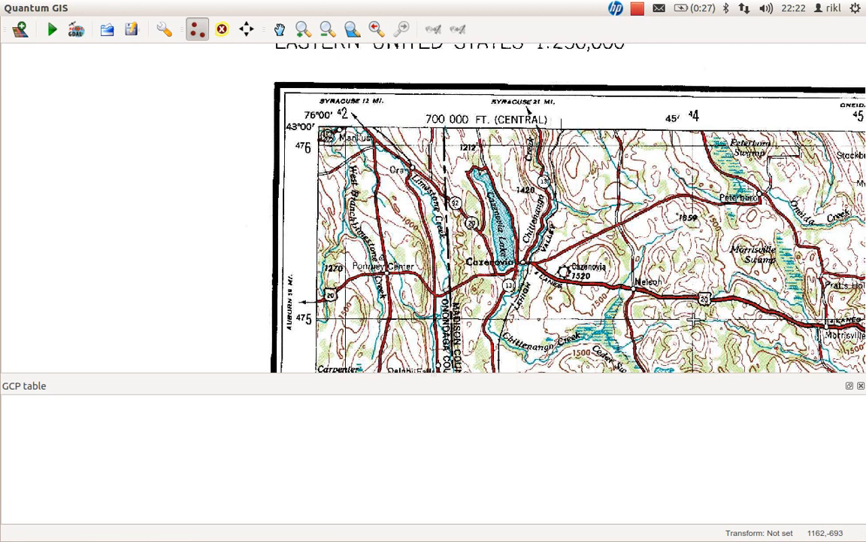
# - Add a control point at the north-west grid corner with X 440000, Y 4750000
pyautogui.click(631, 279)
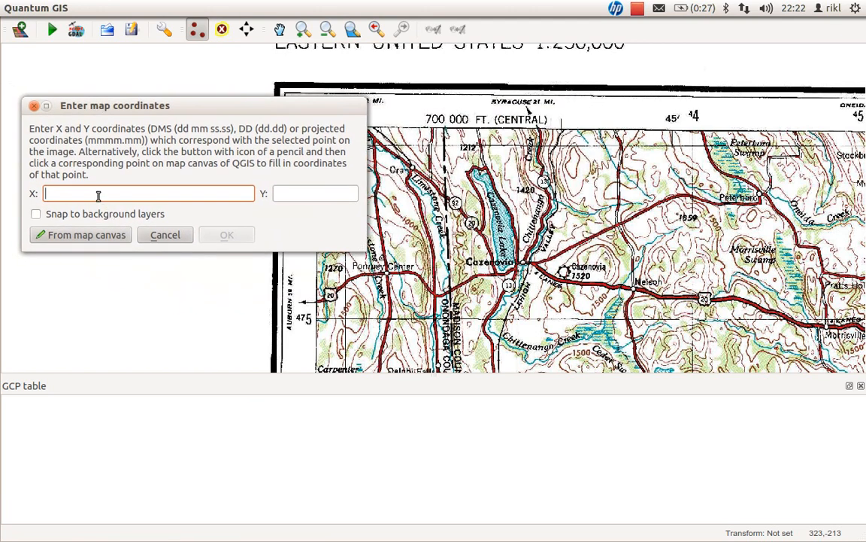
pyautogui.write('44')
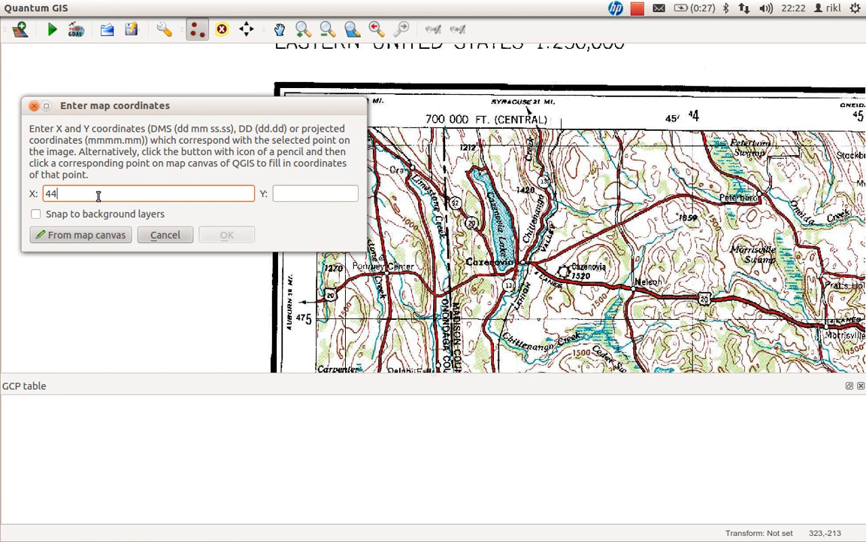
pyautogui.write('0000')
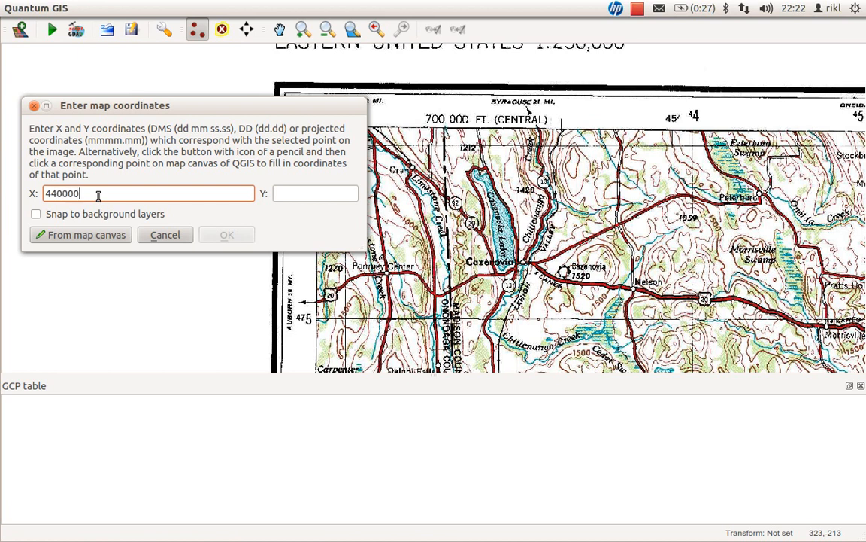
pyautogui.click(316, 193)
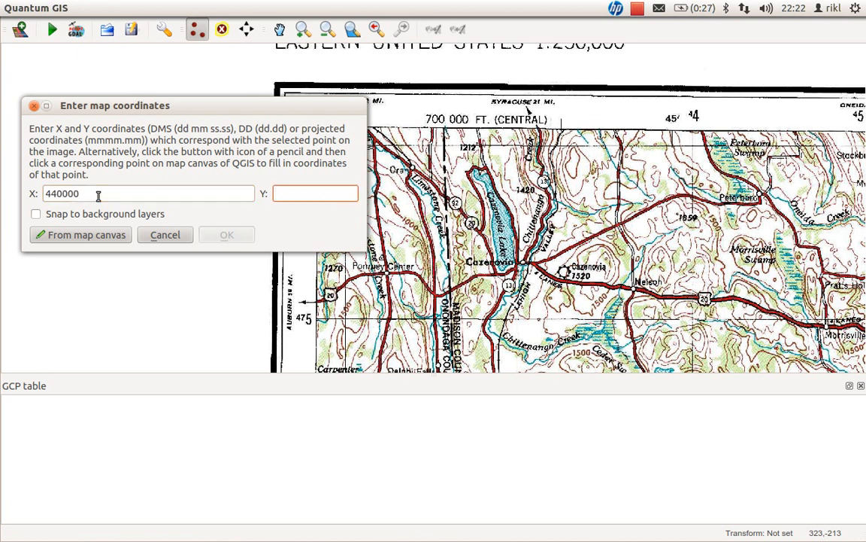
pyautogui.write('4759')
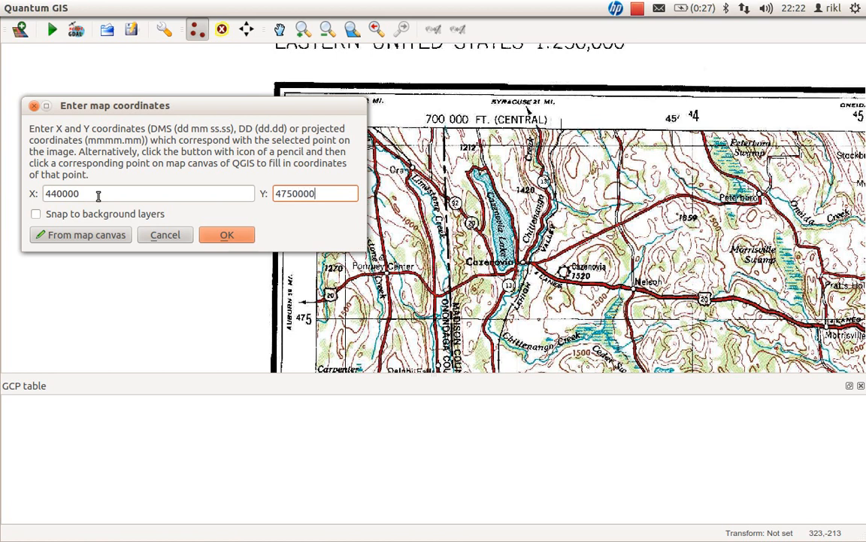
pyautogui.press('BackSpace')
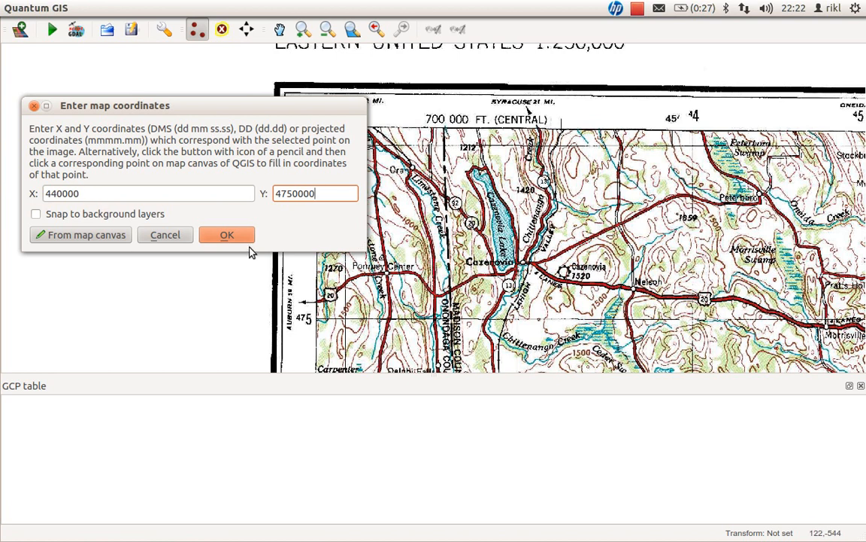
pyautogui.click(226, 235)
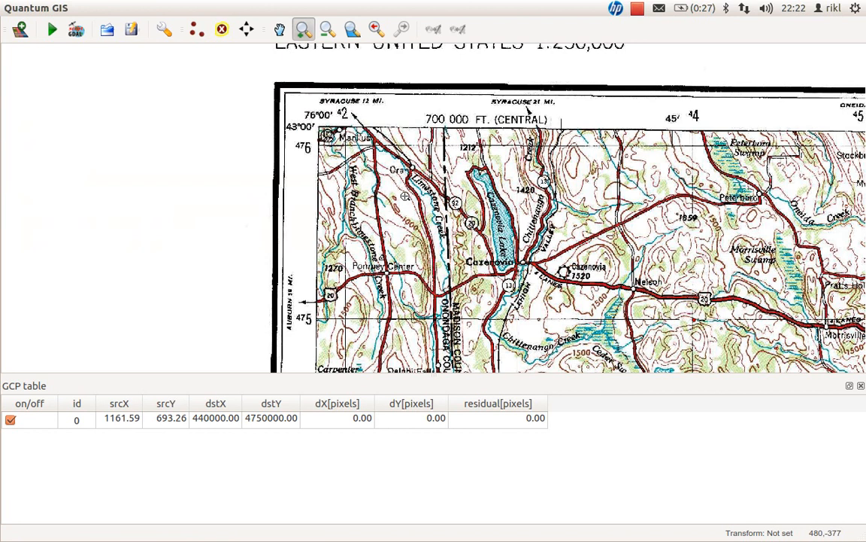
pyautogui.moveTo(728, 349)
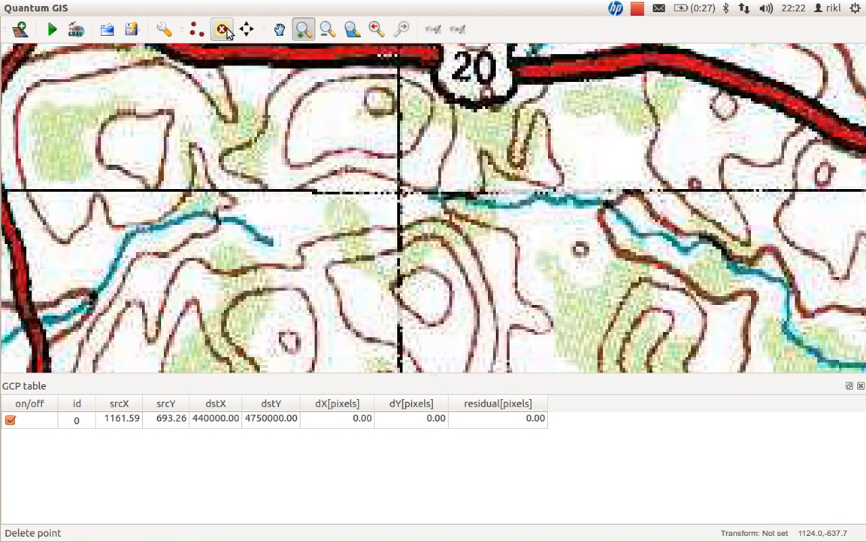
pyautogui.moveTo(247, 30)
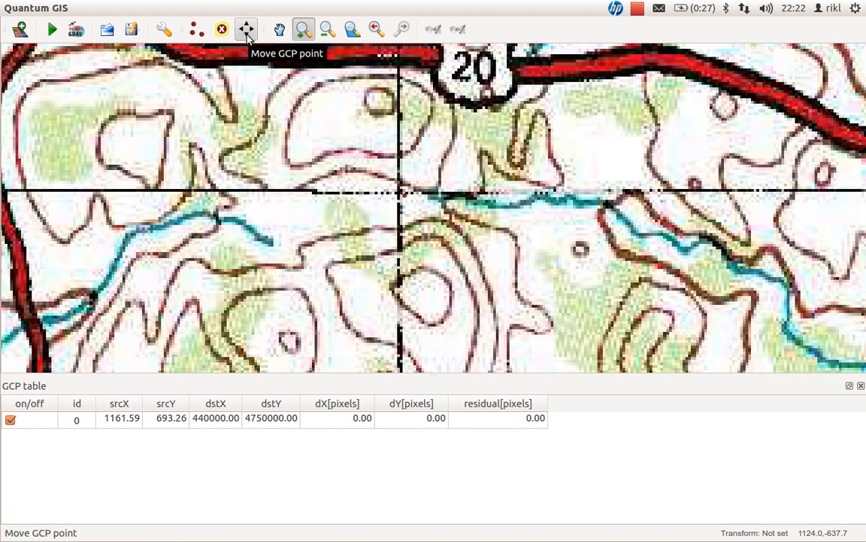
# - Drag control point 0 onto the grid crossing, refining its source to 1159.77, 691.95
pyautogui.click(247, 30)
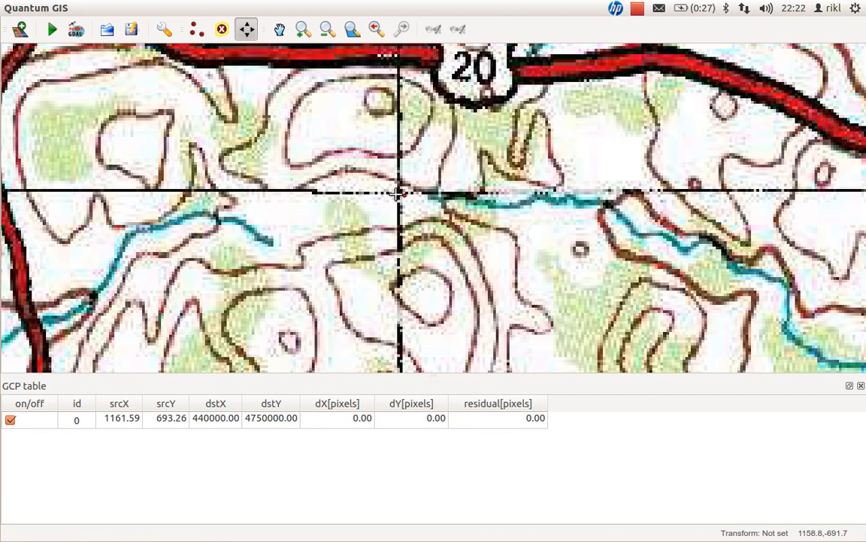
pyautogui.moveTo(399, 192)
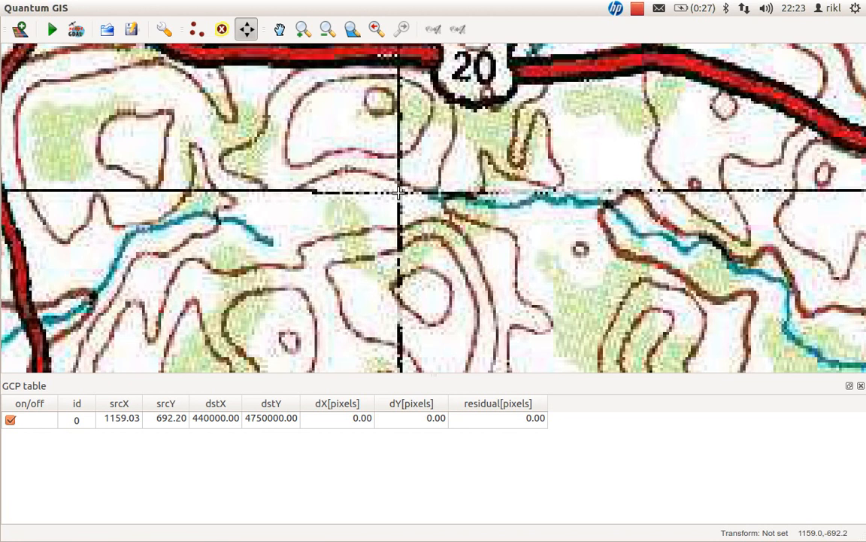
pyautogui.moveTo(442, 220)
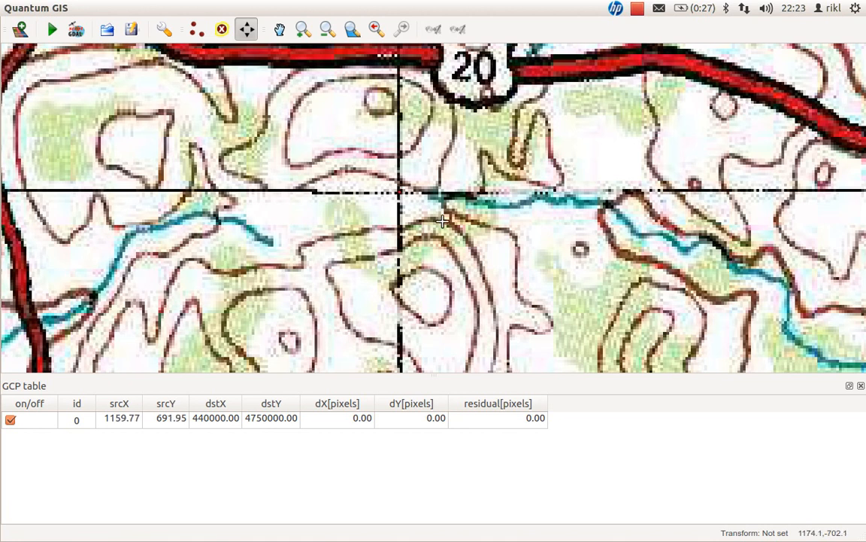
pyautogui.moveTo(329, 109)
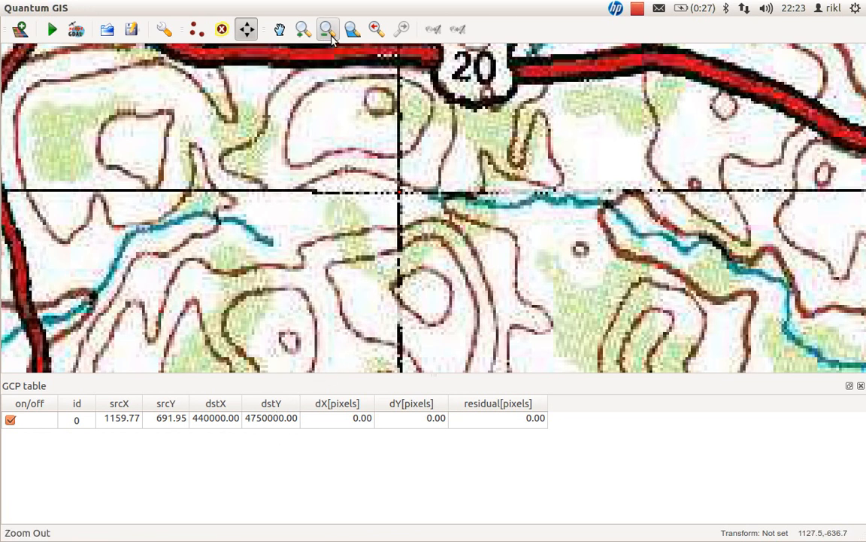
pyautogui.click(328, 29)
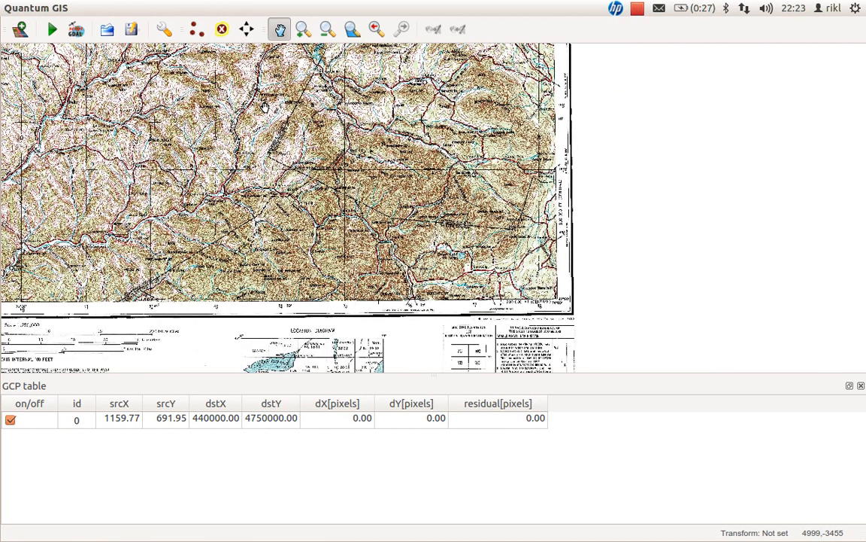
pyautogui.moveTo(358, 187)
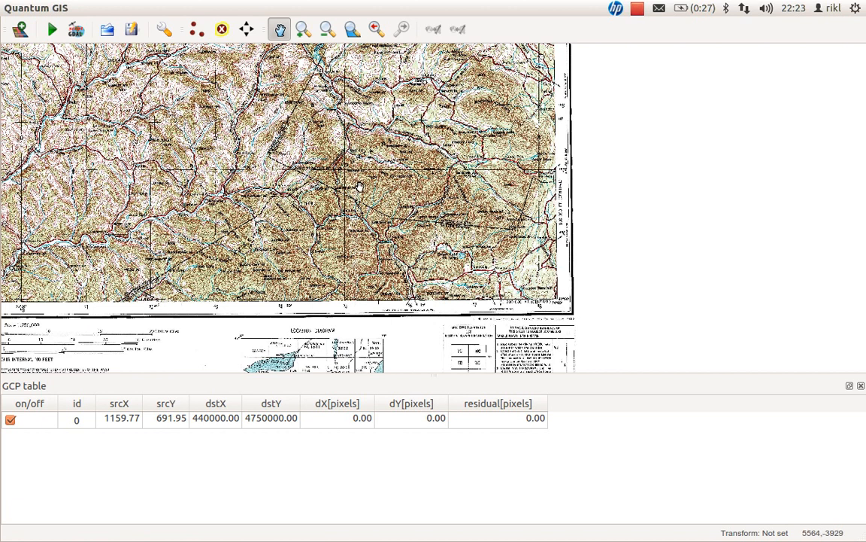
pyautogui.moveTo(264, 132)
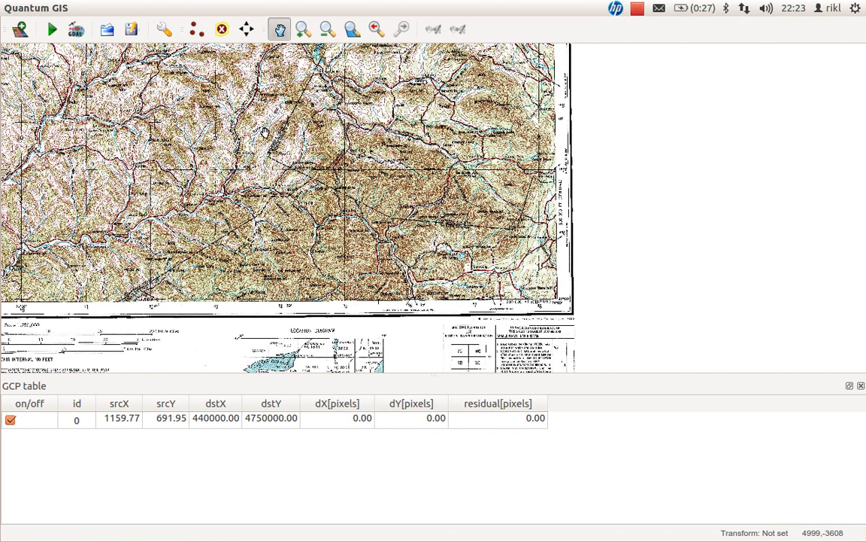
pyautogui.moveTo(415, 220)
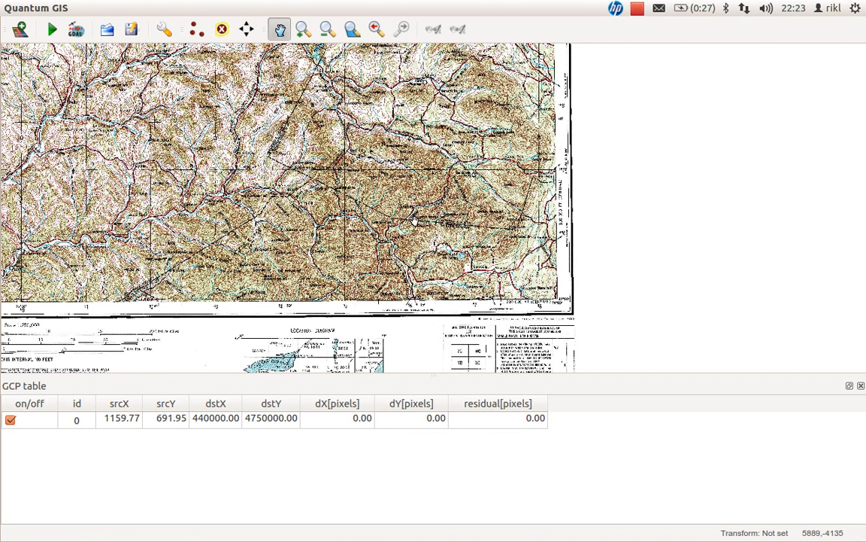
# - Place a control point on the northeast grid intersection with map coordinates X 570000, Y 4660000
pyautogui.click(304, 29)
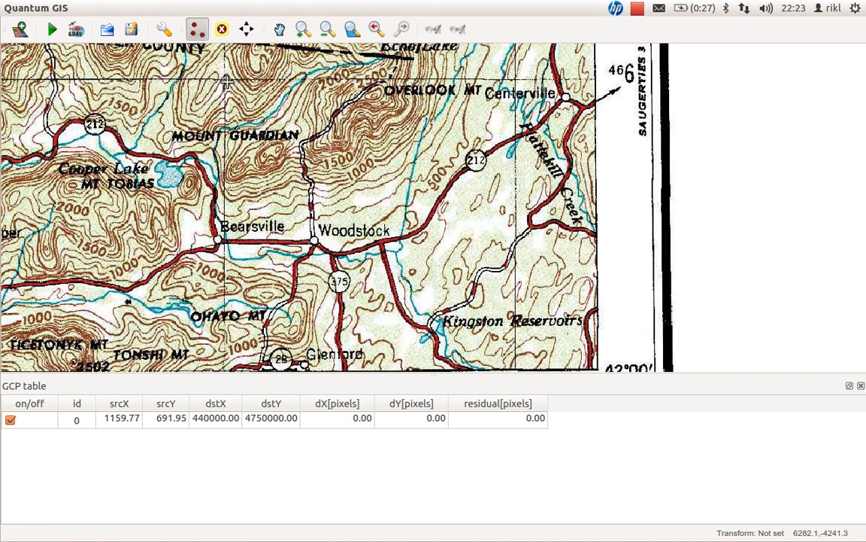
pyautogui.click(227, 81)
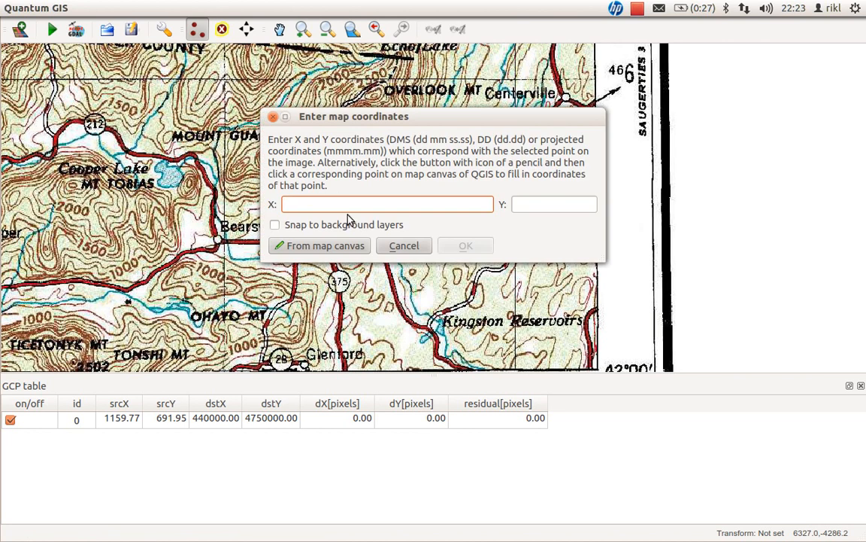
pyautogui.write('570000')
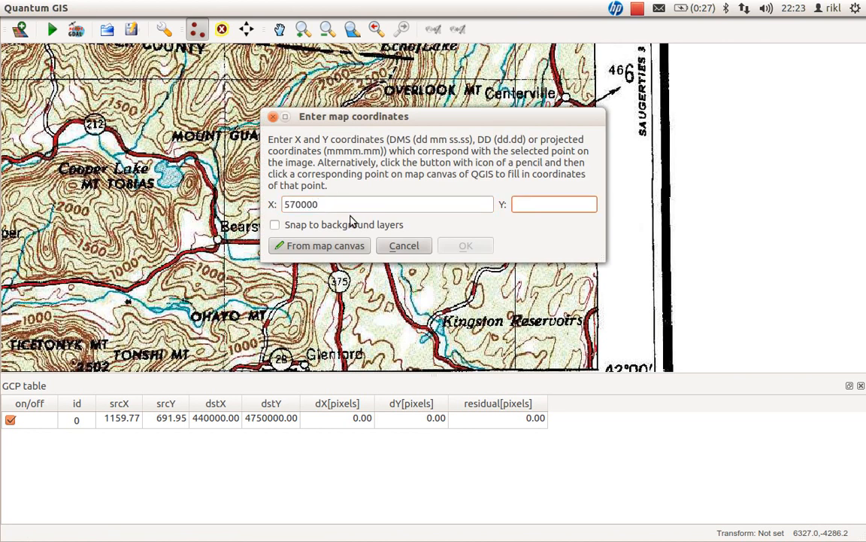
pyautogui.write('4660000')
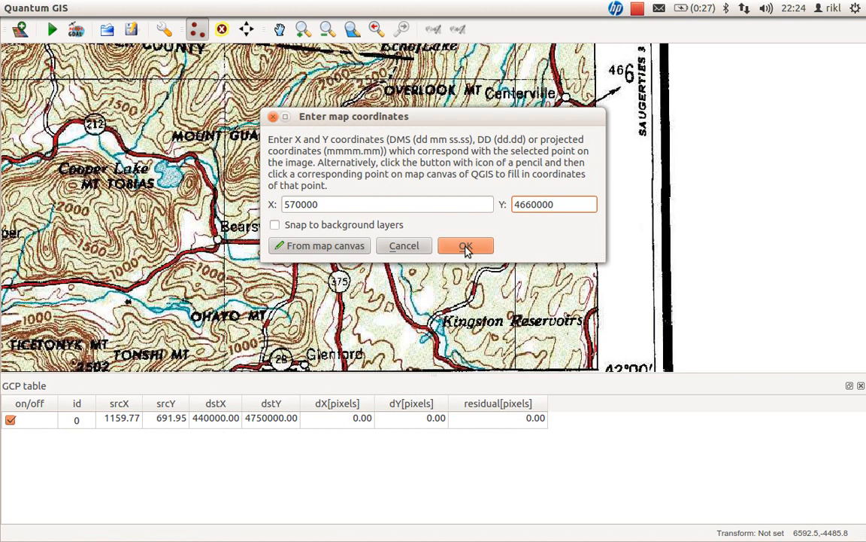
pyautogui.click(466, 245)
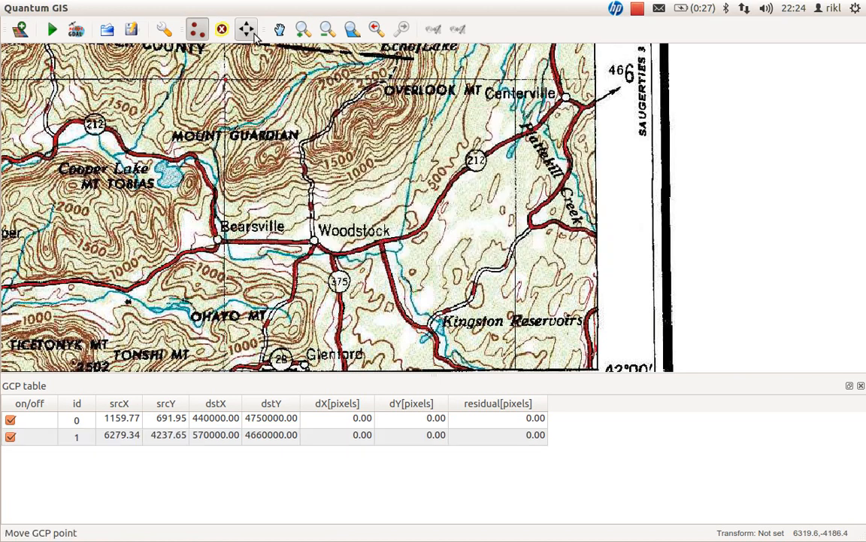
# - Zoom out to the whole sheet, then zoom in on the map's southwest corner
pyautogui.click(328, 30)
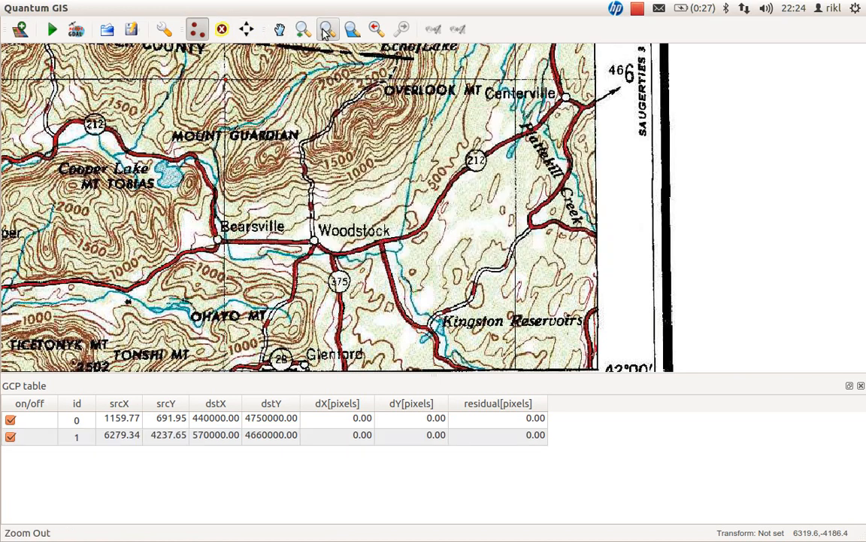
pyautogui.click(328, 28)
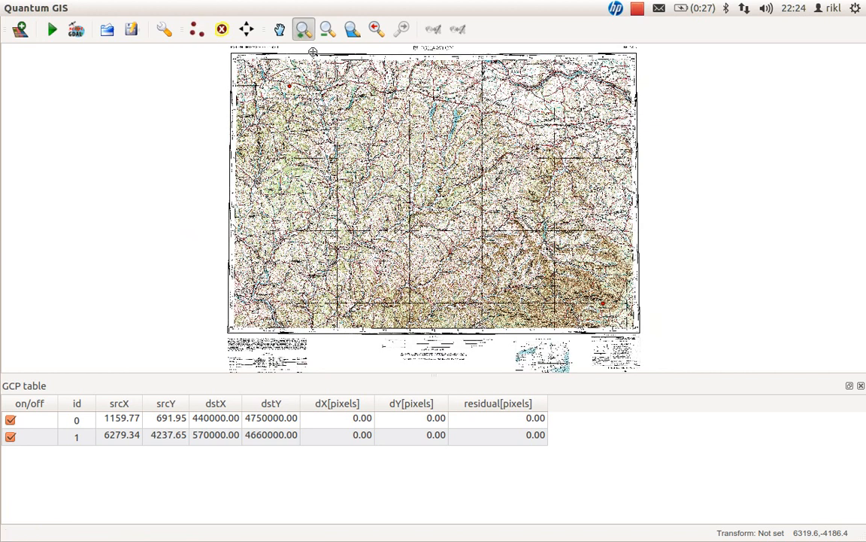
pyautogui.moveTo(308, 319)
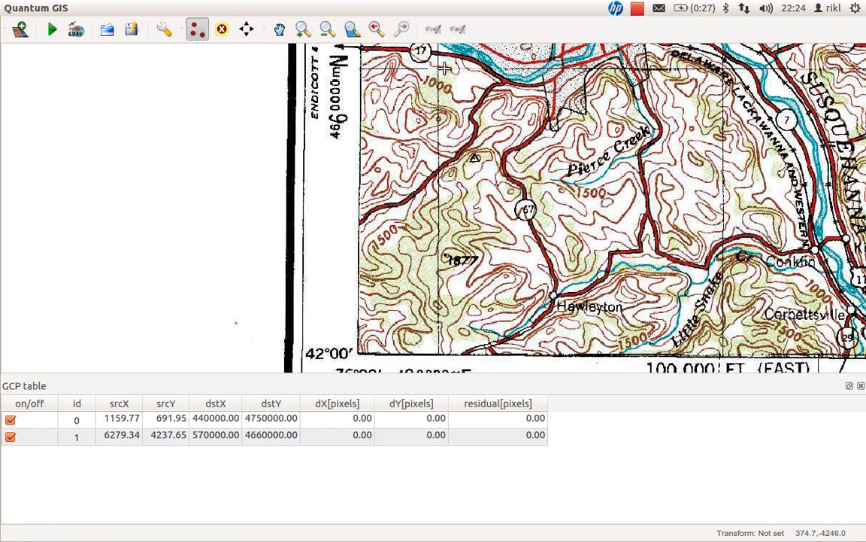
pyautogui.moveTo(442, 67)
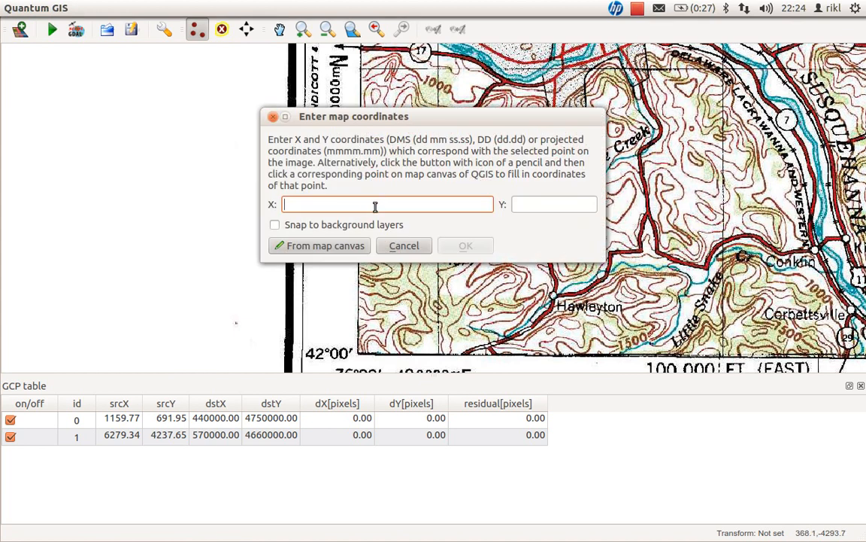
pyautogui.moveTo(353, 116); pyautogui.dragTo(286, 147)
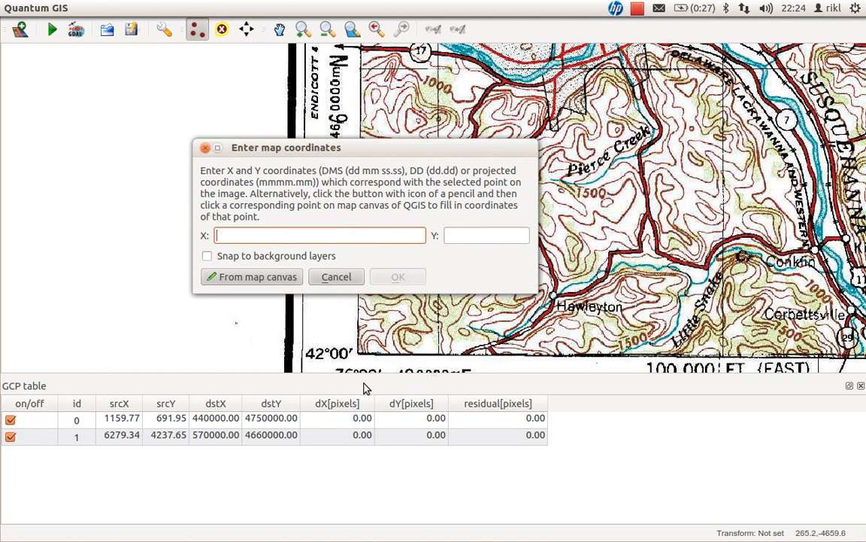
pyautogui.moveTo(587, 363)
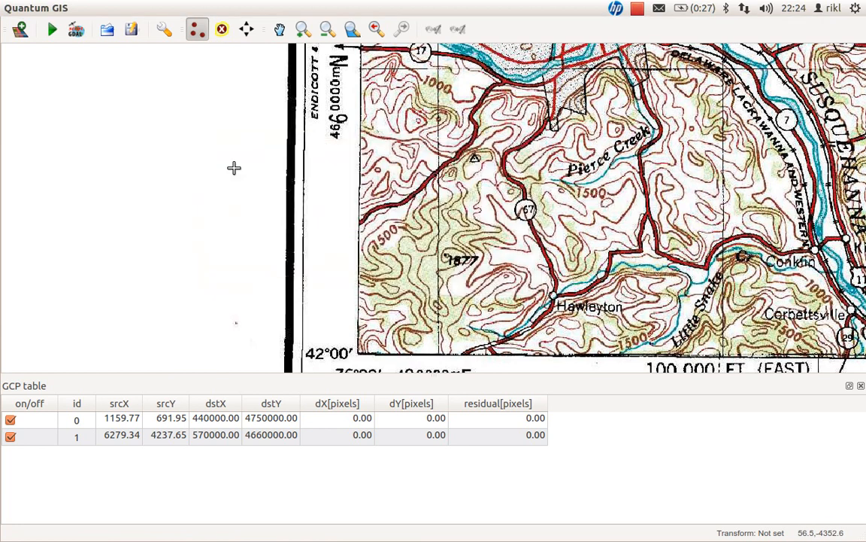
pyautogui.click(304, 31)
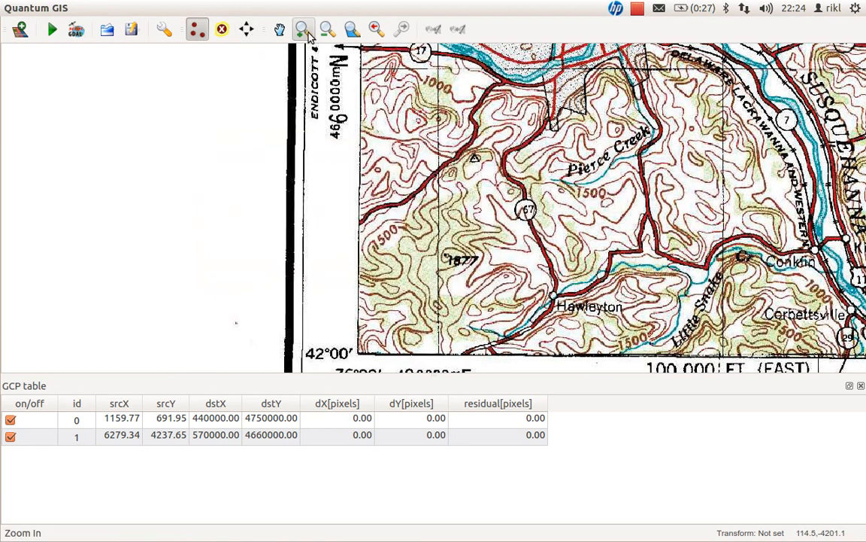
pyautogui.click(280, 28)
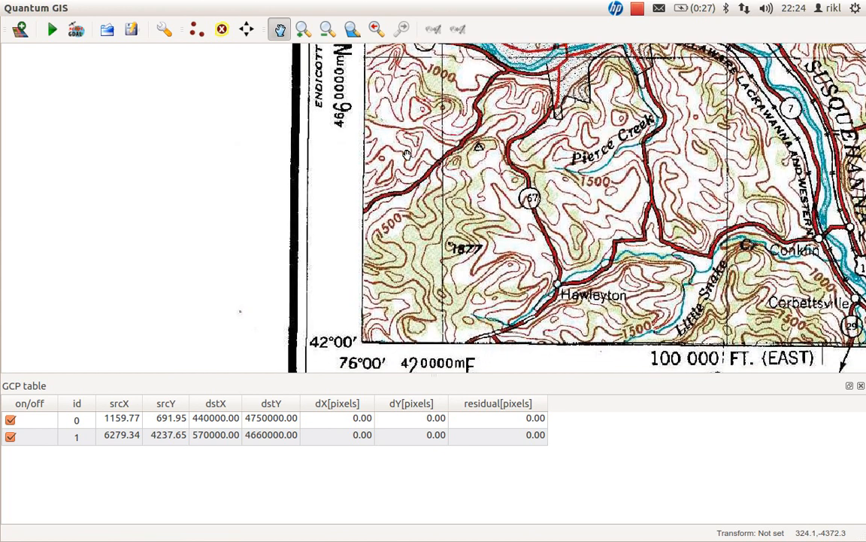
# - Place a control point on the southwest grid intersection with map coordinates X 420000, Y 4660000
pyautogui.click(196, 30)
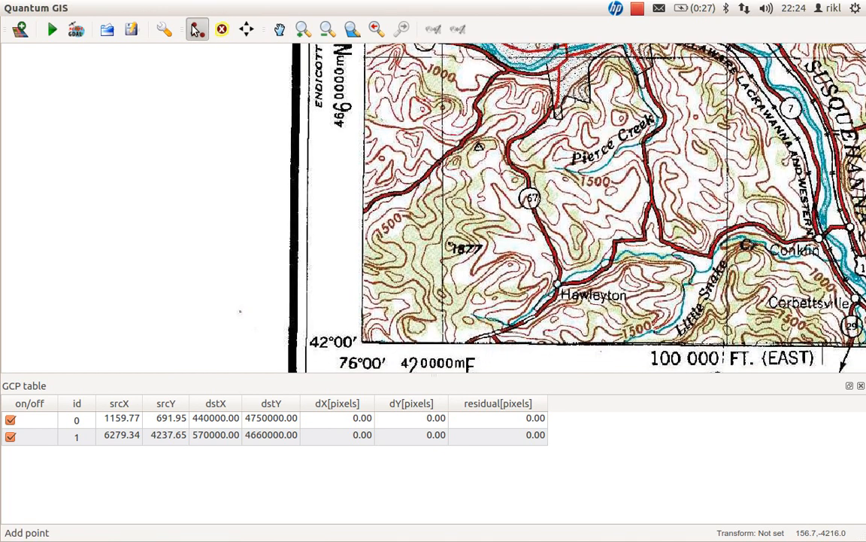
pyautogui.click(196, 30)
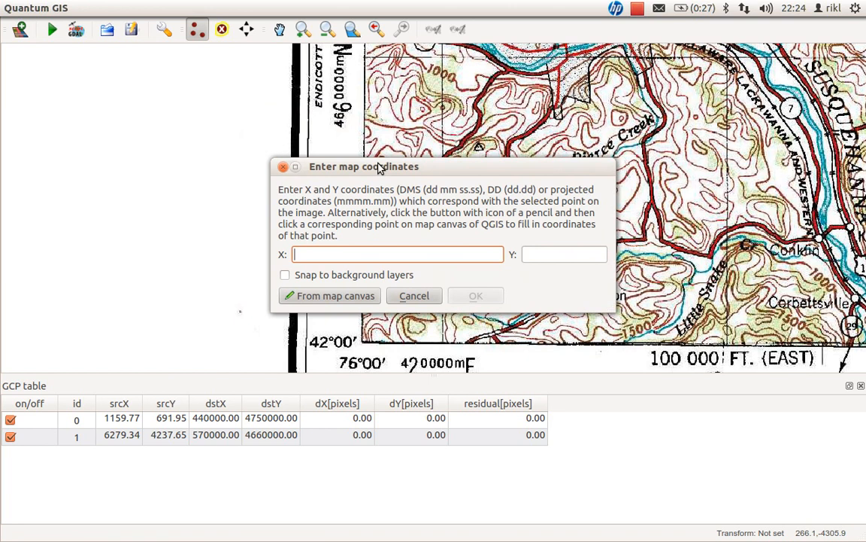
pyautogui.write('420000')
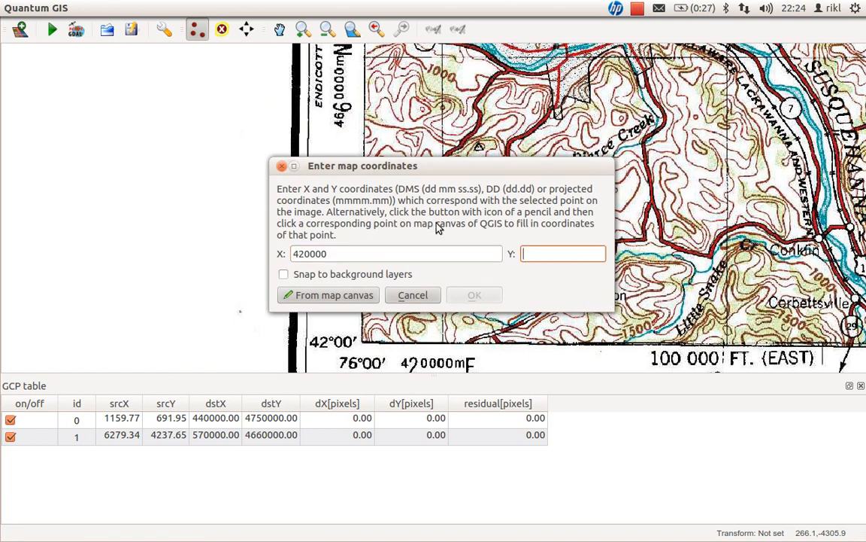
pyautogui.write('4660000')
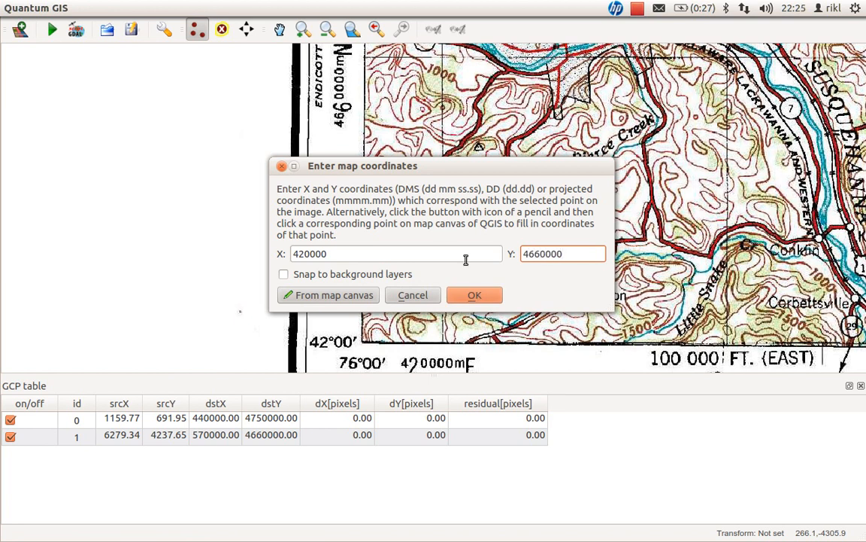
pyautogui.click(475, 293)
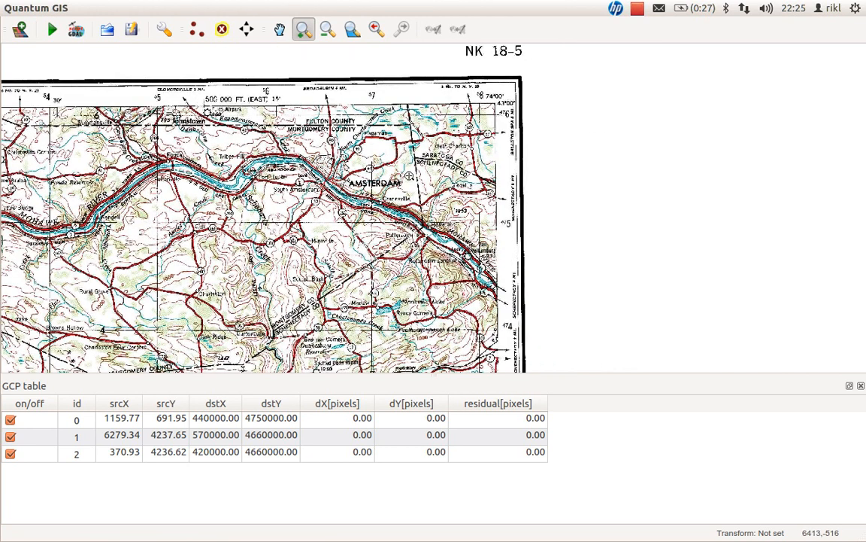
pyautogui.moveTo(361, 86)
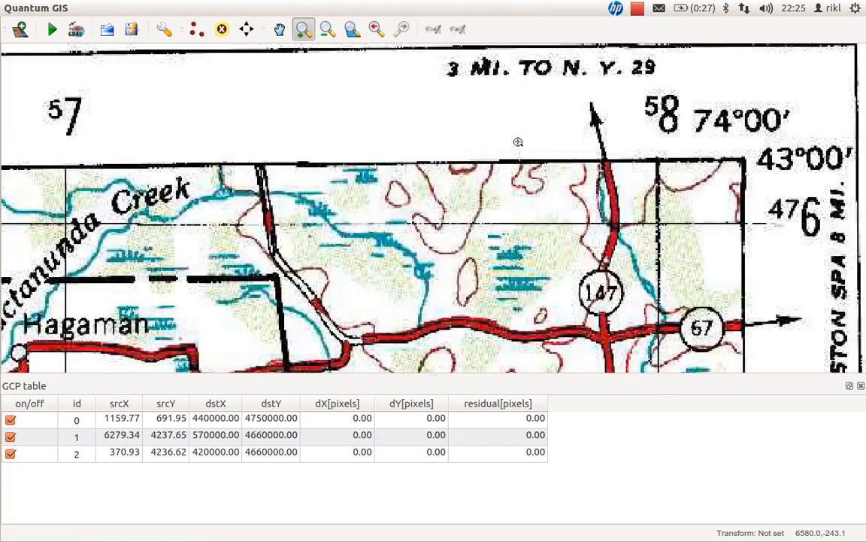
pyautogui.moveTo(666, 224)
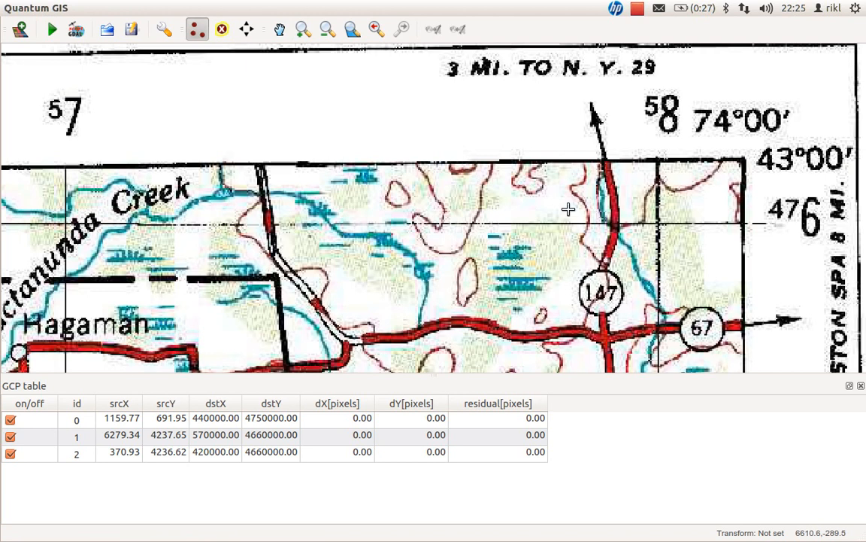
pyautogui.moveTo(659, 224)
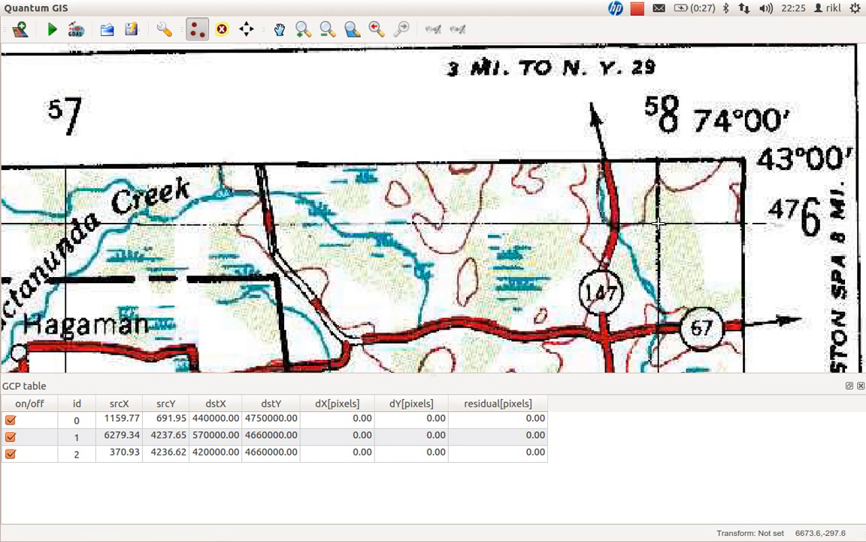
# - Enter X 580000 and Y 4760000 for the fourth control point and start georeferencing
pyautogui.click(659, 223)
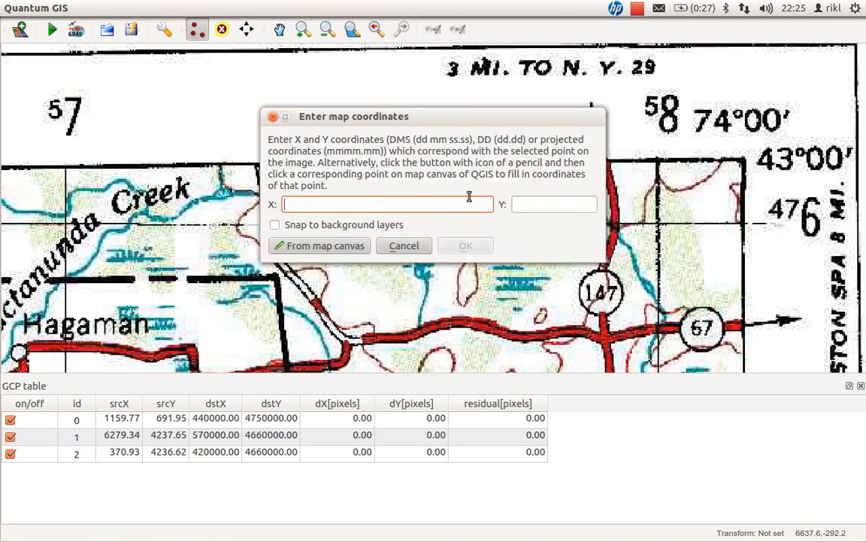
pyautogui.write('580000')
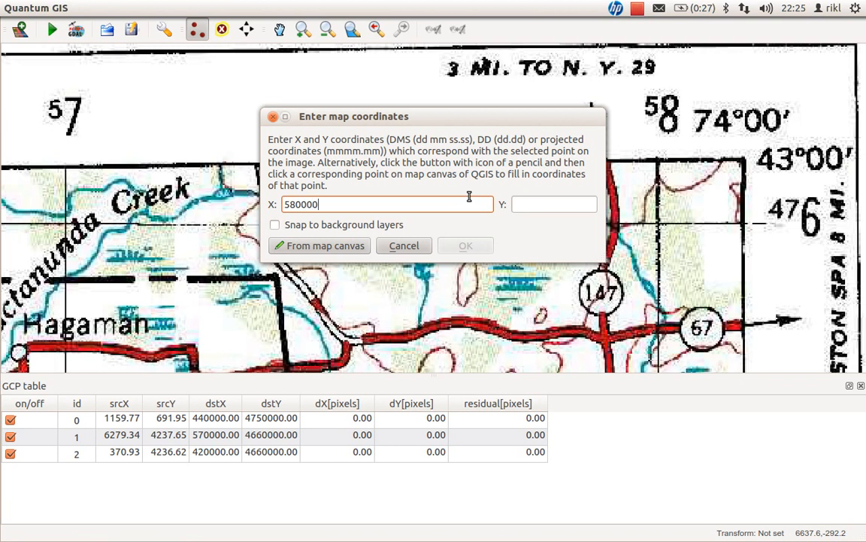
pyautogui.click(553, 204)
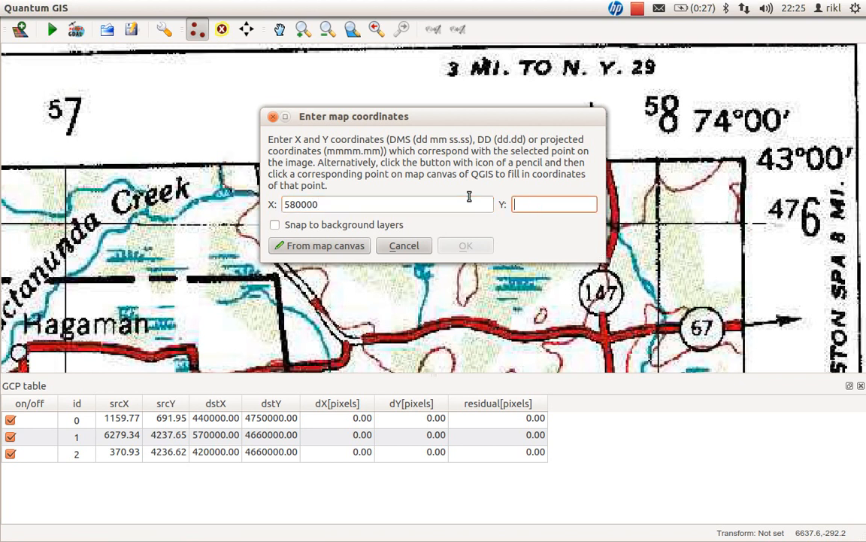
pyautogui.write('47600')
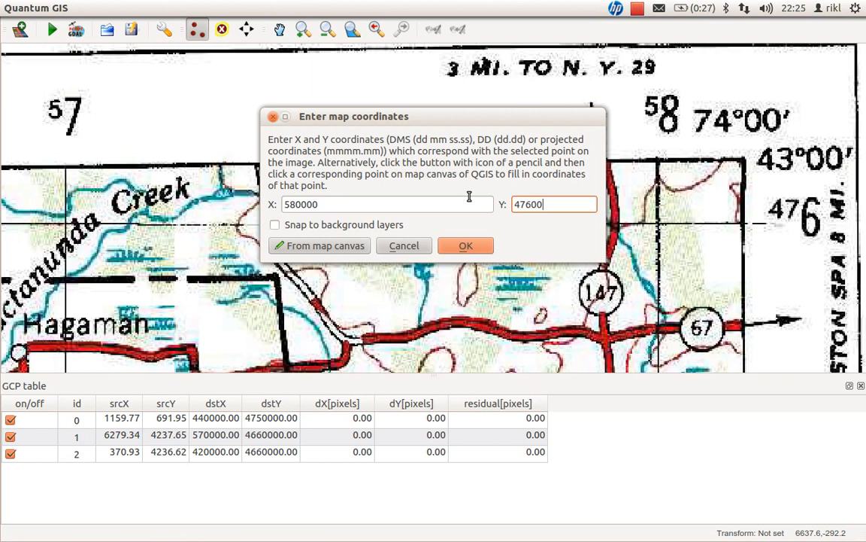
pyautogui.click(466, 245)
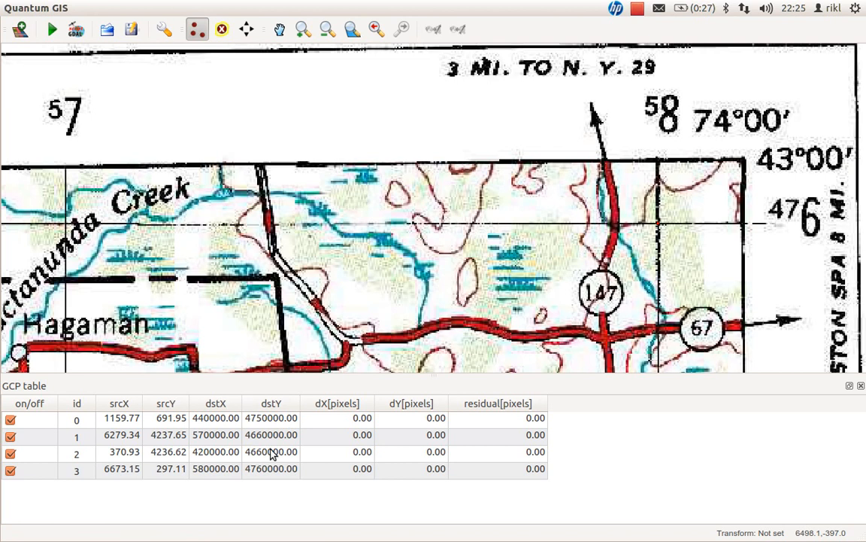
pyautogui.click(51, 30)
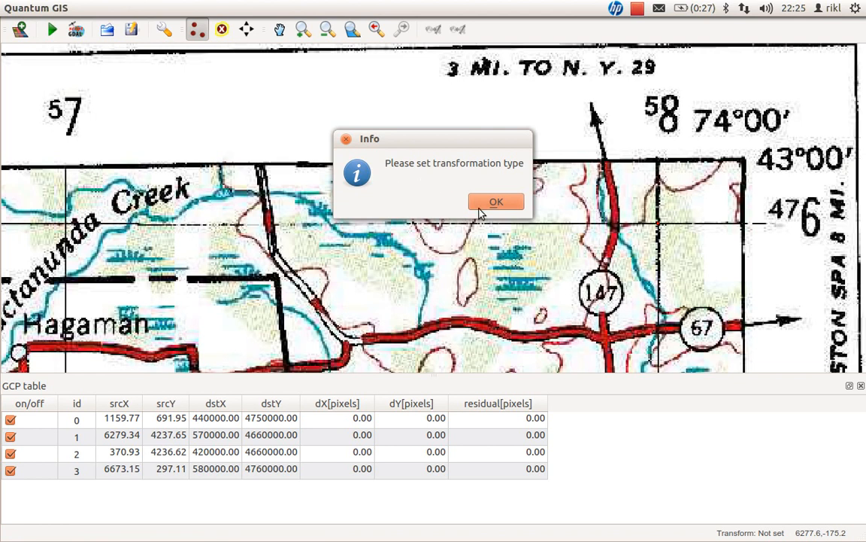
pyautogui.moveTo(489, 205)
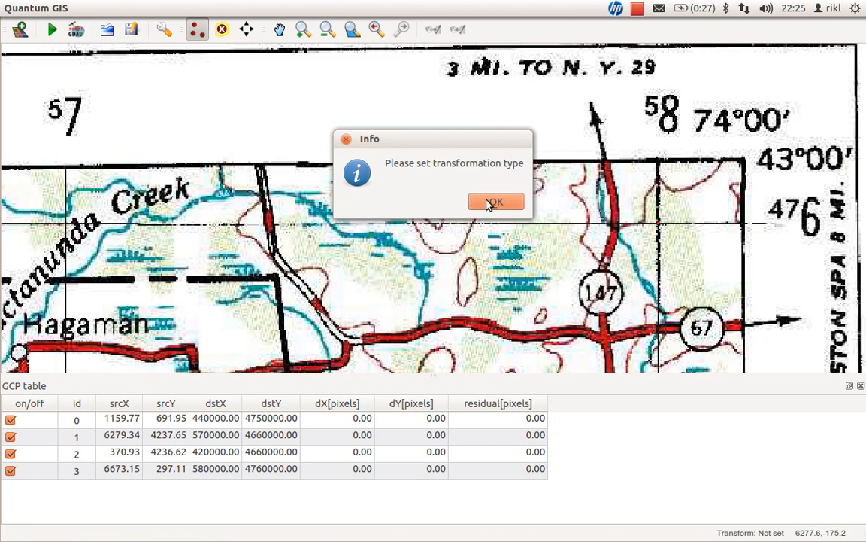
# - Dismiss the info notice and keep Linear as transformation type and resampling method
pyautogui.click(496, 201)
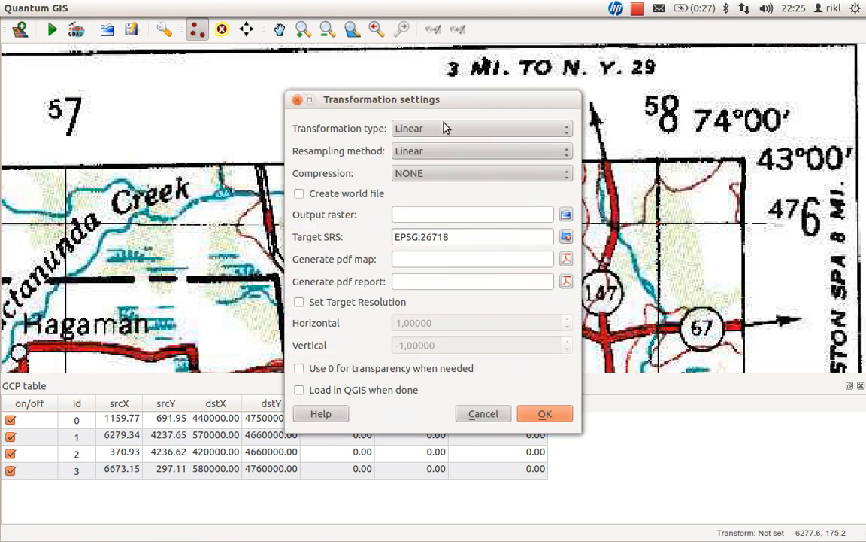
pyautogui.click(481, 128)
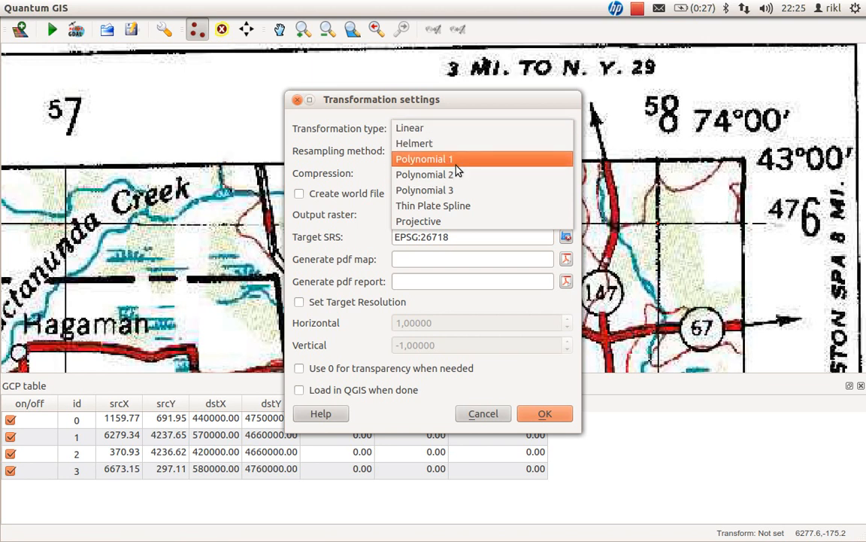
pyautogui.click(409, 128)
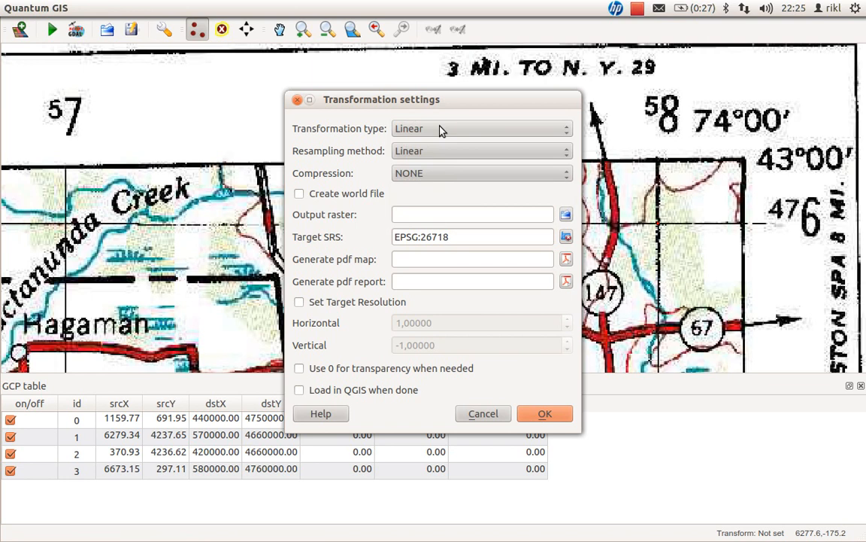
pyautogui.moveTo(424, 108)
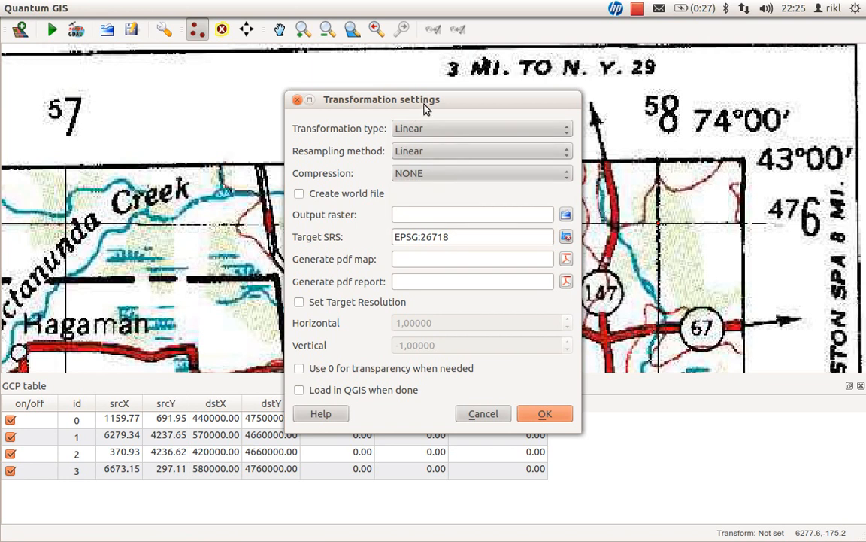
pyautogui.moveTo(427, 113)
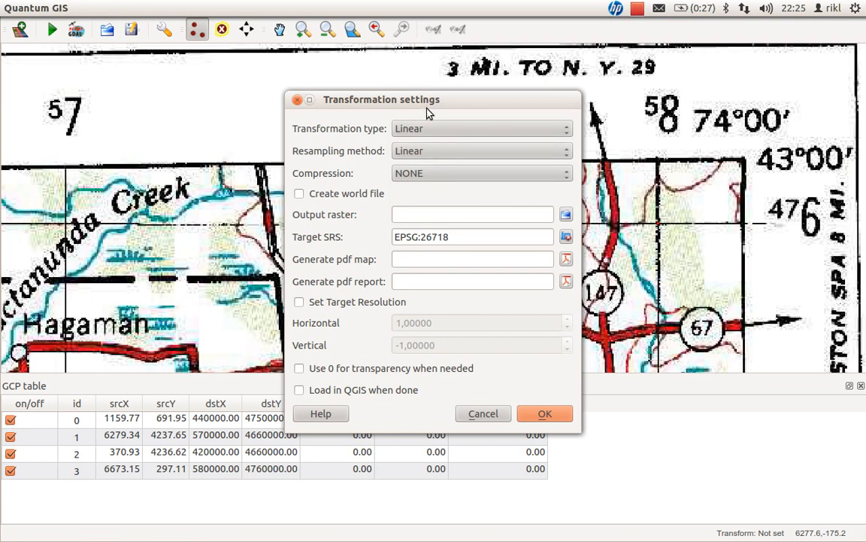
pyautogui.click(481, 151)
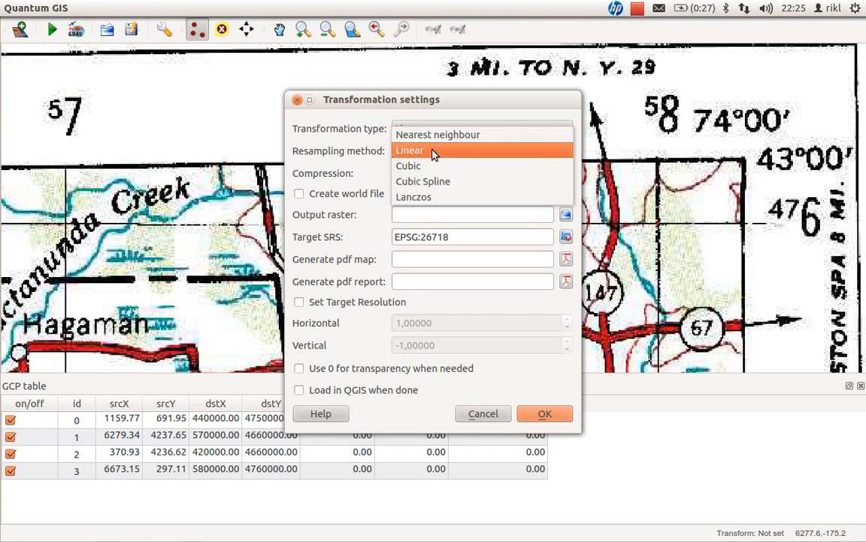
pyautogui.moveTo(440, 158)
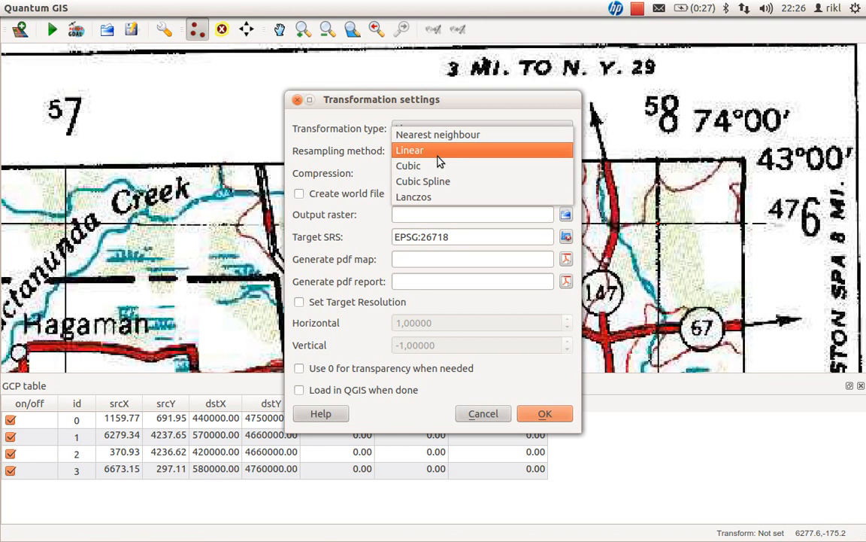
pyautogui.moveTo(438, 158)
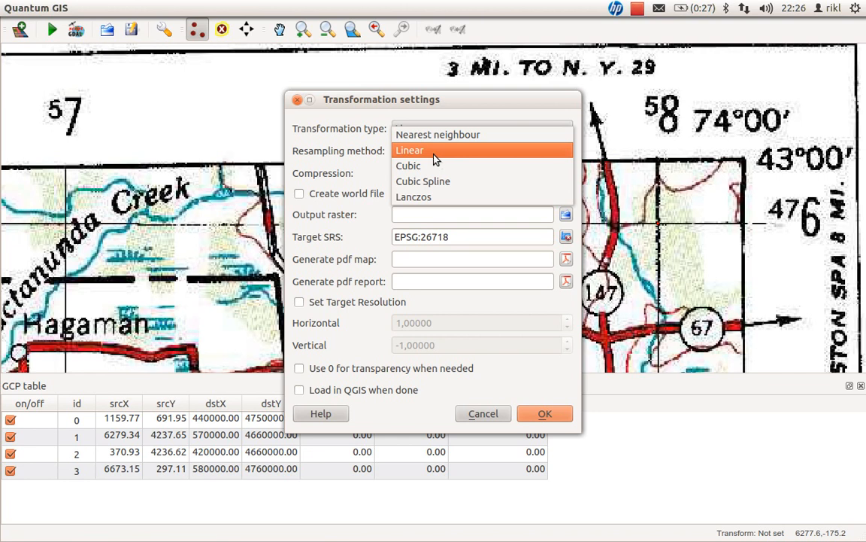
pyautogui.moveTo(430, 165)
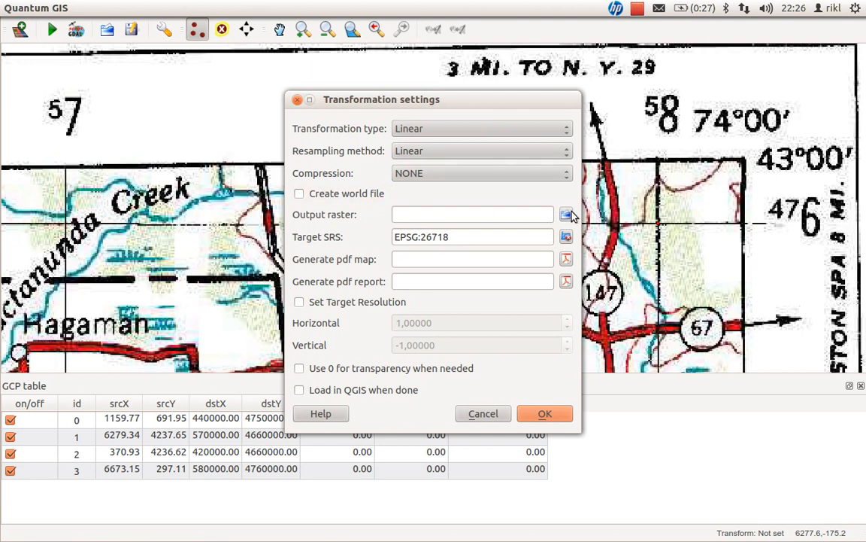
# - Save the output raster as Binghamton_C42074A1_250000_geo_modified_georef_NAD27_18N.tif in georef_new
pyautogui.click(566, 214)
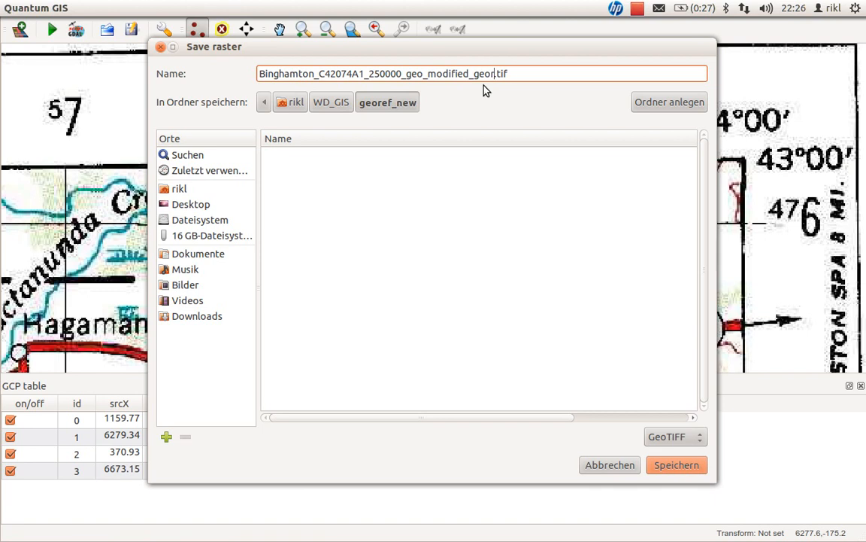
pyautogui.write('_NAD27')
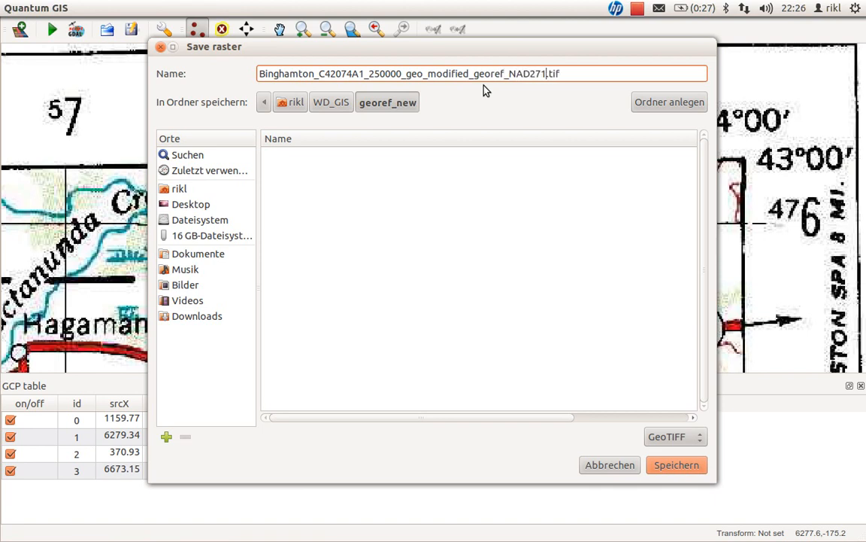
pyautogui.write('_18')
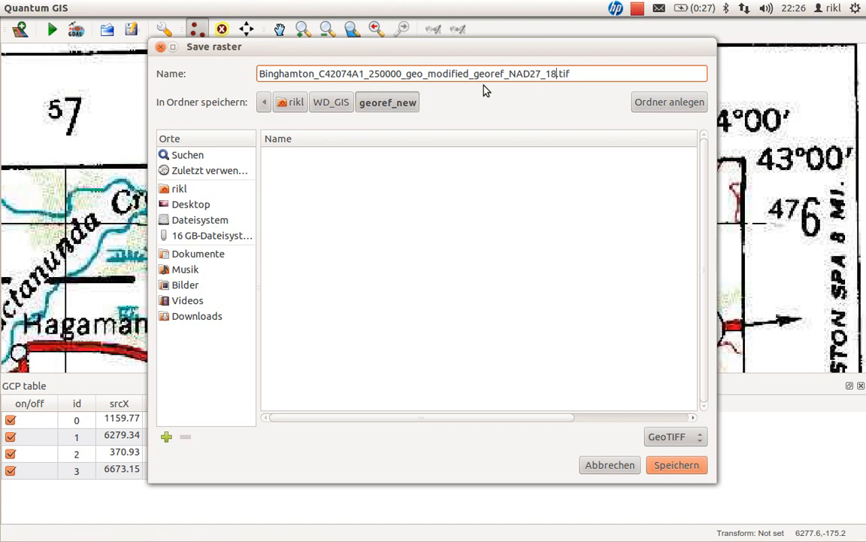
pyautogui.write('N')
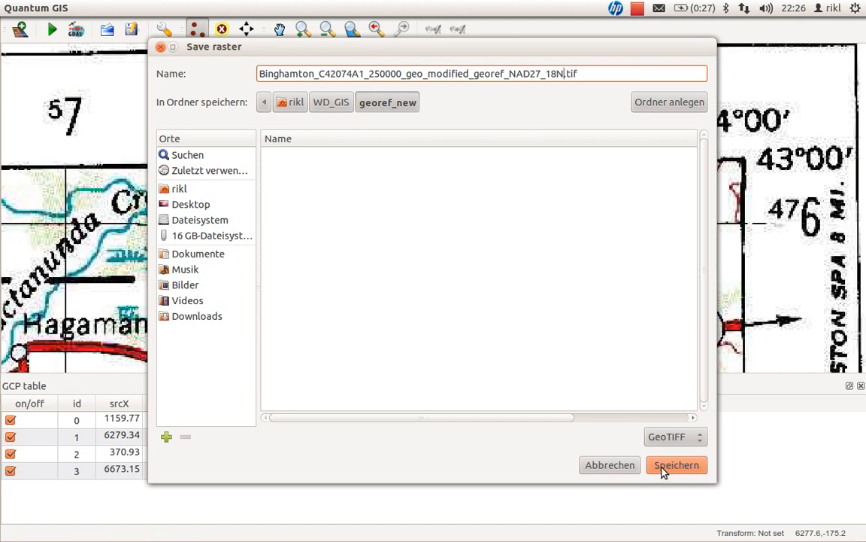
pyautogui.moveTo(686, 446)
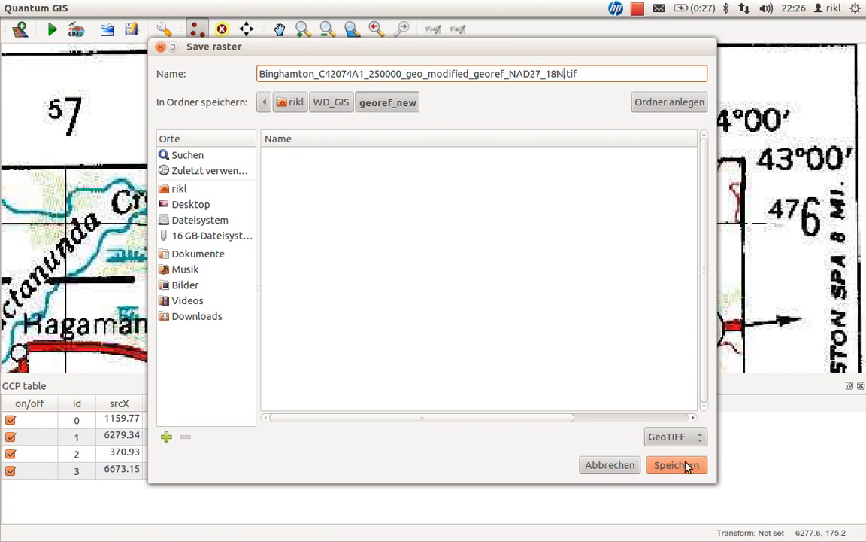
pyautogui.click(676, 465)
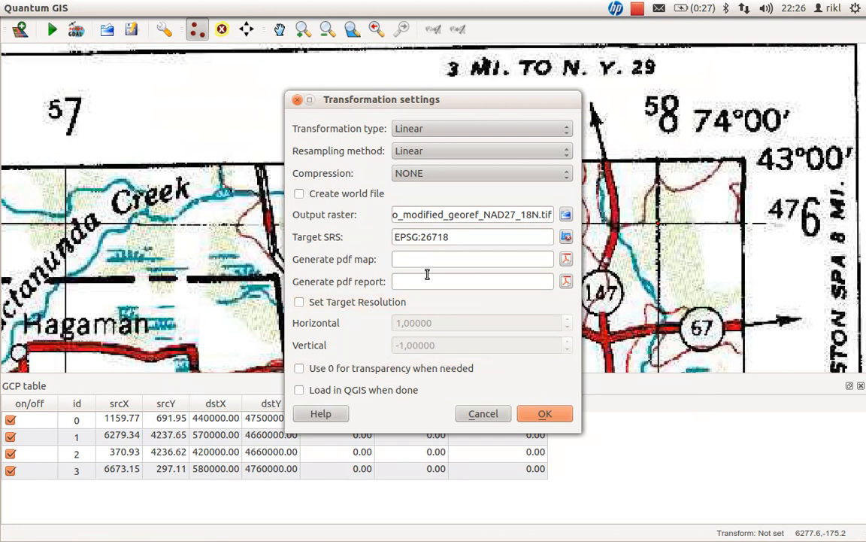
# - Pick NAD27 / UTM zone 18N (EPSG:26718) from the recently used list as target SRS
pyautogui.click(484, 236)
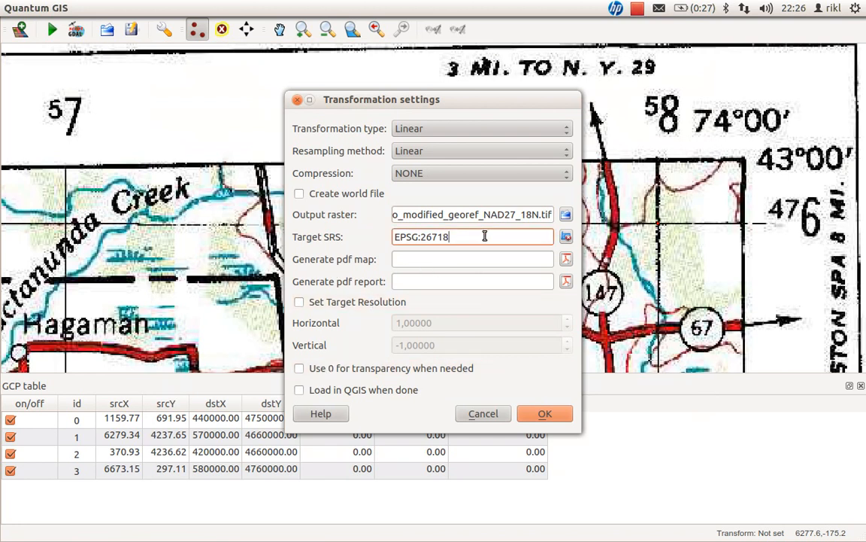
pyautogui.click(545, 412)
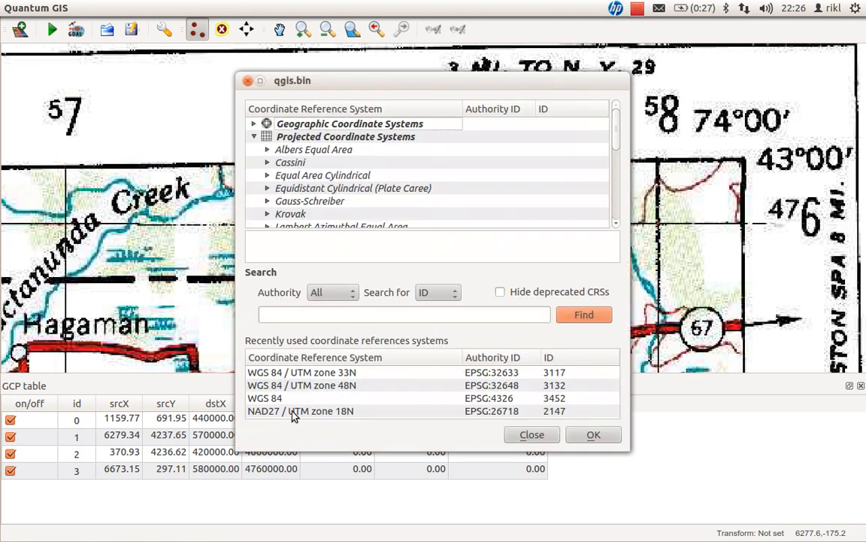
pyautogui.click(301, 410)
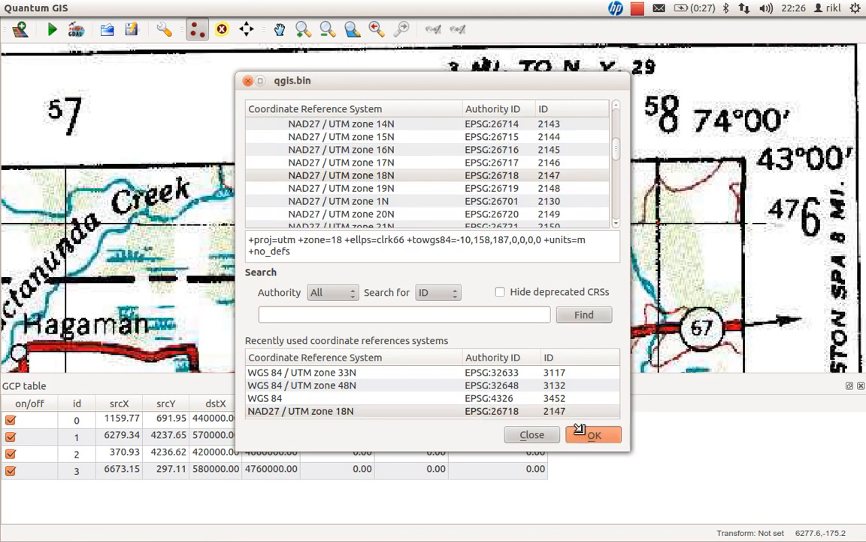
pyautogui.click(592, 435)
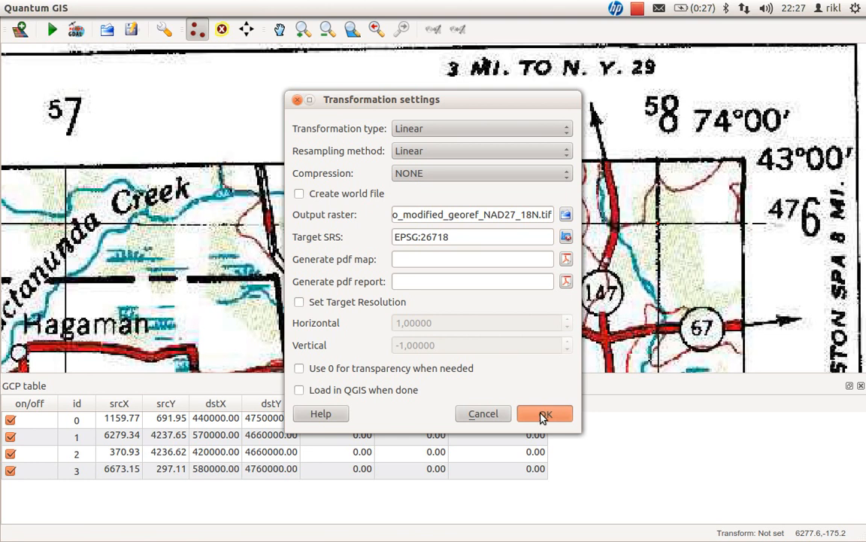
# - Tick Load in QGIS when done and run the linear georeferencing (mean error 0.878 pixels)
pyautogui.click(299, 389)
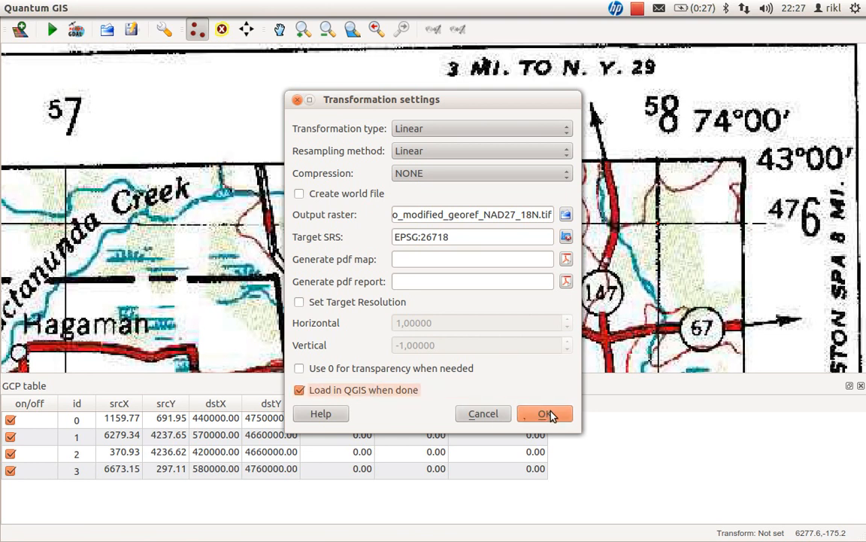
pyautogui.click(544, 412)
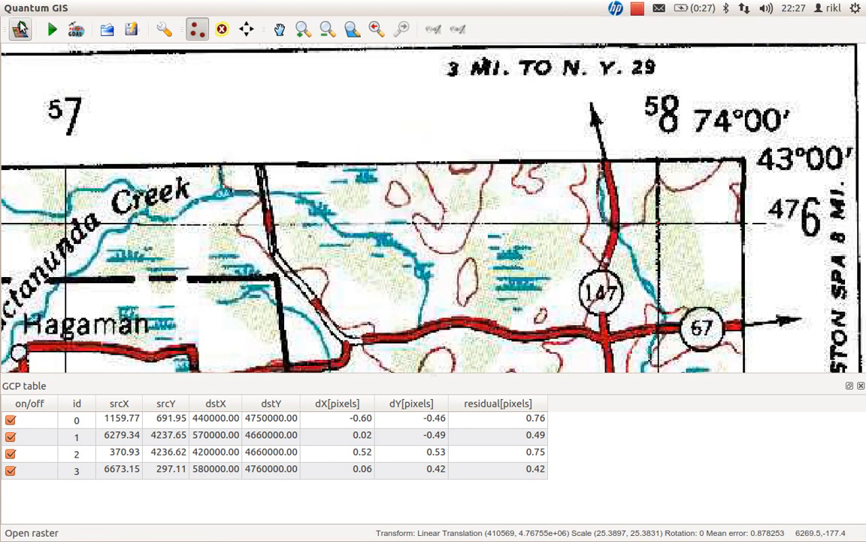
# - Quit the georeferencer via File > Quit, choosing Close without Saving for the GCPs
pyautogui.click(54, 8)
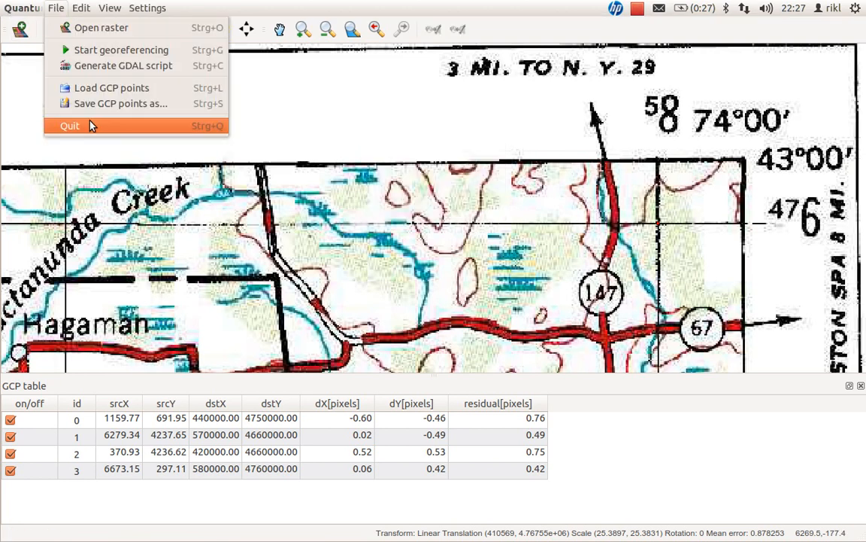
pyautogui.click(69, 127)
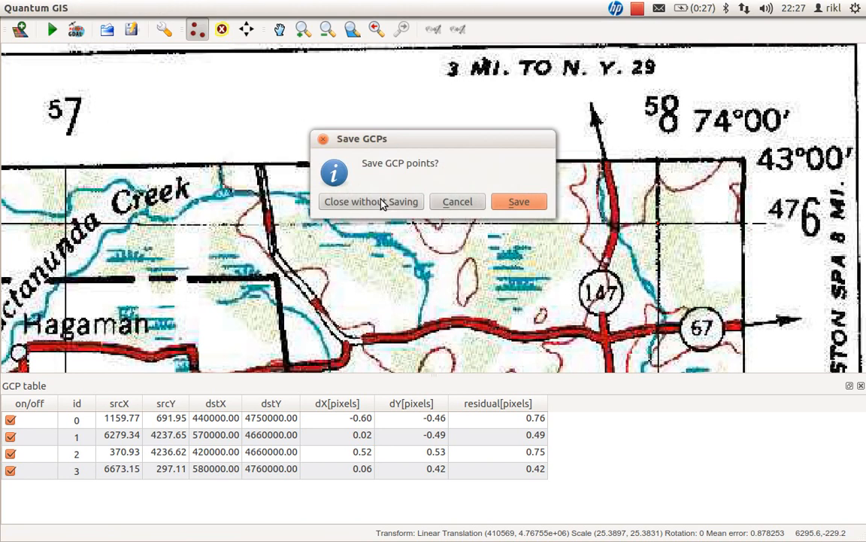
pyautogui.moveTo(519, 201)
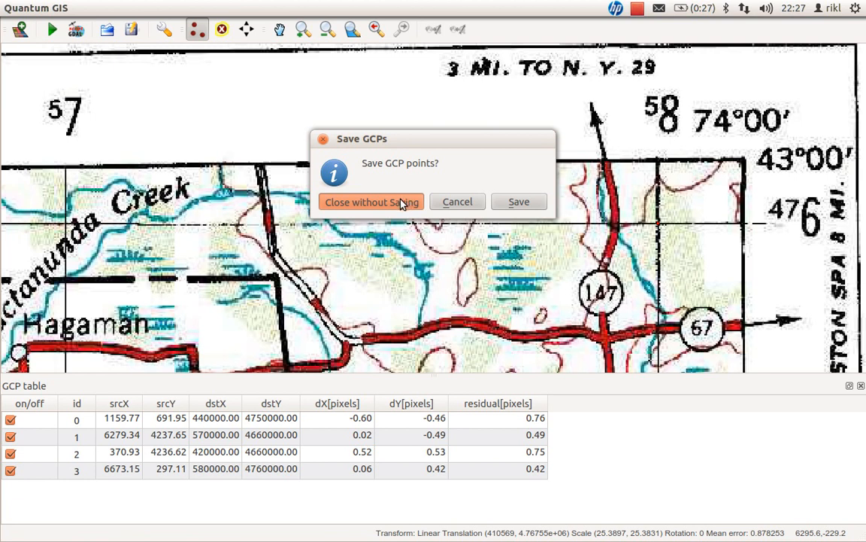
pyautogui.click(370, 202)
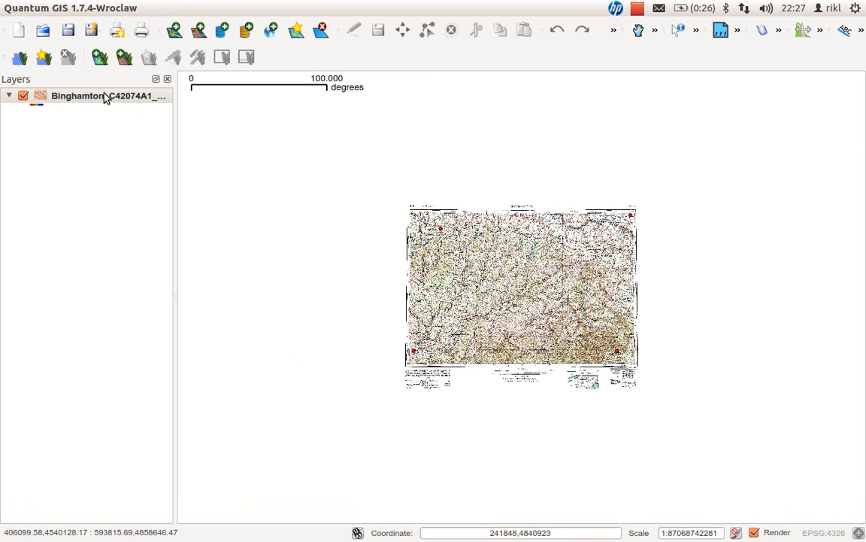
pyautogui.moveTo(534, 239)
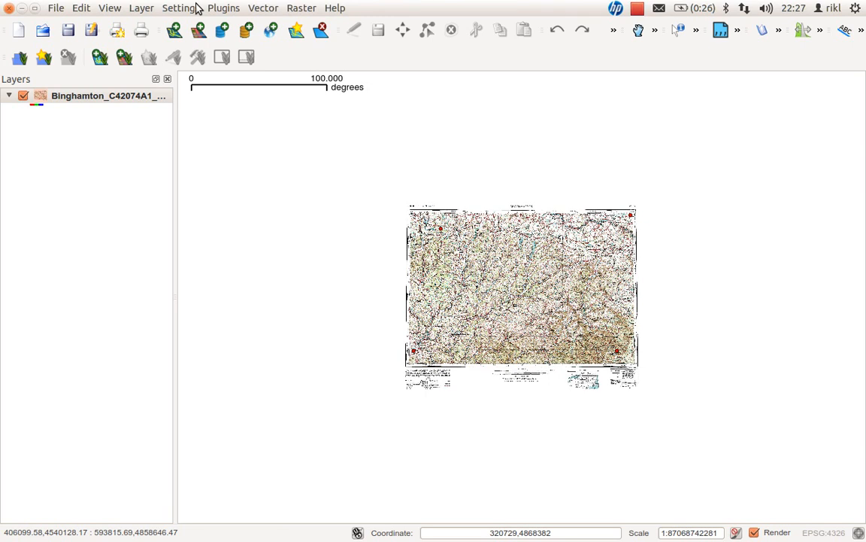
pyautogui.moveTo(226, 6)
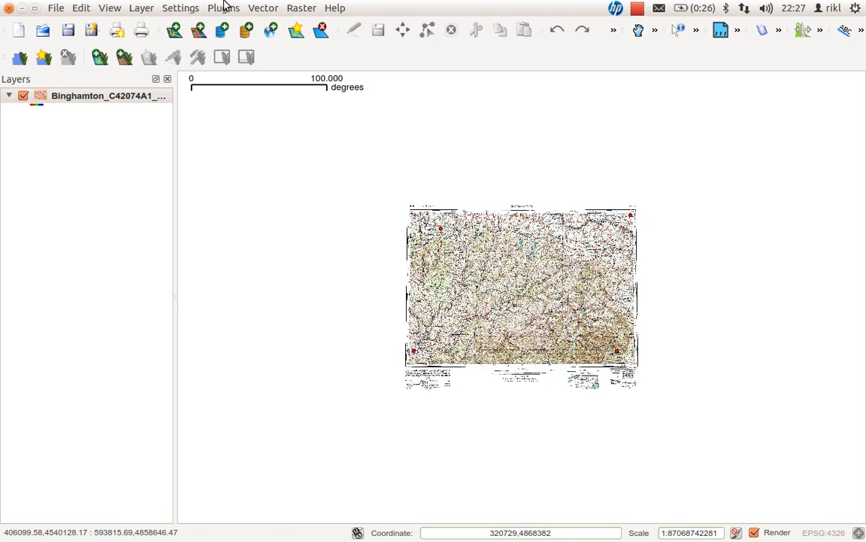
pyautogui.click(223, 7)
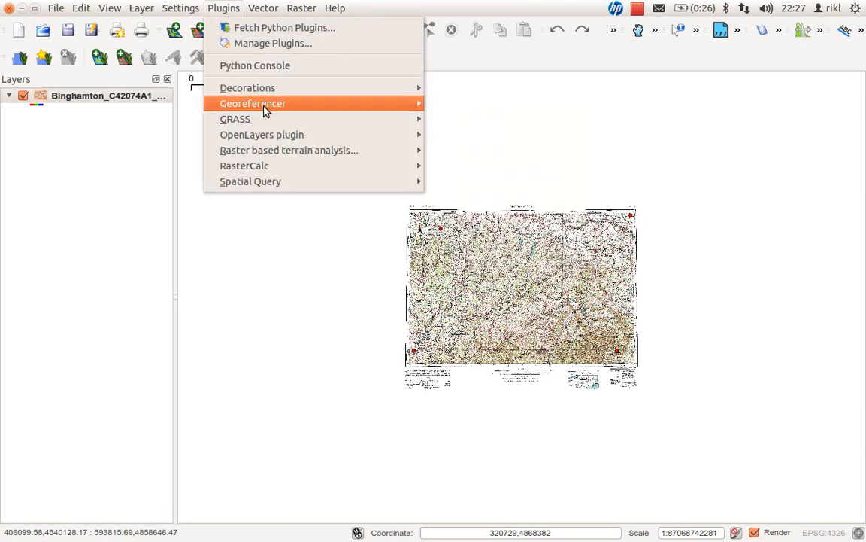
pyautogui.moveTo(262, 134)
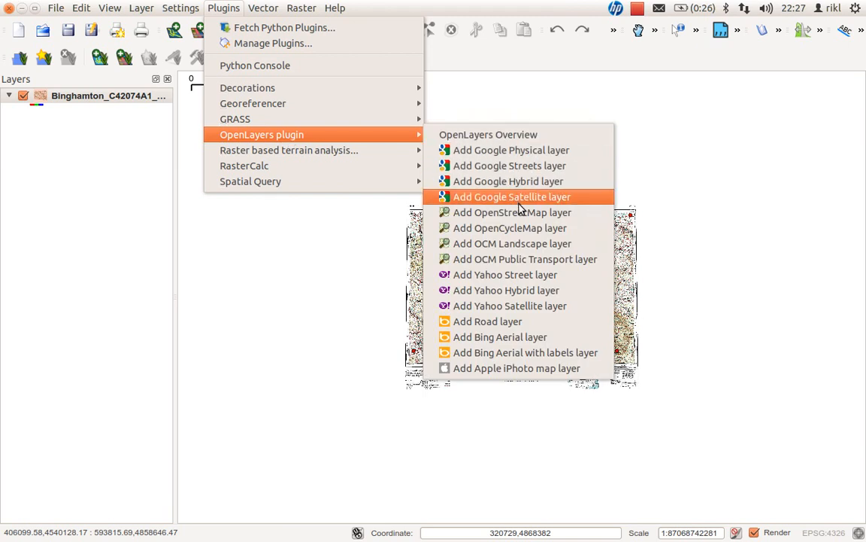
pyautogui.click(511, 195)
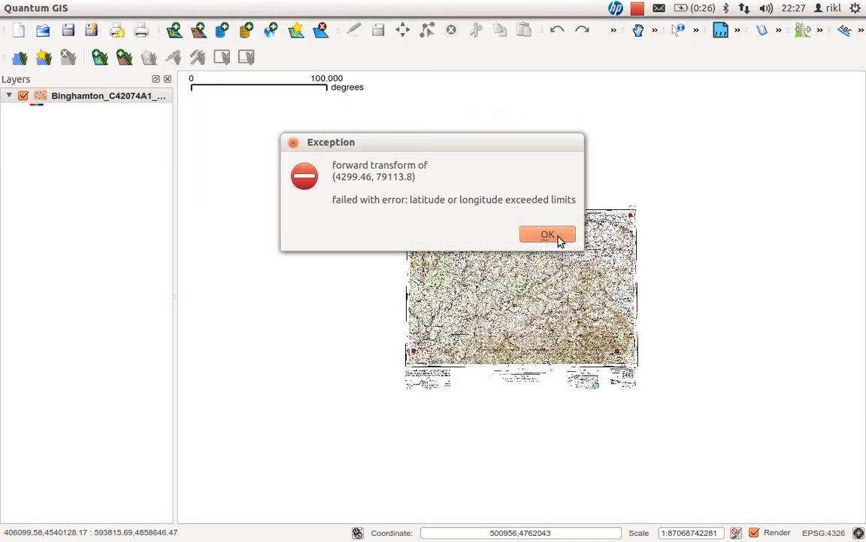
pyautogui.click(547, 235)
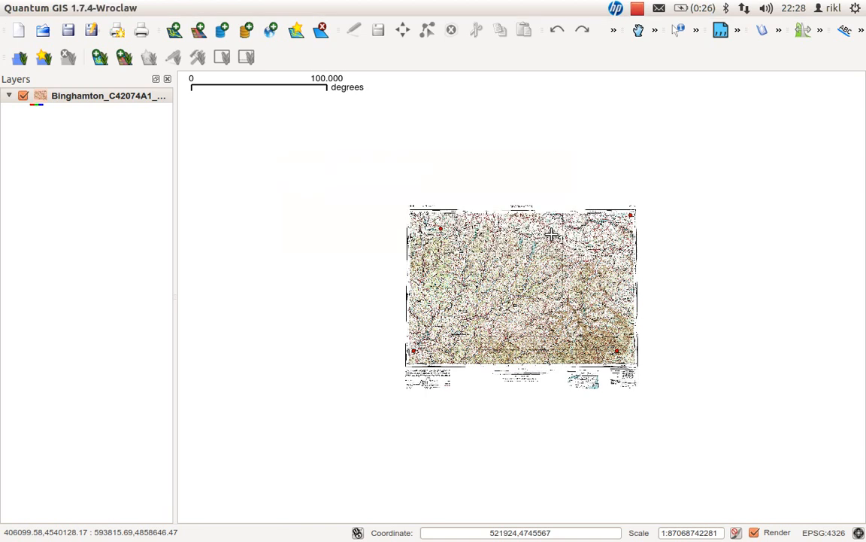
# - In Project Properties, choose NAD27 / UTM zone 18N (EPSG:26718) from recently used systems
pyautogui.click(81, 7)
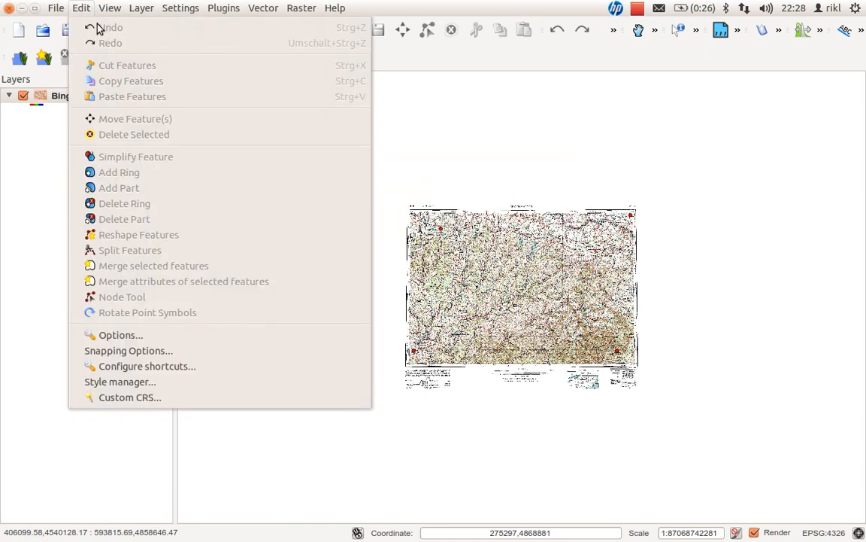
pyautogui.click(141, 8)
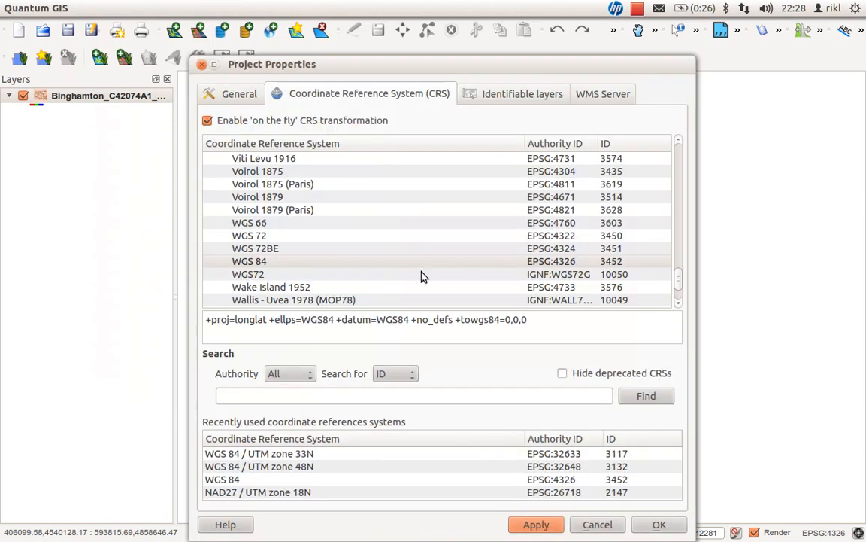
pyautogui.click(258, 491)
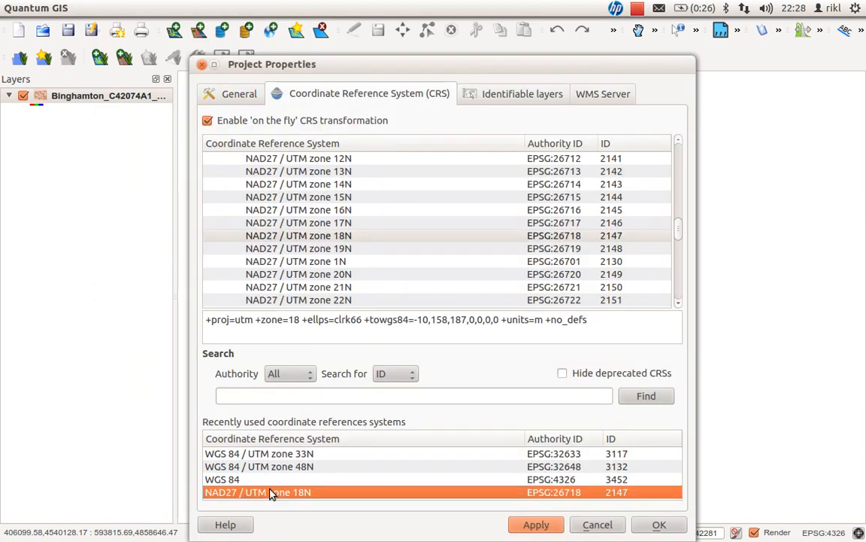
pyautogui.click(659, 523)
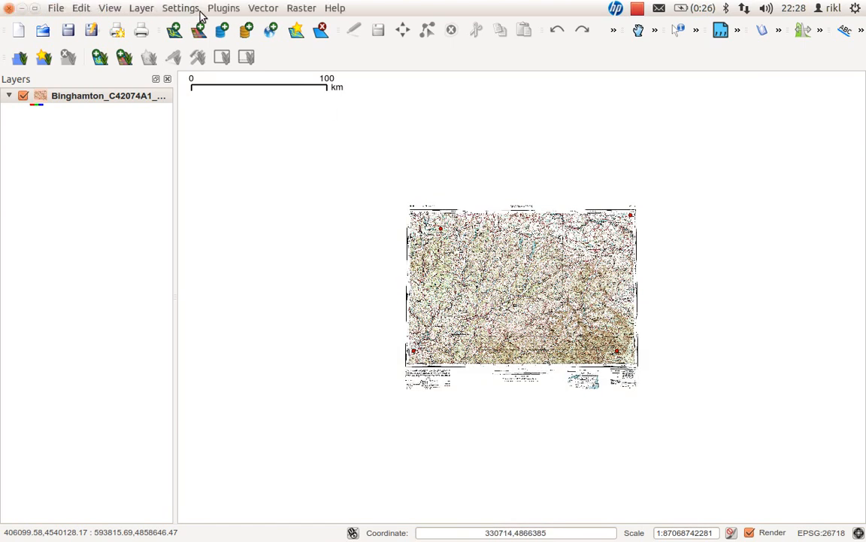
# - Add an OpenStreetMap basemap via the OpenLayers plugin, switching the project to EPSG:3857
pyautogui.click(223, 7)
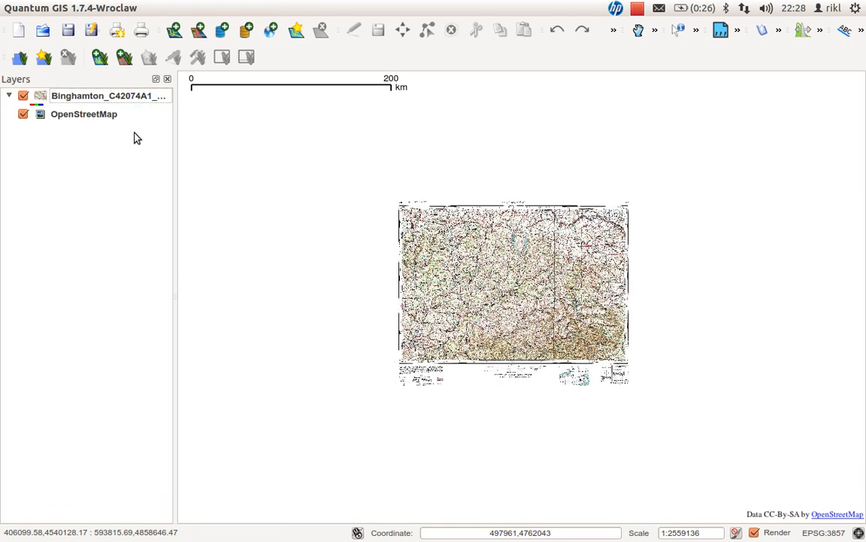
pyautogui.moveTo(272, 204)
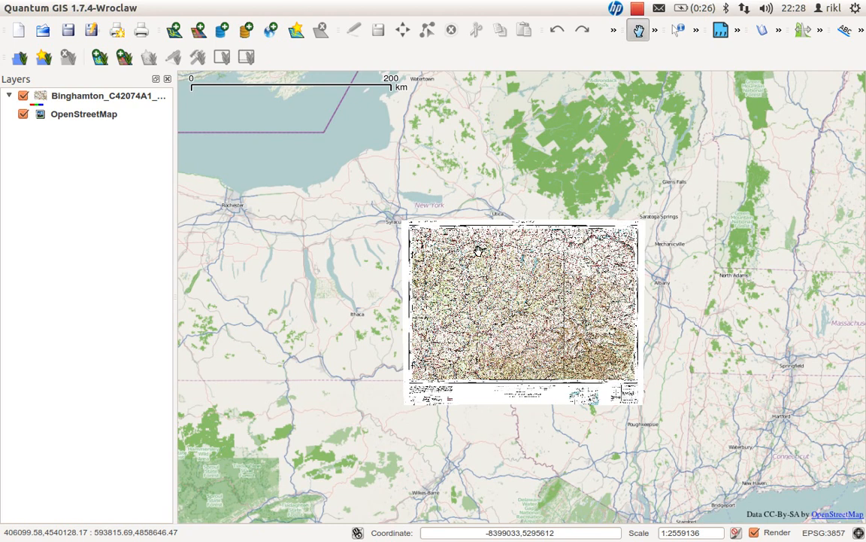
pyautogui.moveTo(559, 151)
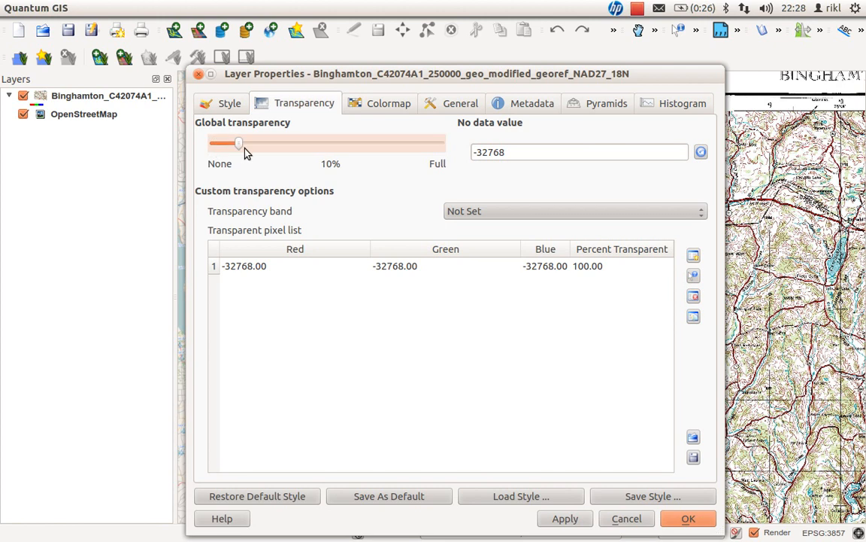
# - Set the Binghamton raster's Global transparency to 50% and apply it
pyautogui.moveTo(239, 143); pyautogui.dragTo(328, 143)
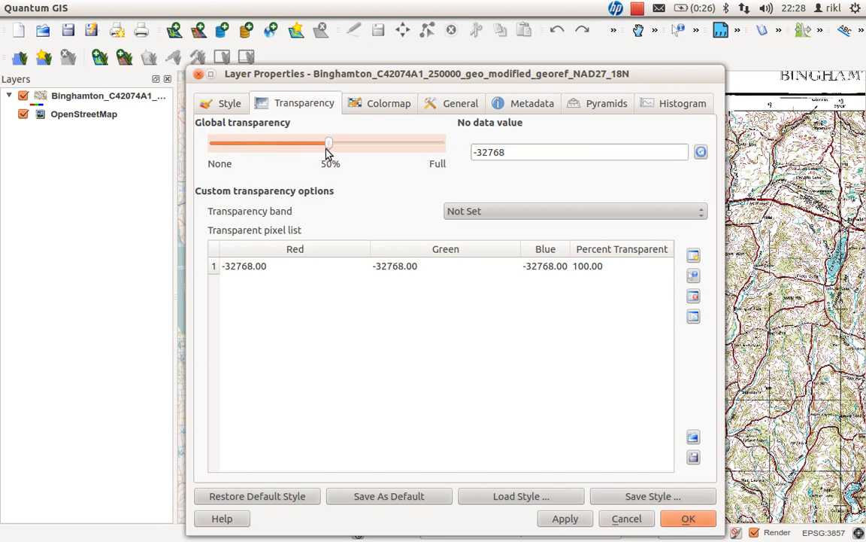
pyautogui.moveTo(585, 176)
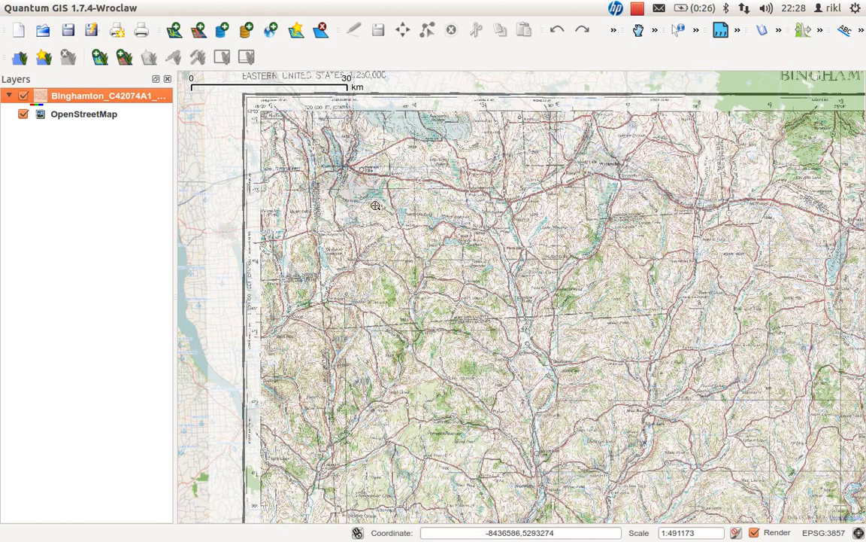
pyautogui.moveTo(256, 151)
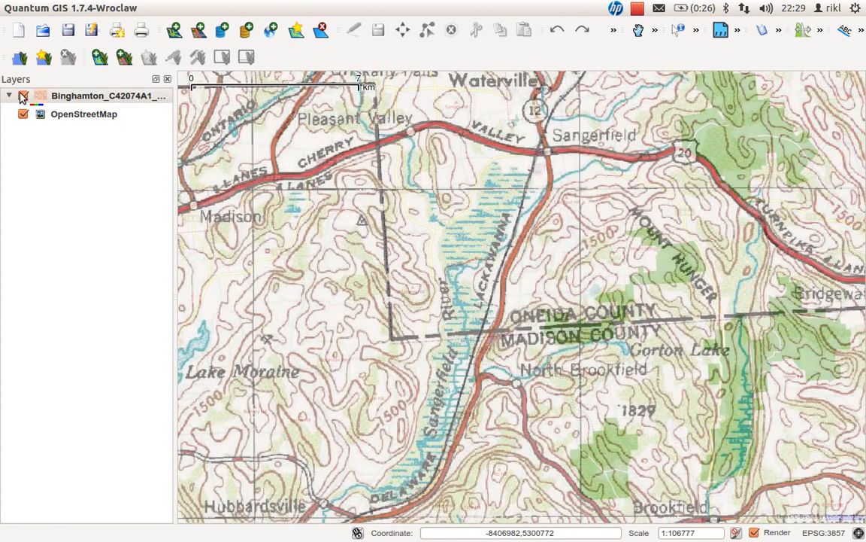
# - Toggle the Binghamton layer off and back on over OpenStreetMap near North Brookfield
pyautogui.click(22, 96)
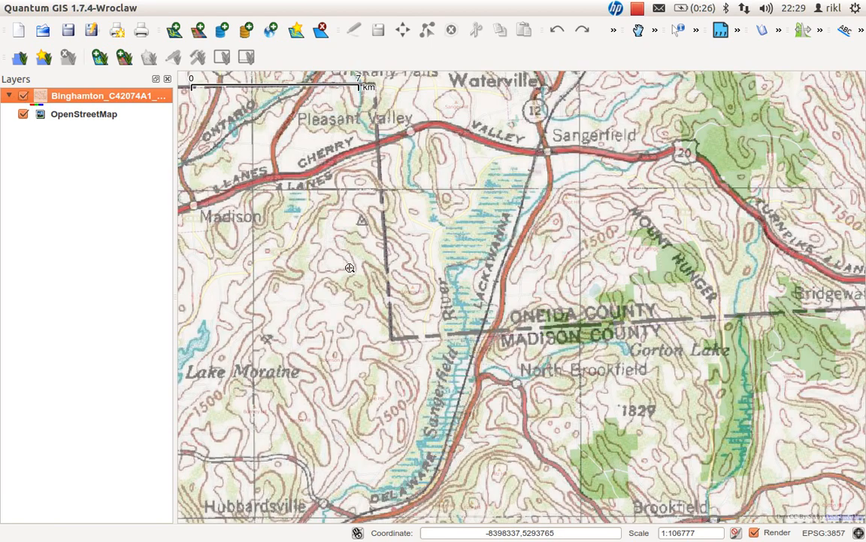
pyautogui.click(24, 94)
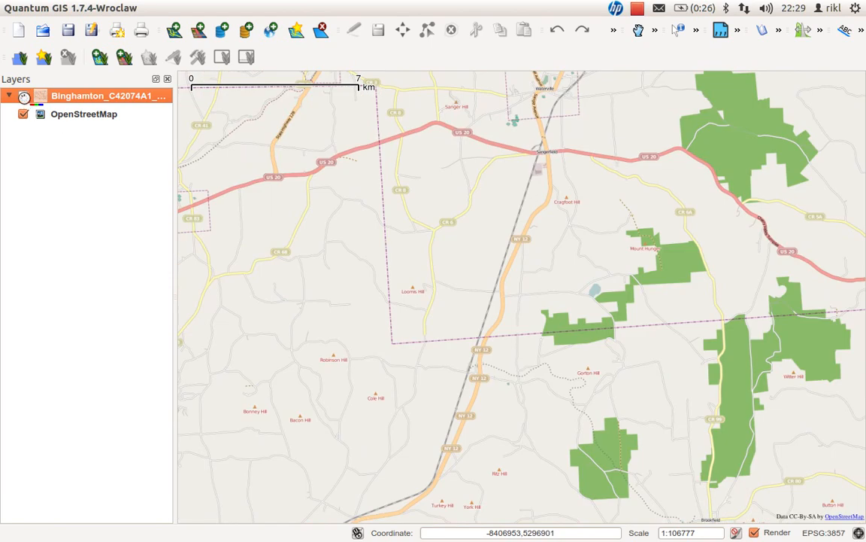
pyautogui.click(25, 96)
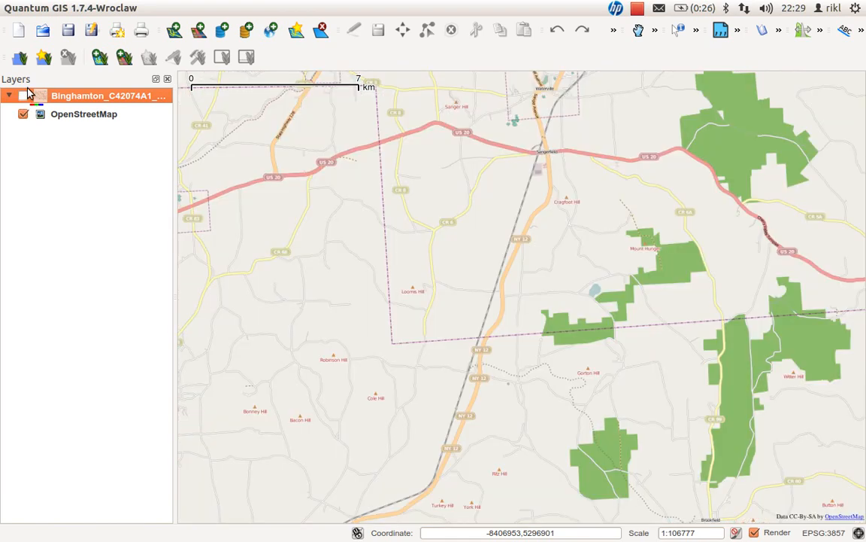
pyautogui.click(24, 96)
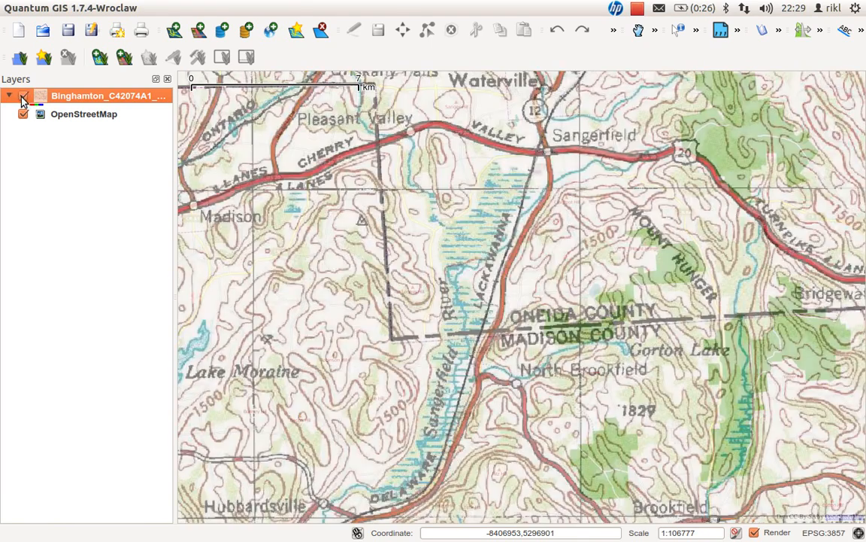
pyautogui.moveTo(105, 96)
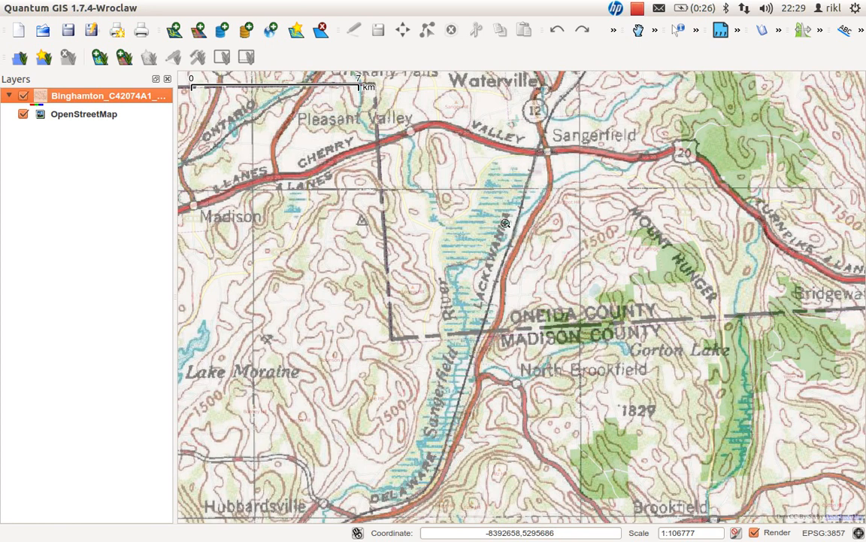
pyautogui.moveTo(517, 140)
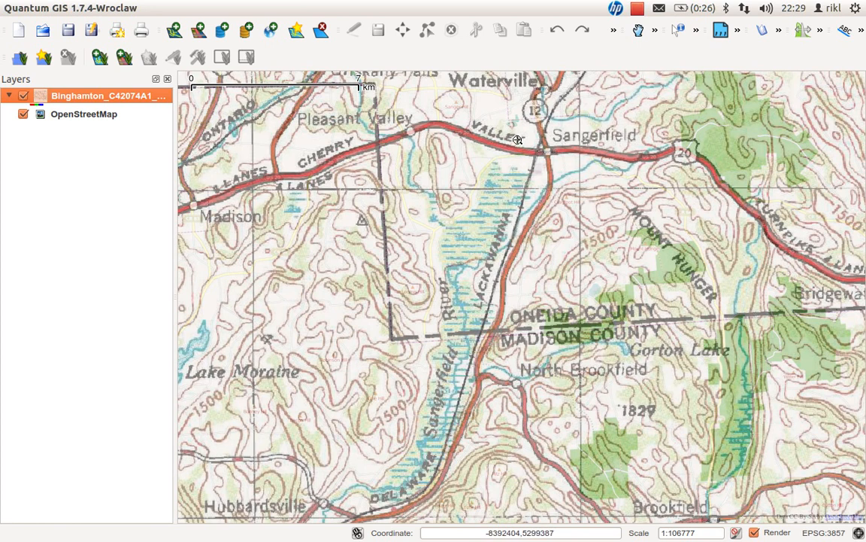
pyautogui.moveTo(489, 72)
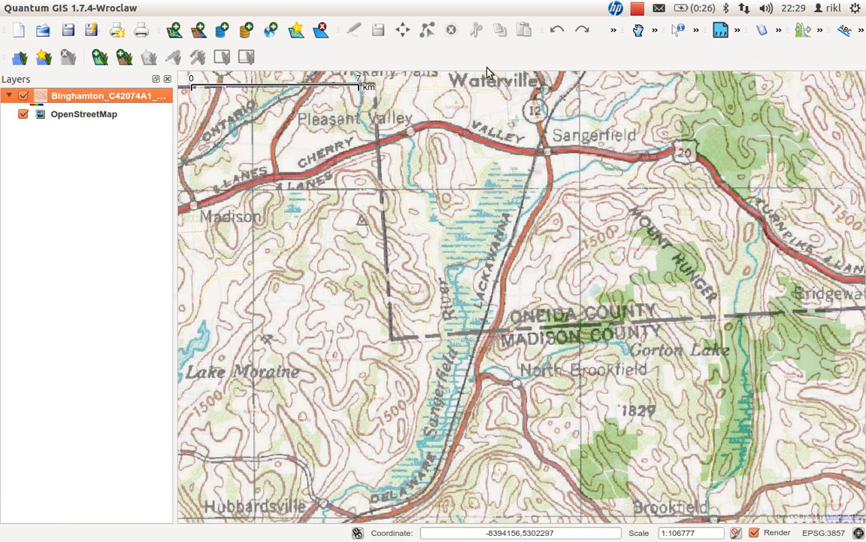
pyautogui.moveTo(560, 162)
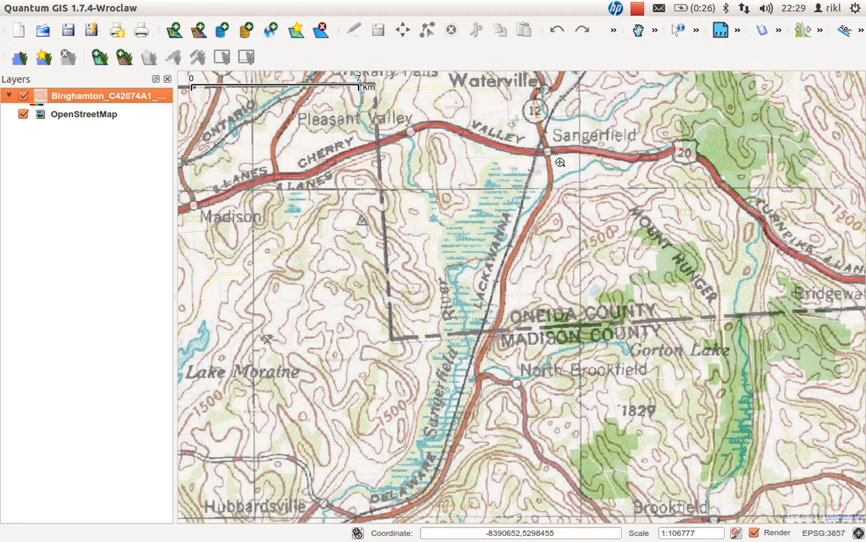
pyautogui.moveTo(563, 164)
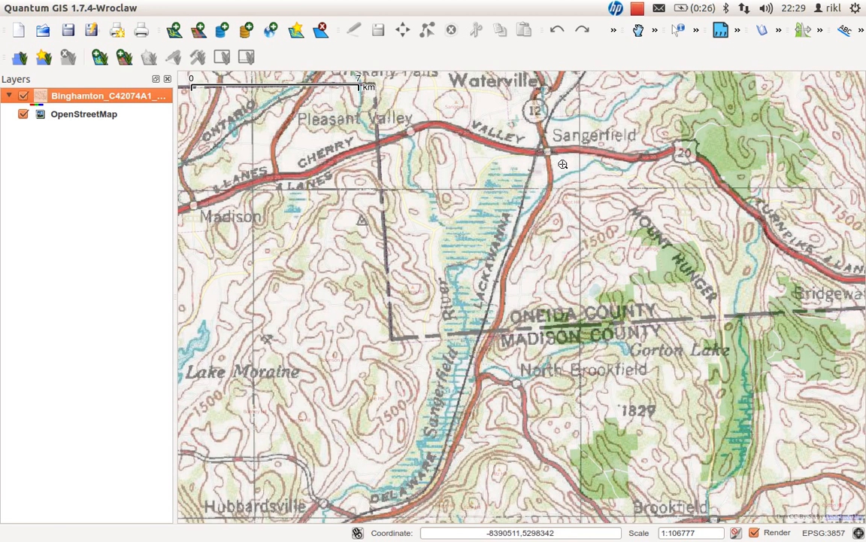
pyautogui.moveTo(551, 157)
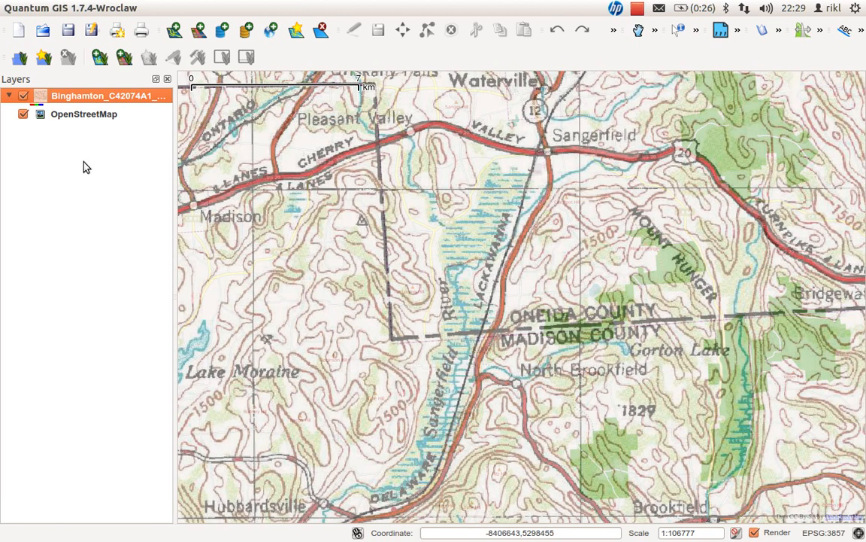
pyautogui.moveTo(443, 108)
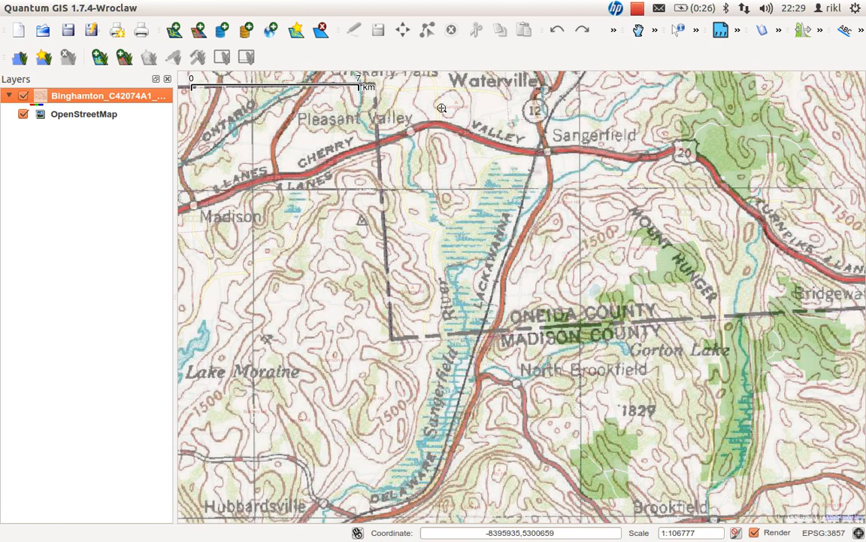